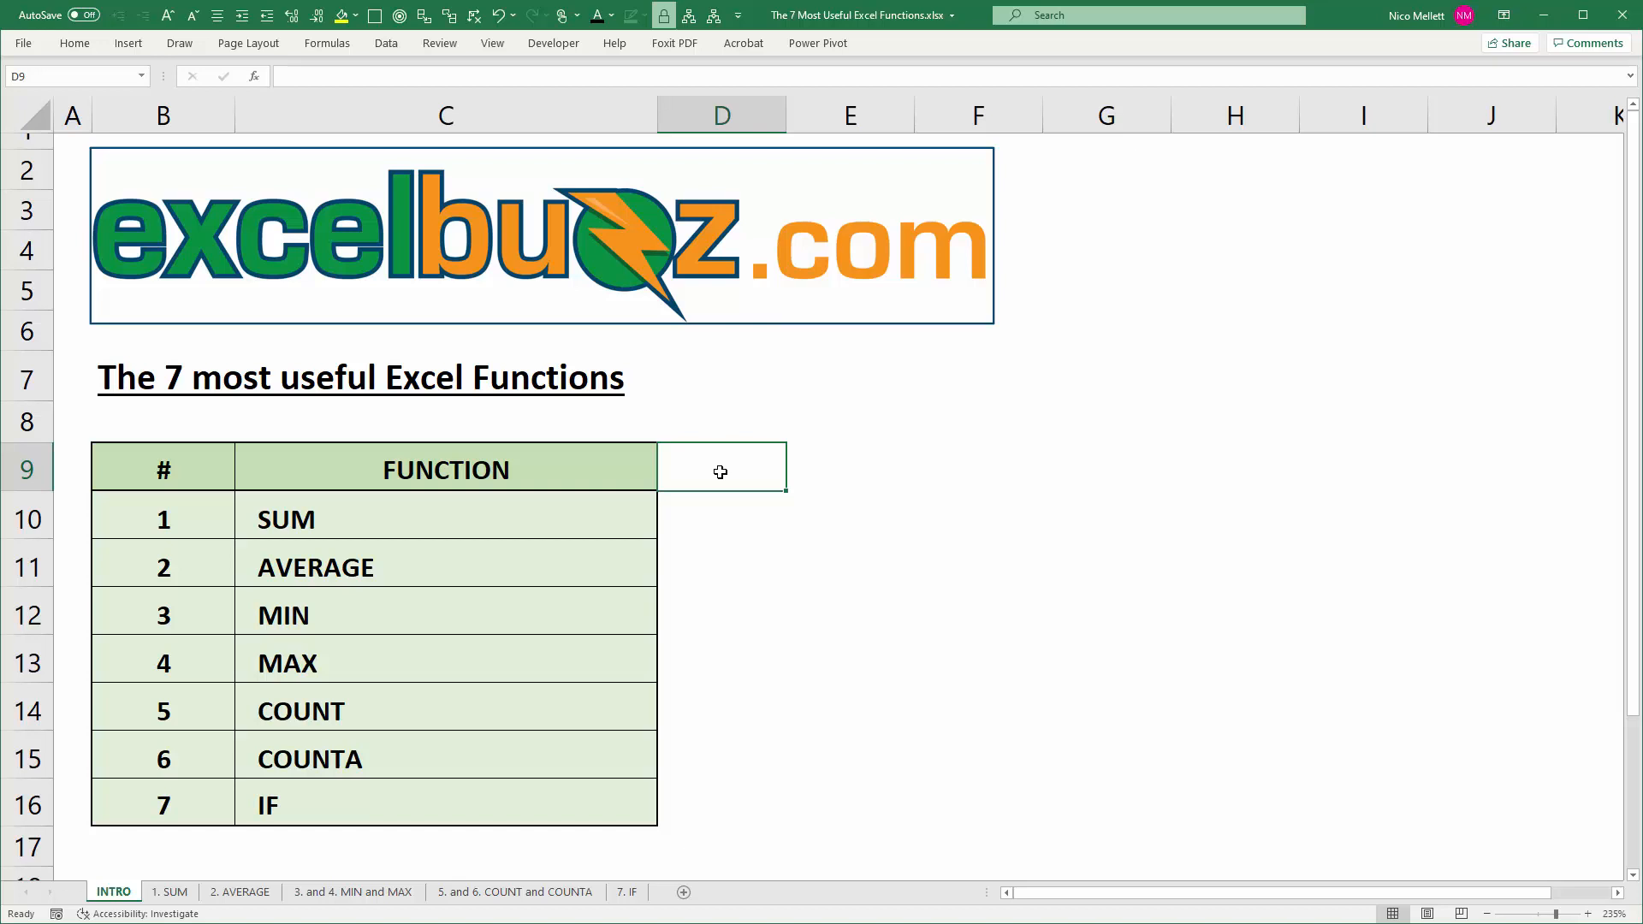
mouse_move(223, 527)
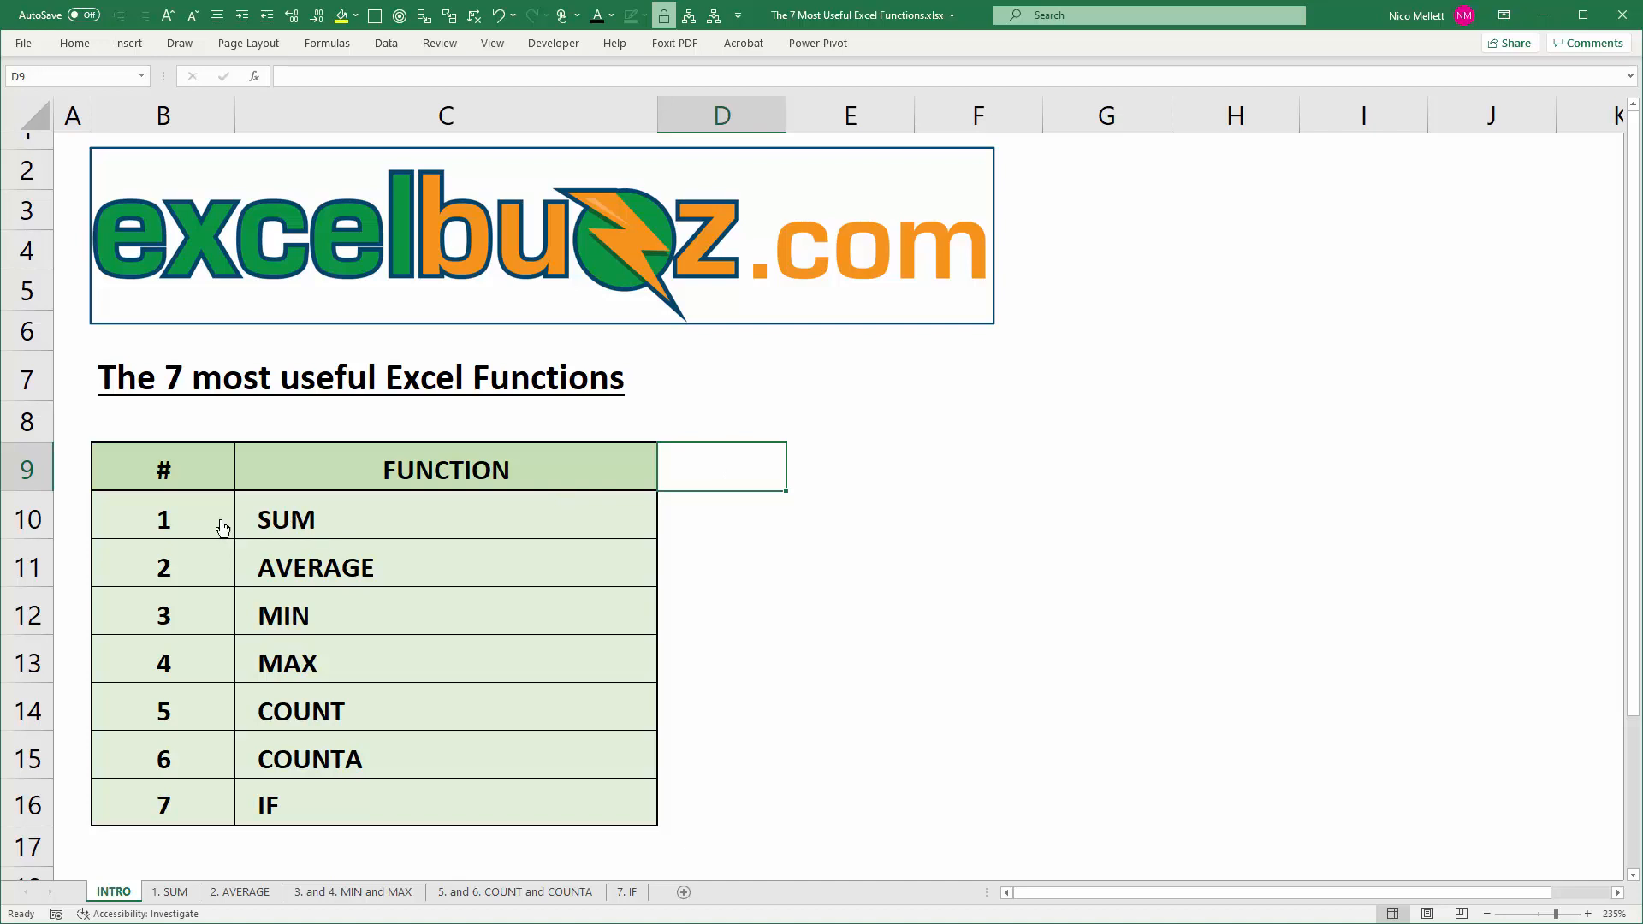
Open the 1. SUM sheet and select a cell in its quarterly sales table
left_click(171, 892)
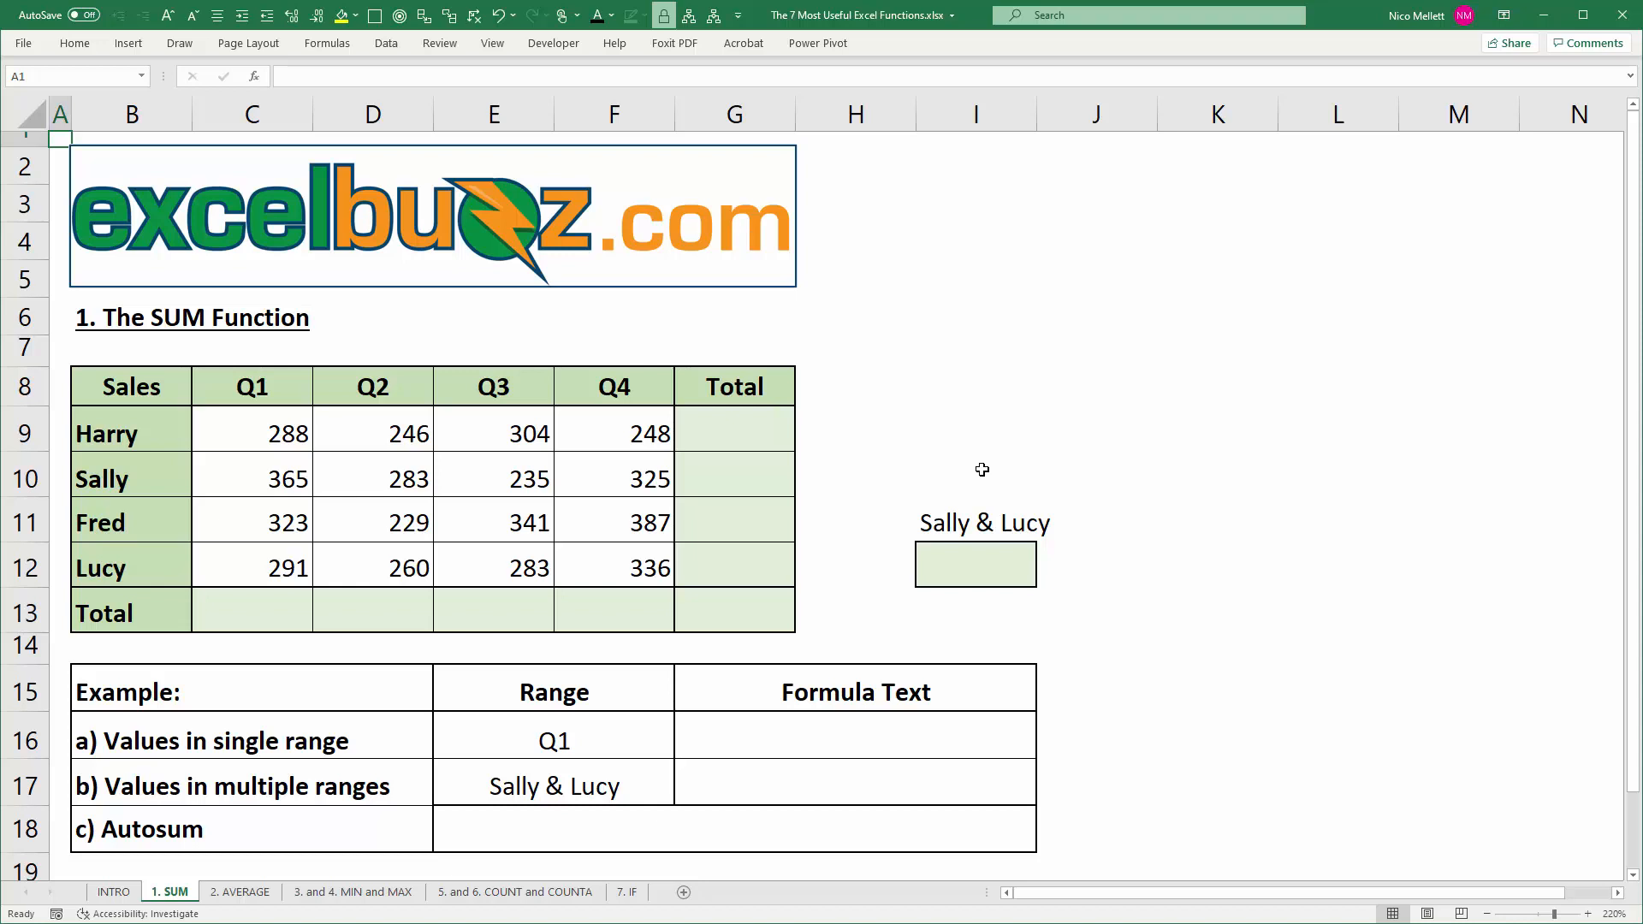
left_click(251, 611)
type("=sum(C10:F10,C12:F12)")
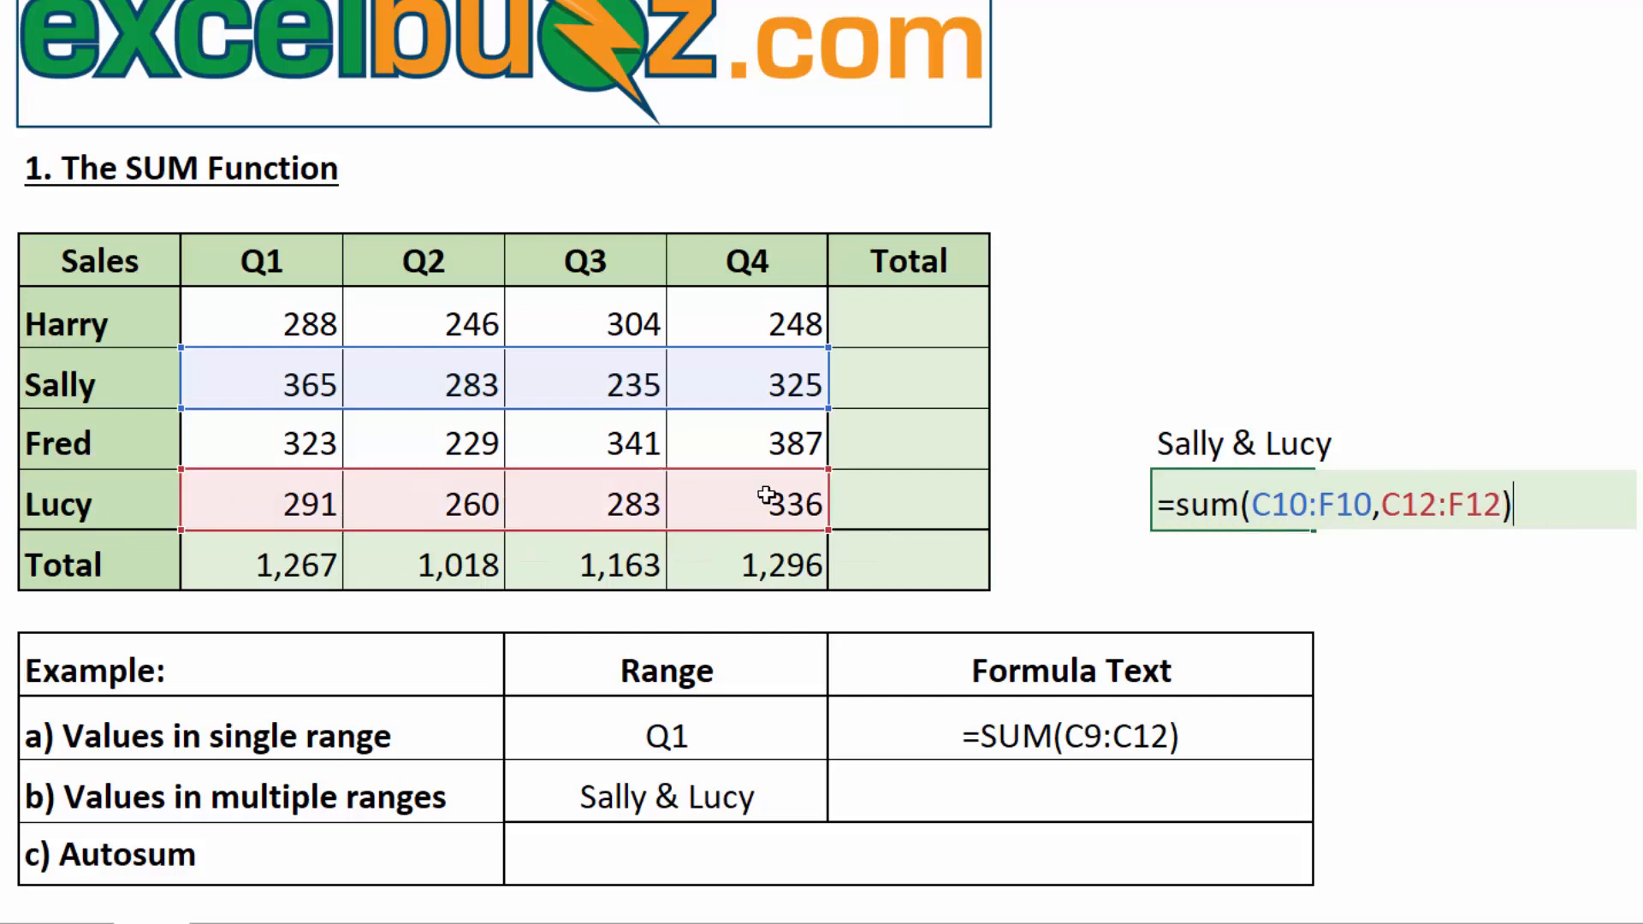
Enter =SUM(C10:F10,C12:F12) to total Sally's and Lucy's sales
key("Return")
type("=av")
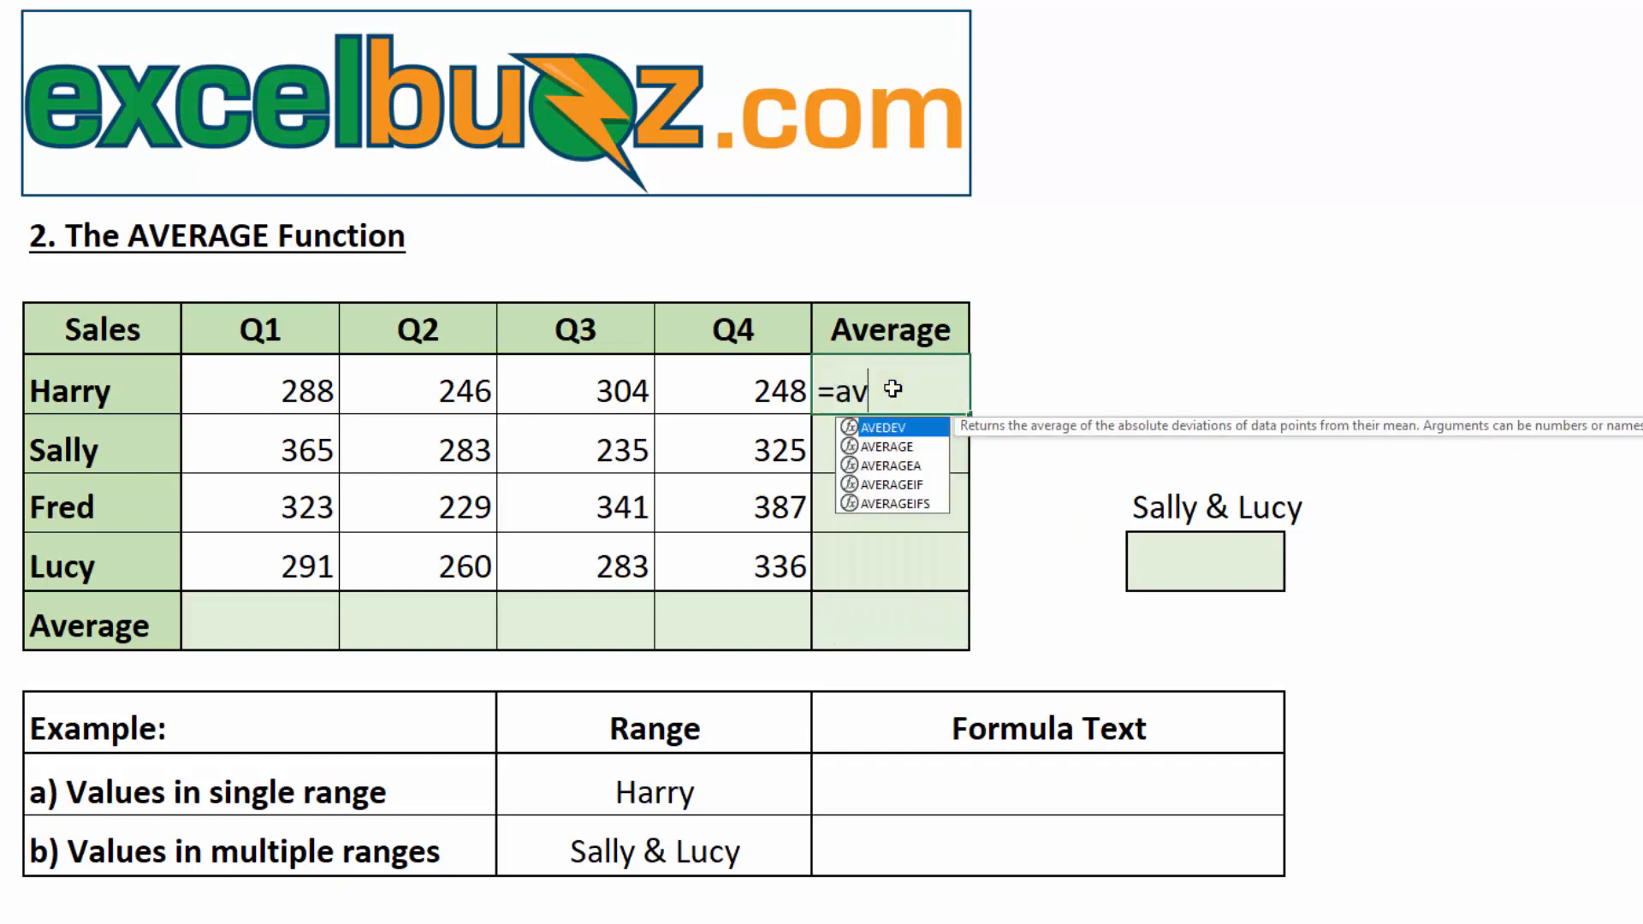
Enter =AVERAGE(C9:F9) in Harry's Average cell
type("er")
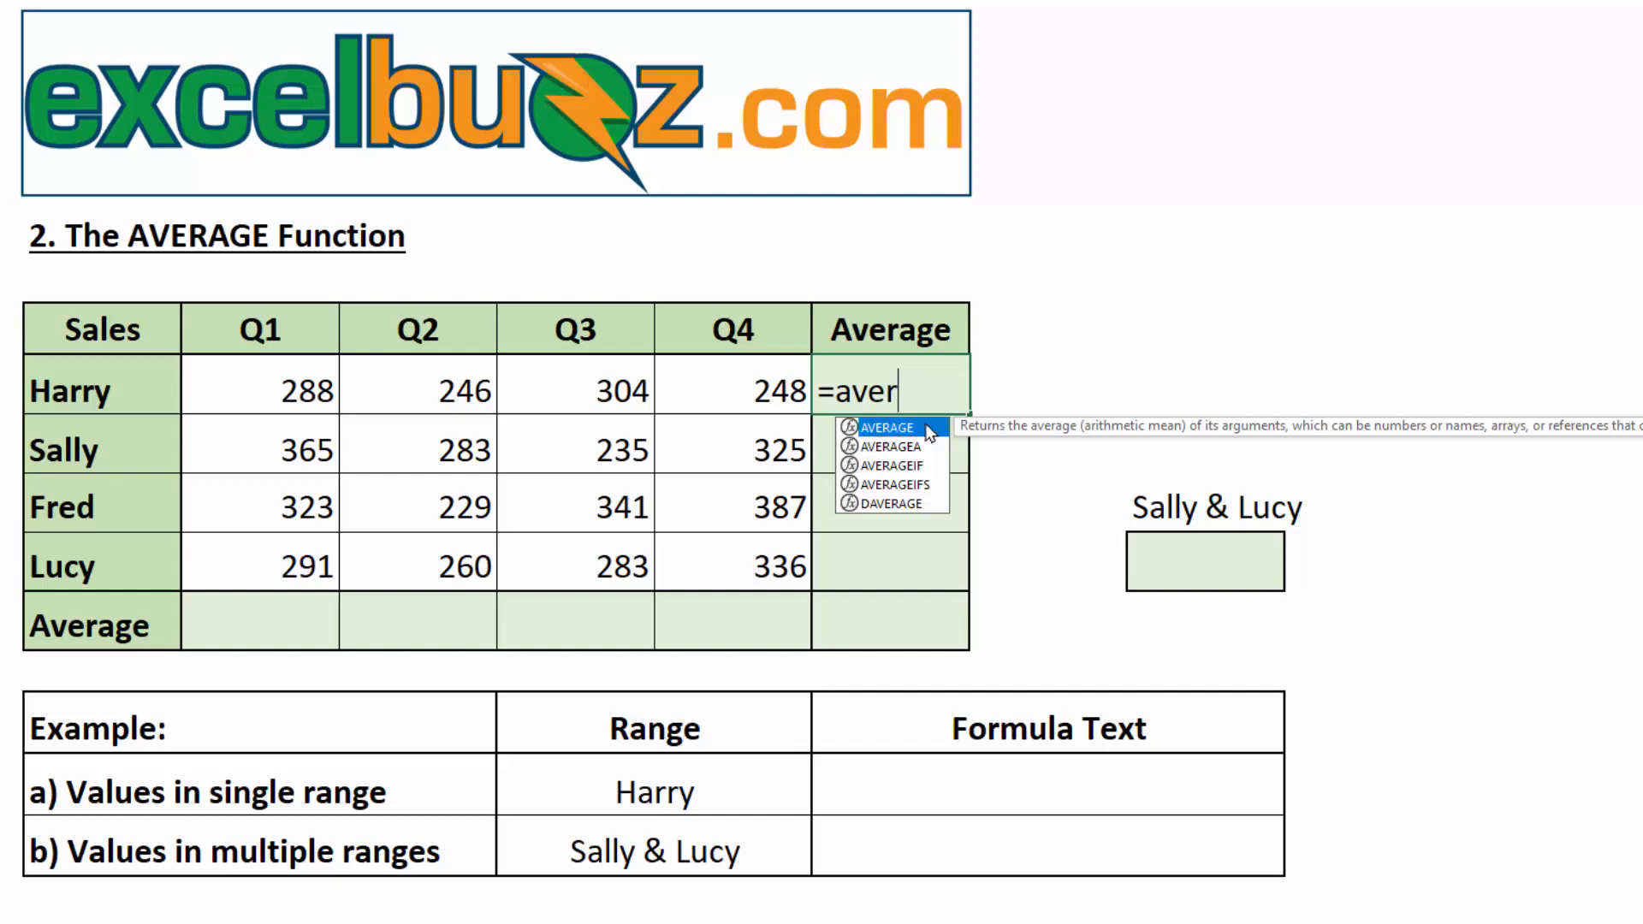
key("Tab")
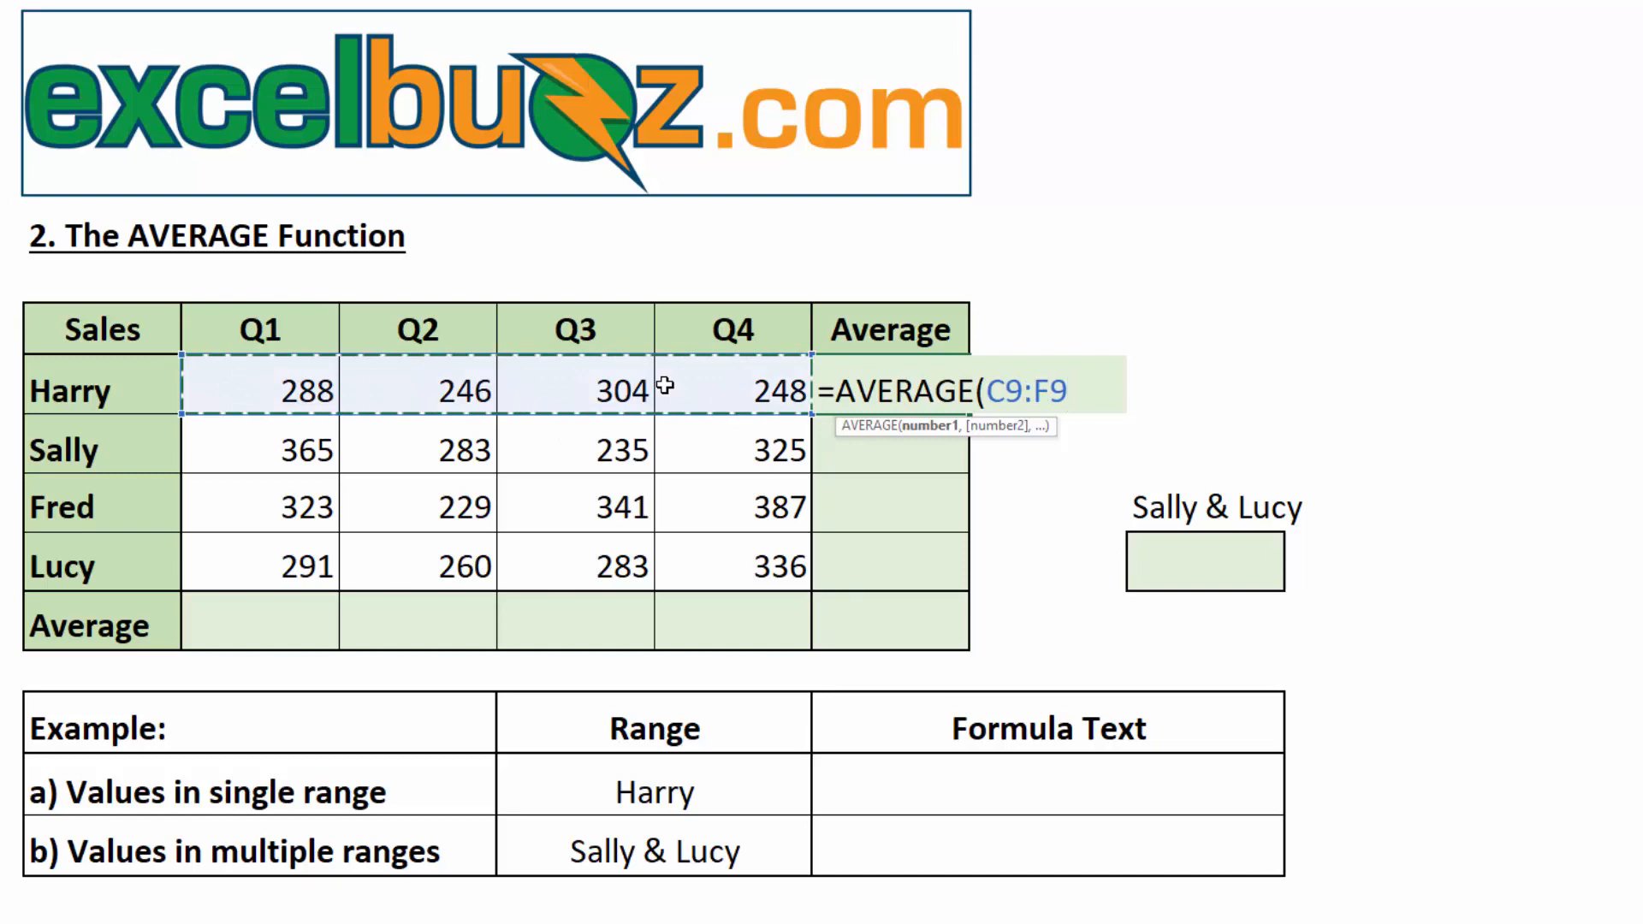
key("Return")
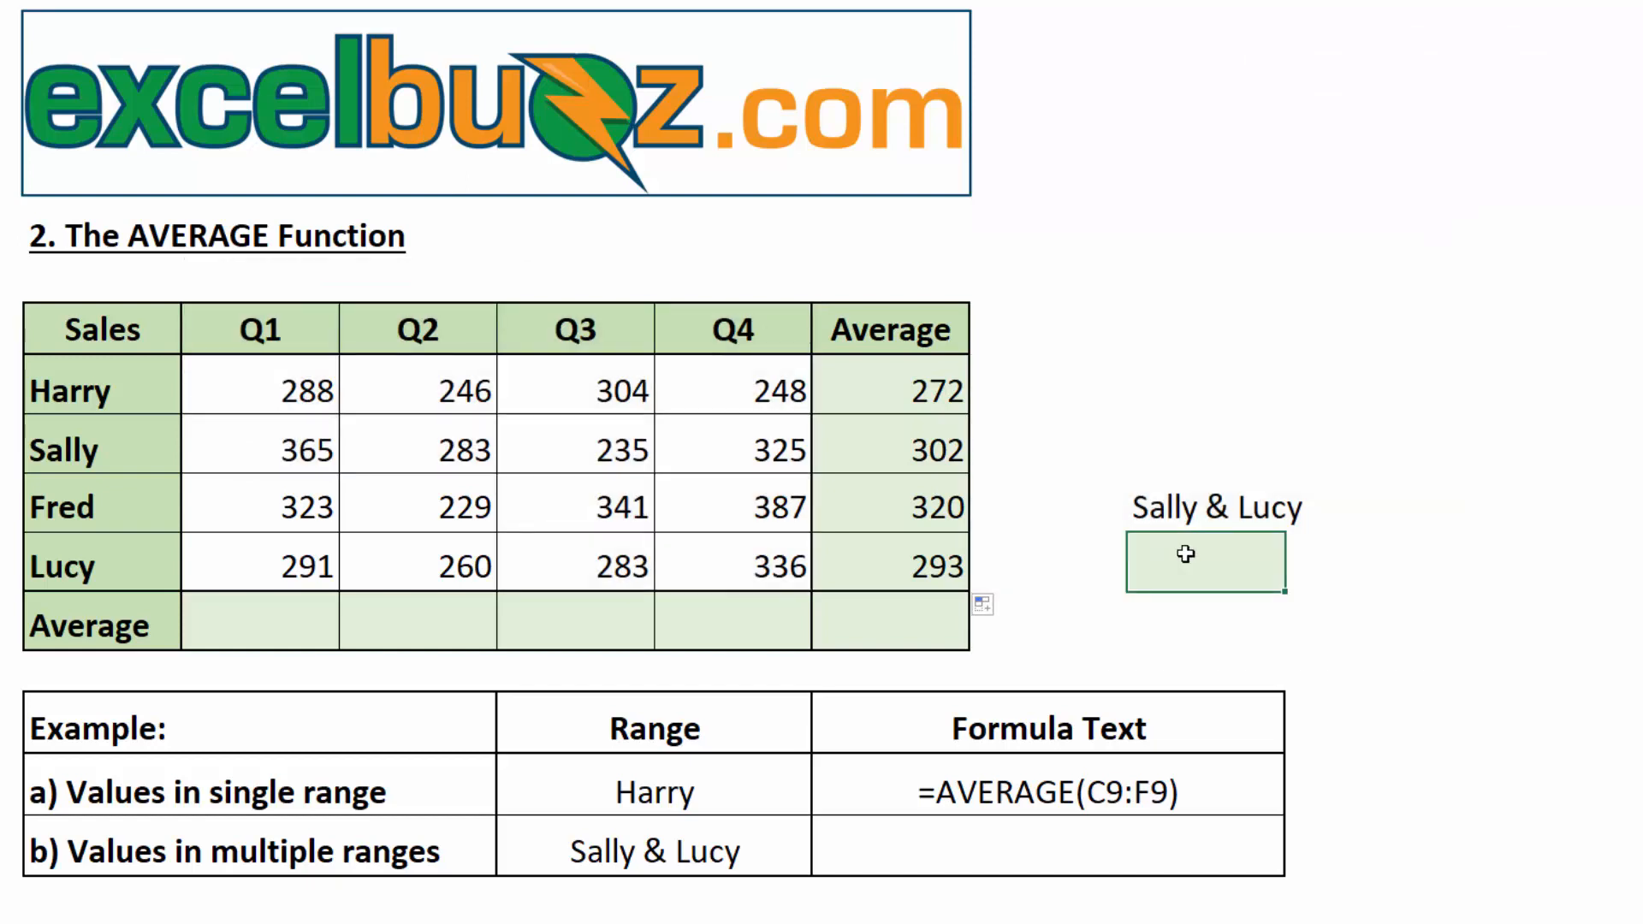
Begin typing =AVER in the Sally & Lucy average cell
type("=av")
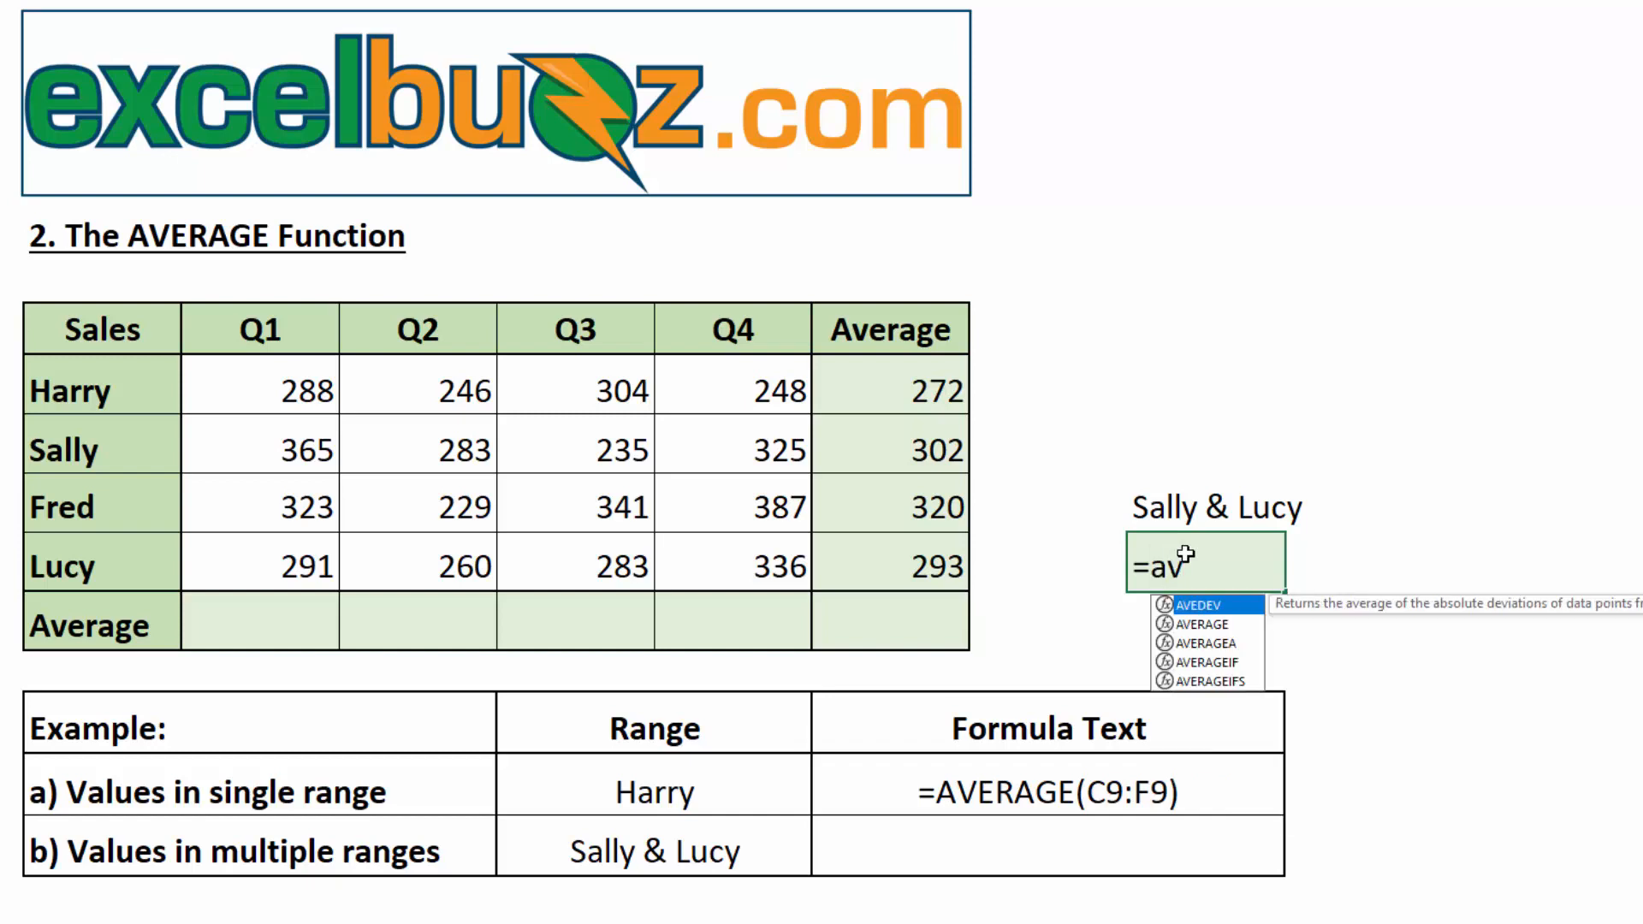
type("er")
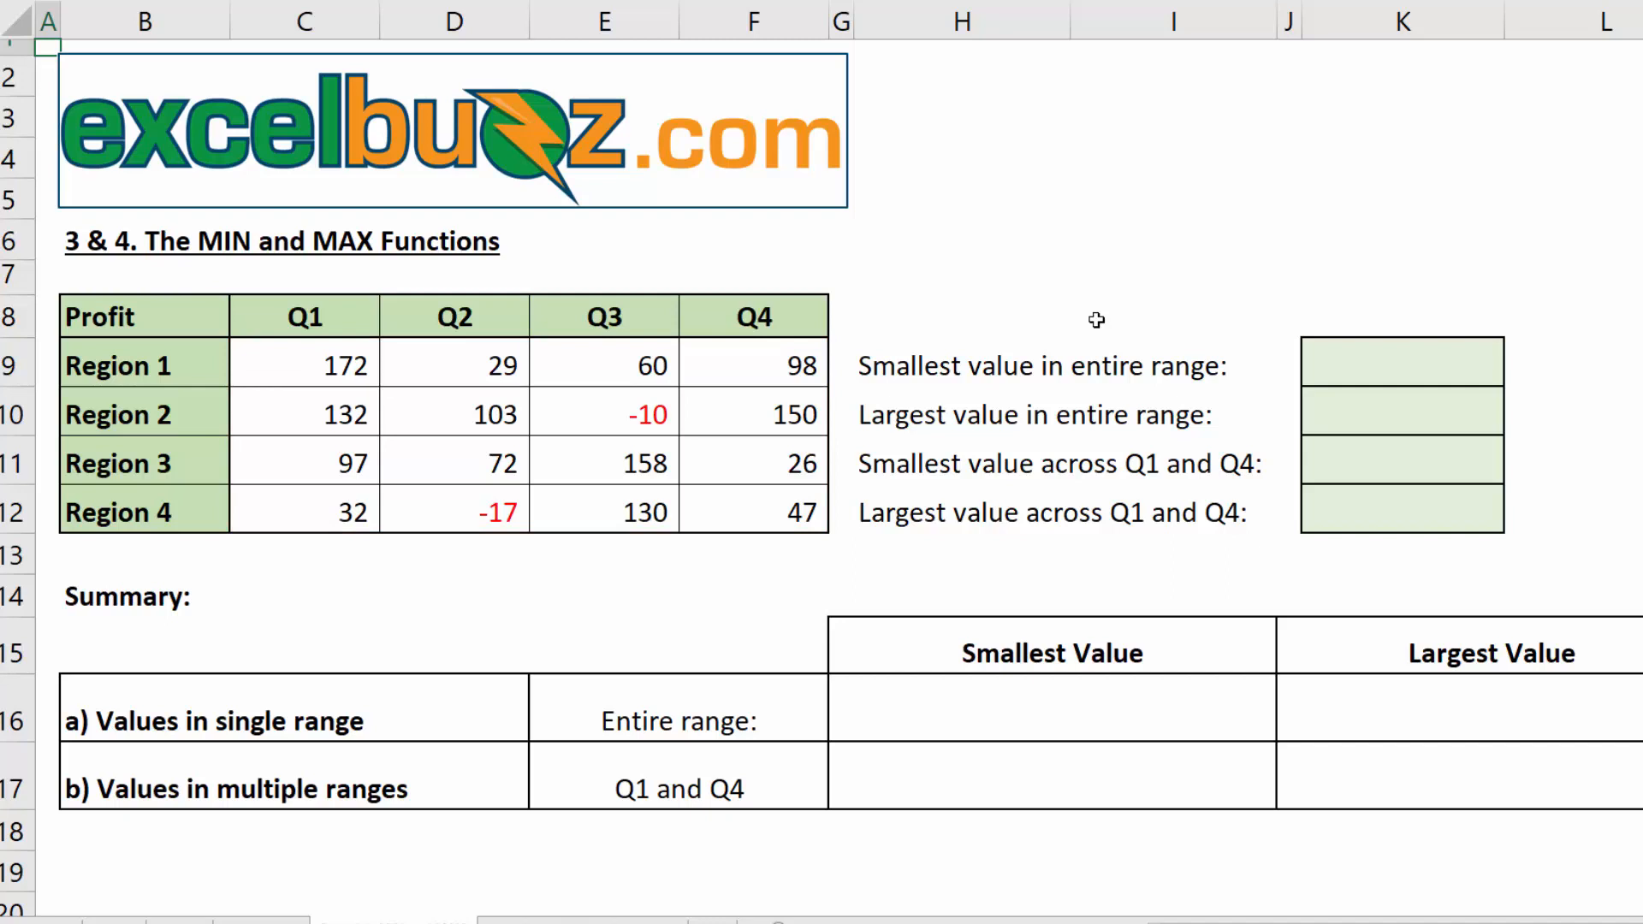
Enter =MIN(C9:F12) for the smallest value in the entire table (-17)
left_click(1402, 364)
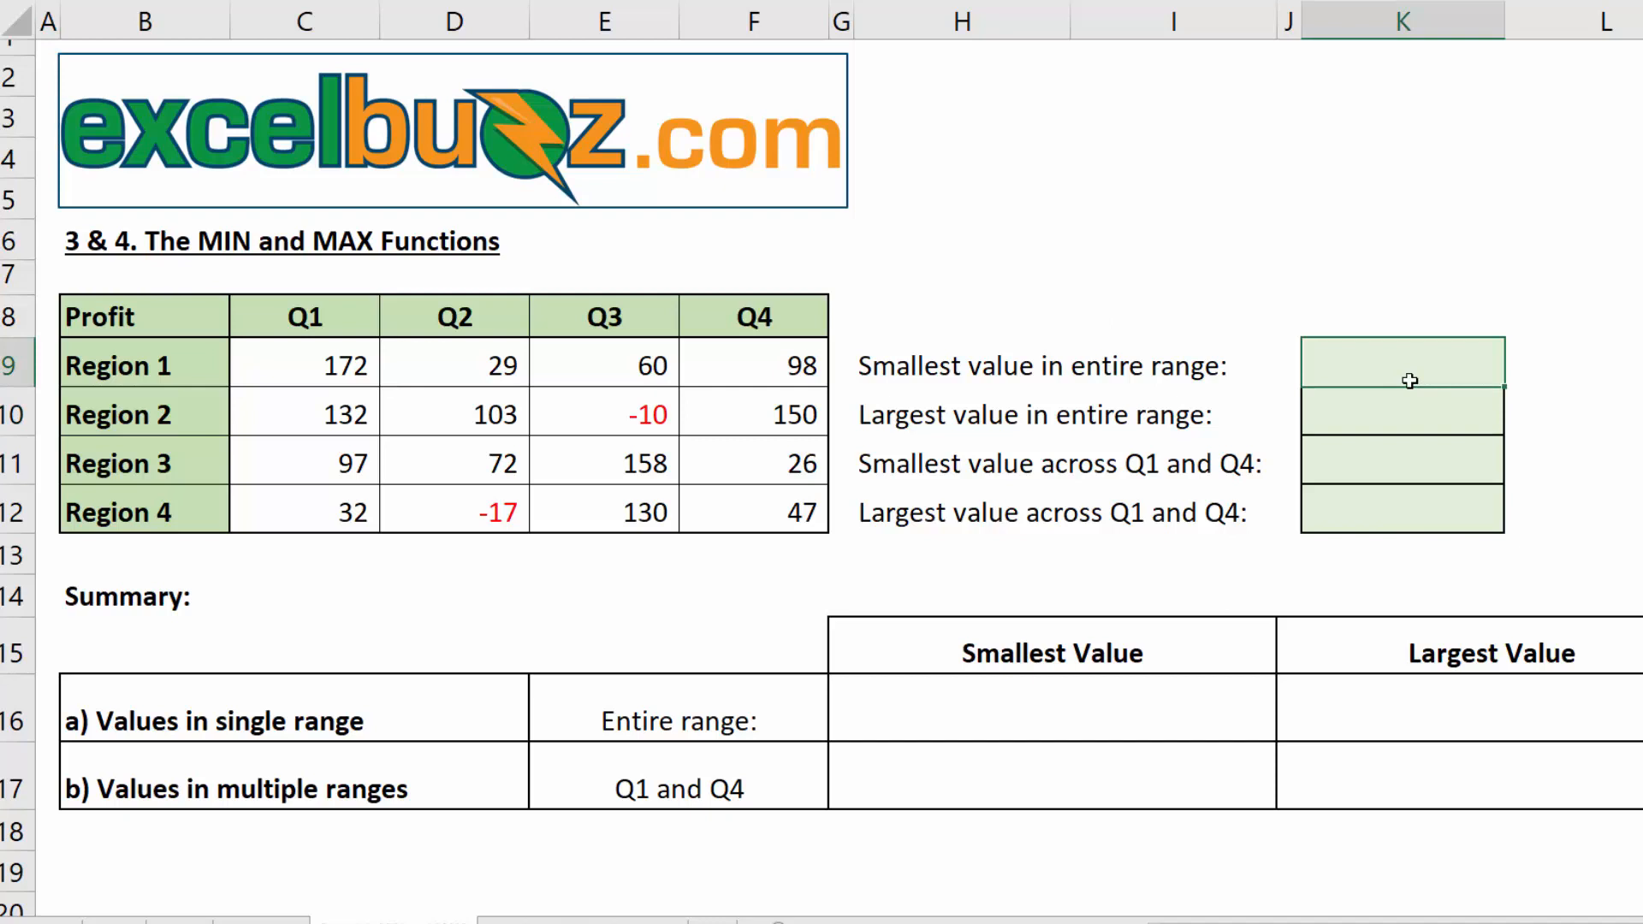
type("=m")
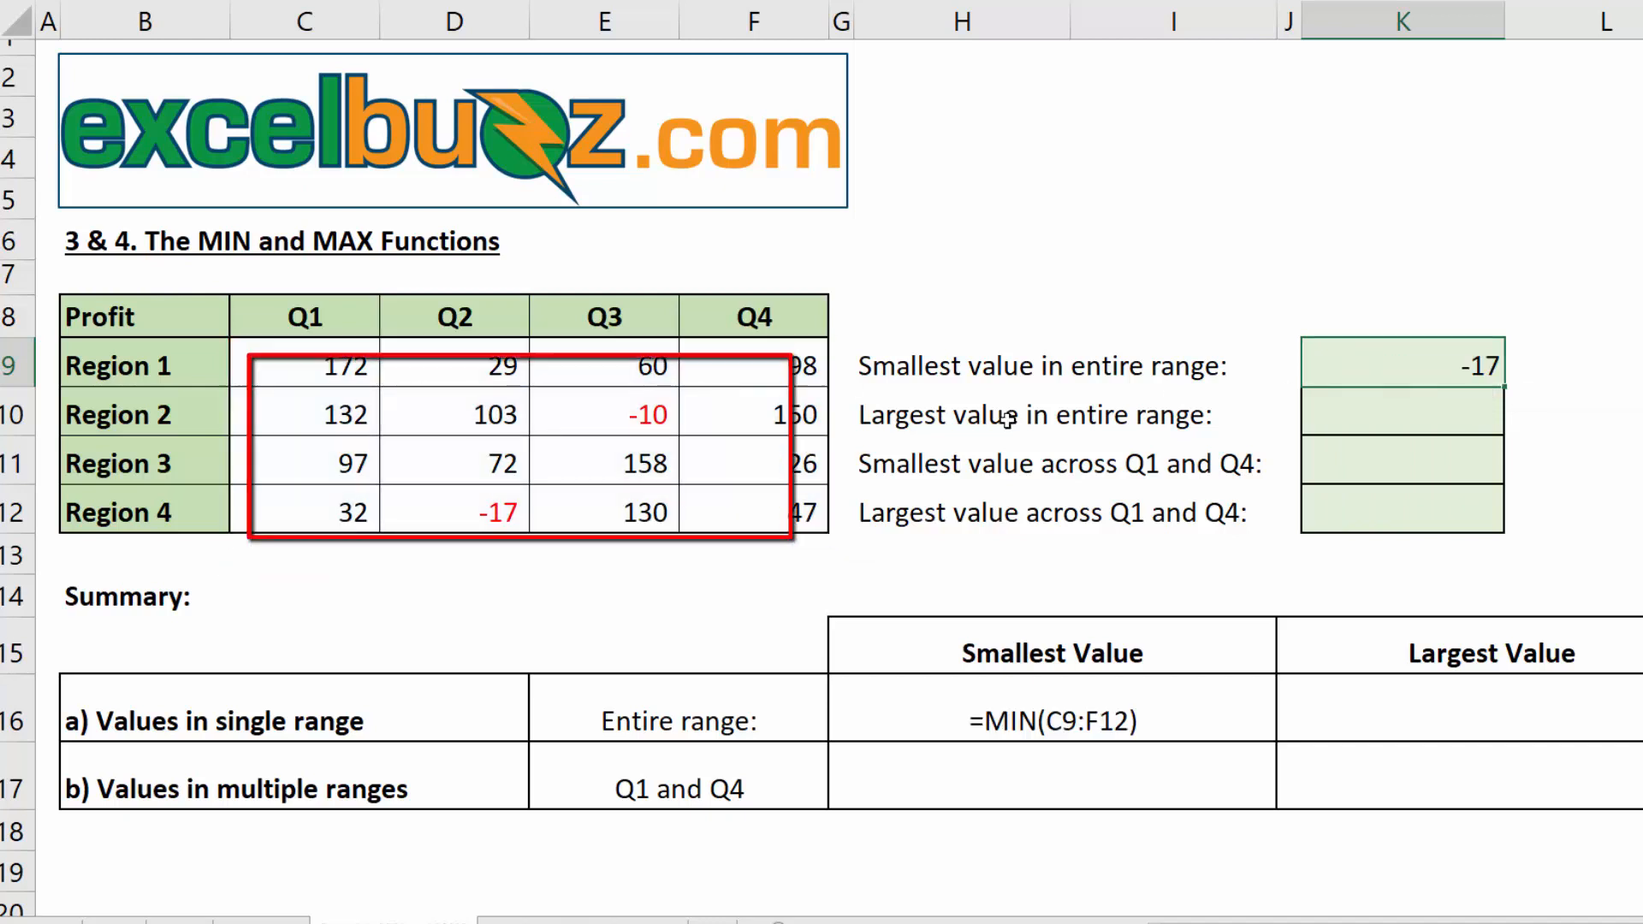
left_click(452, 512)
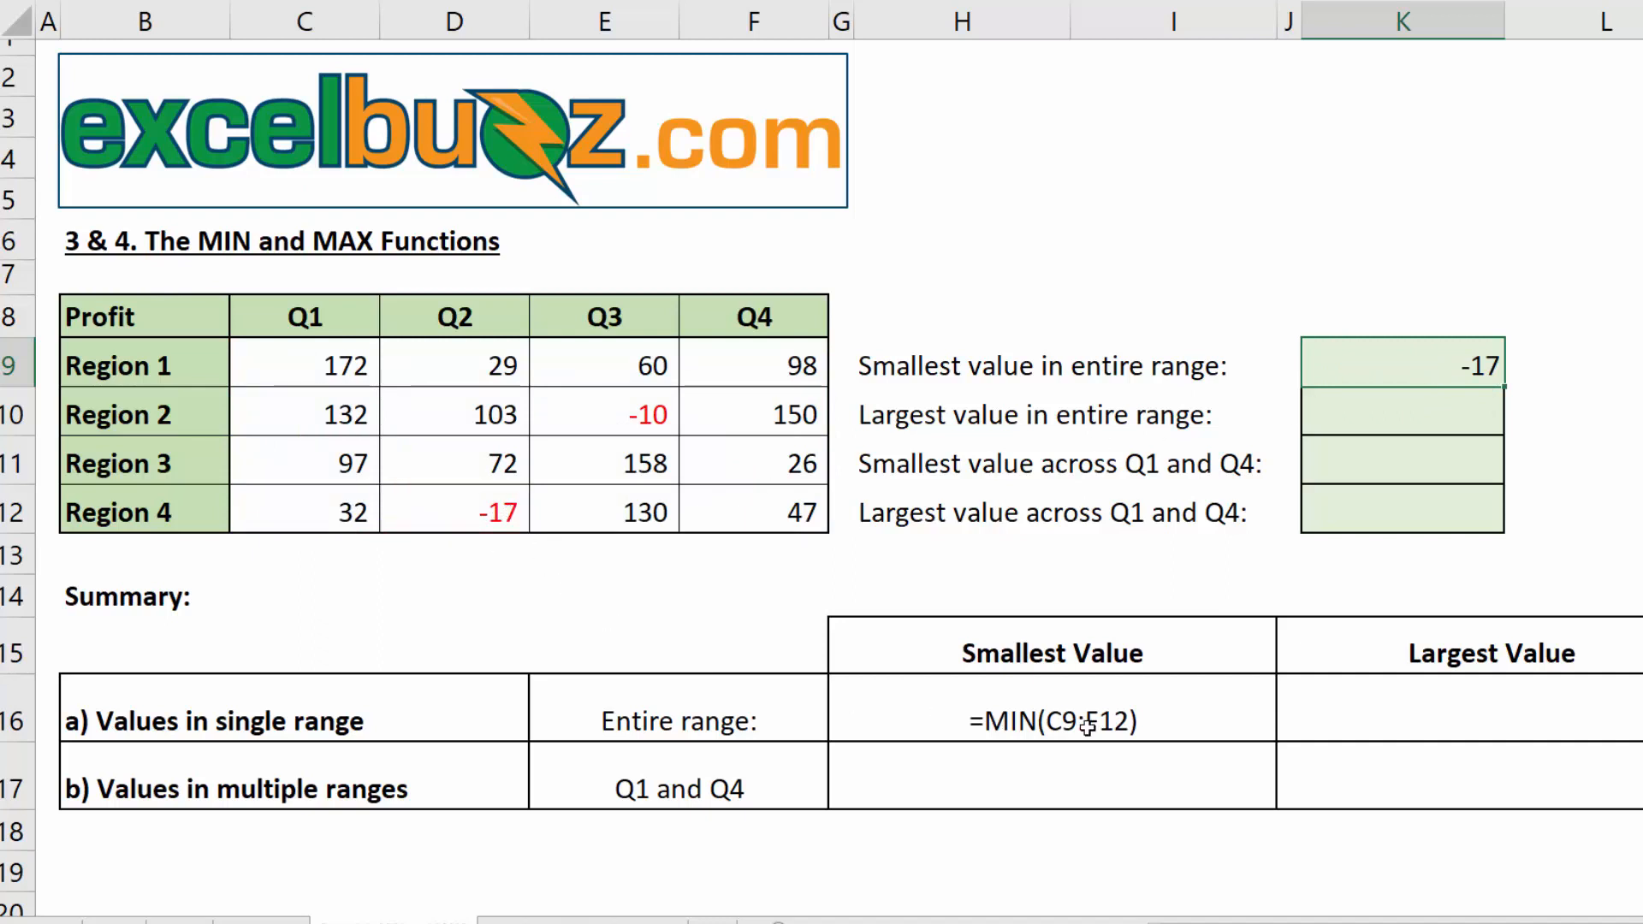
Enter =MAX(C9:F12) for the largest value in the entire table (172)
left_click(1401, 412)
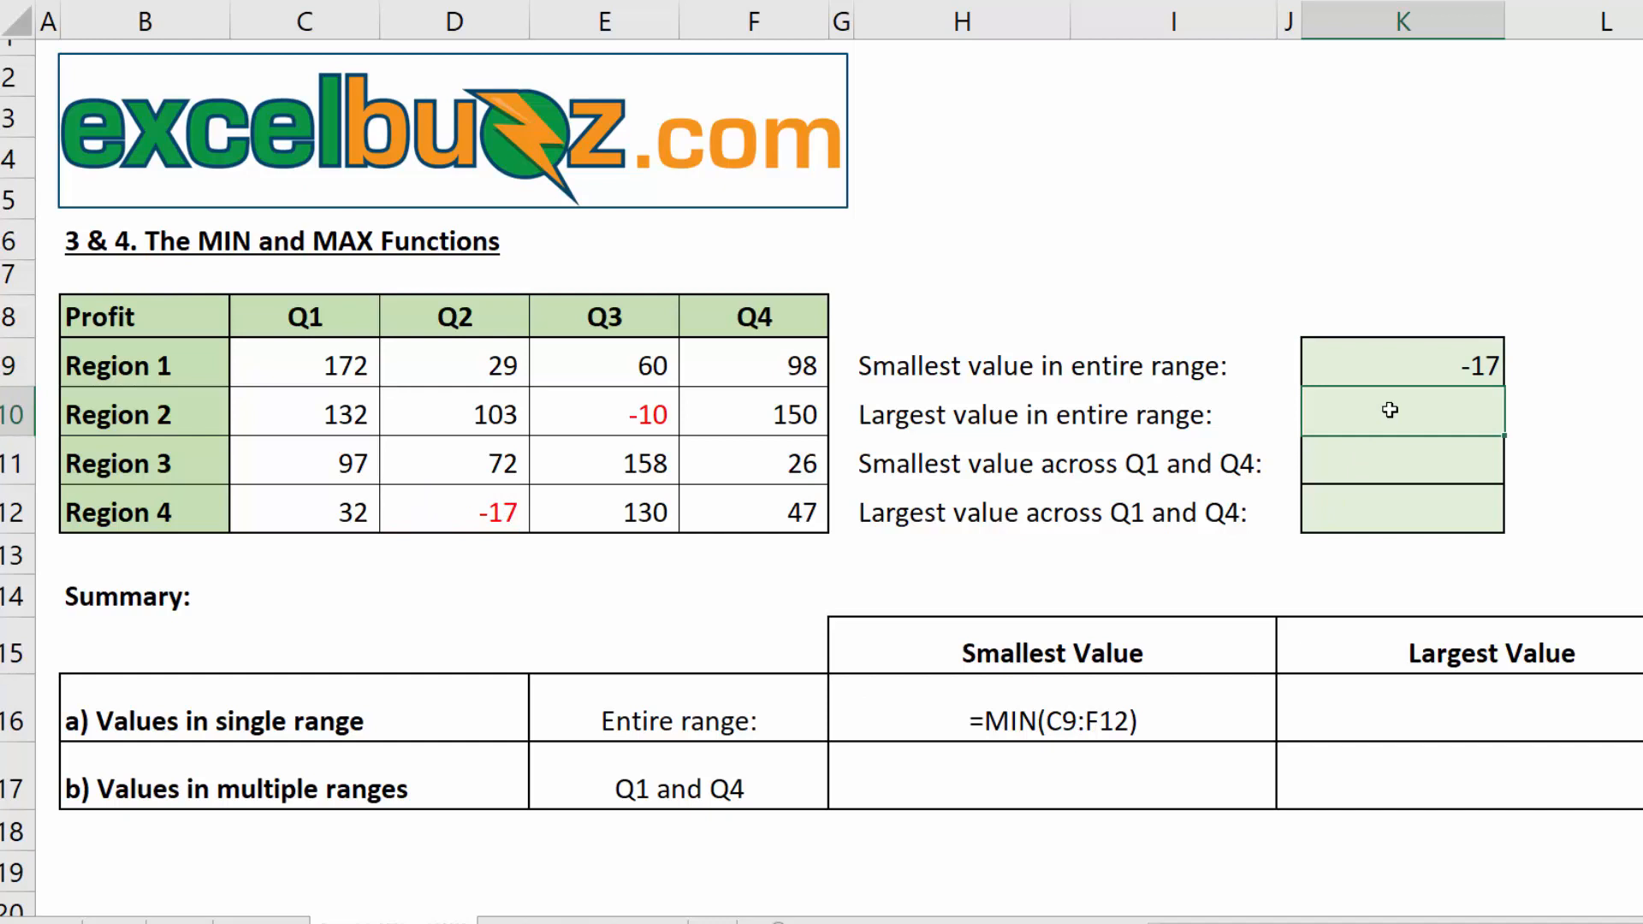
type("=max(C9:F12")
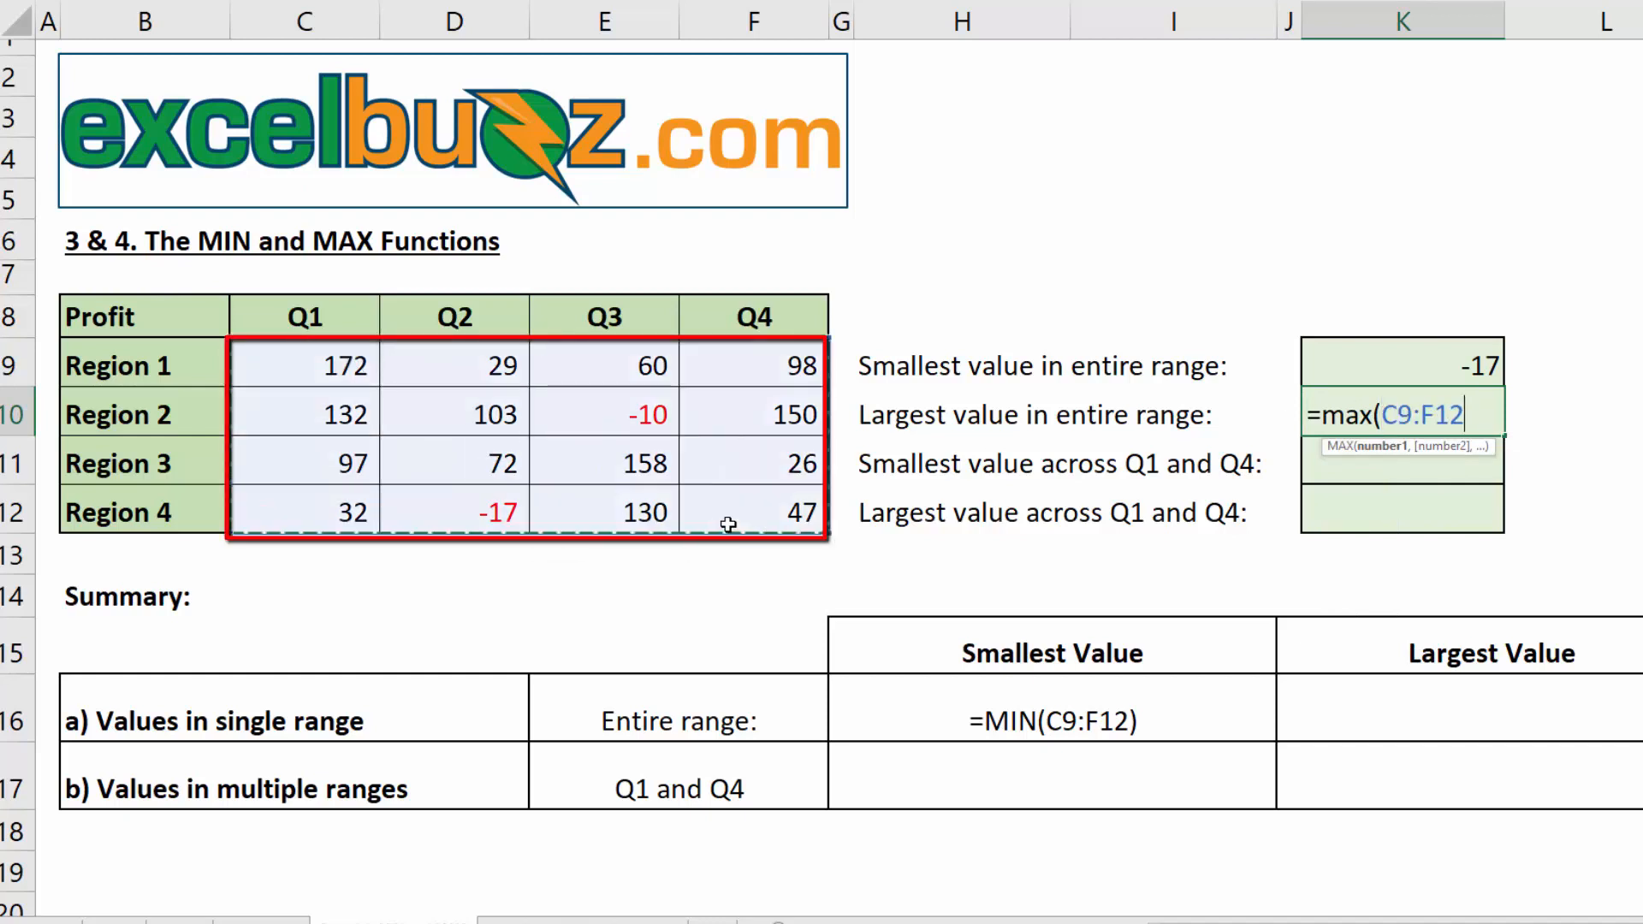
key("Return")
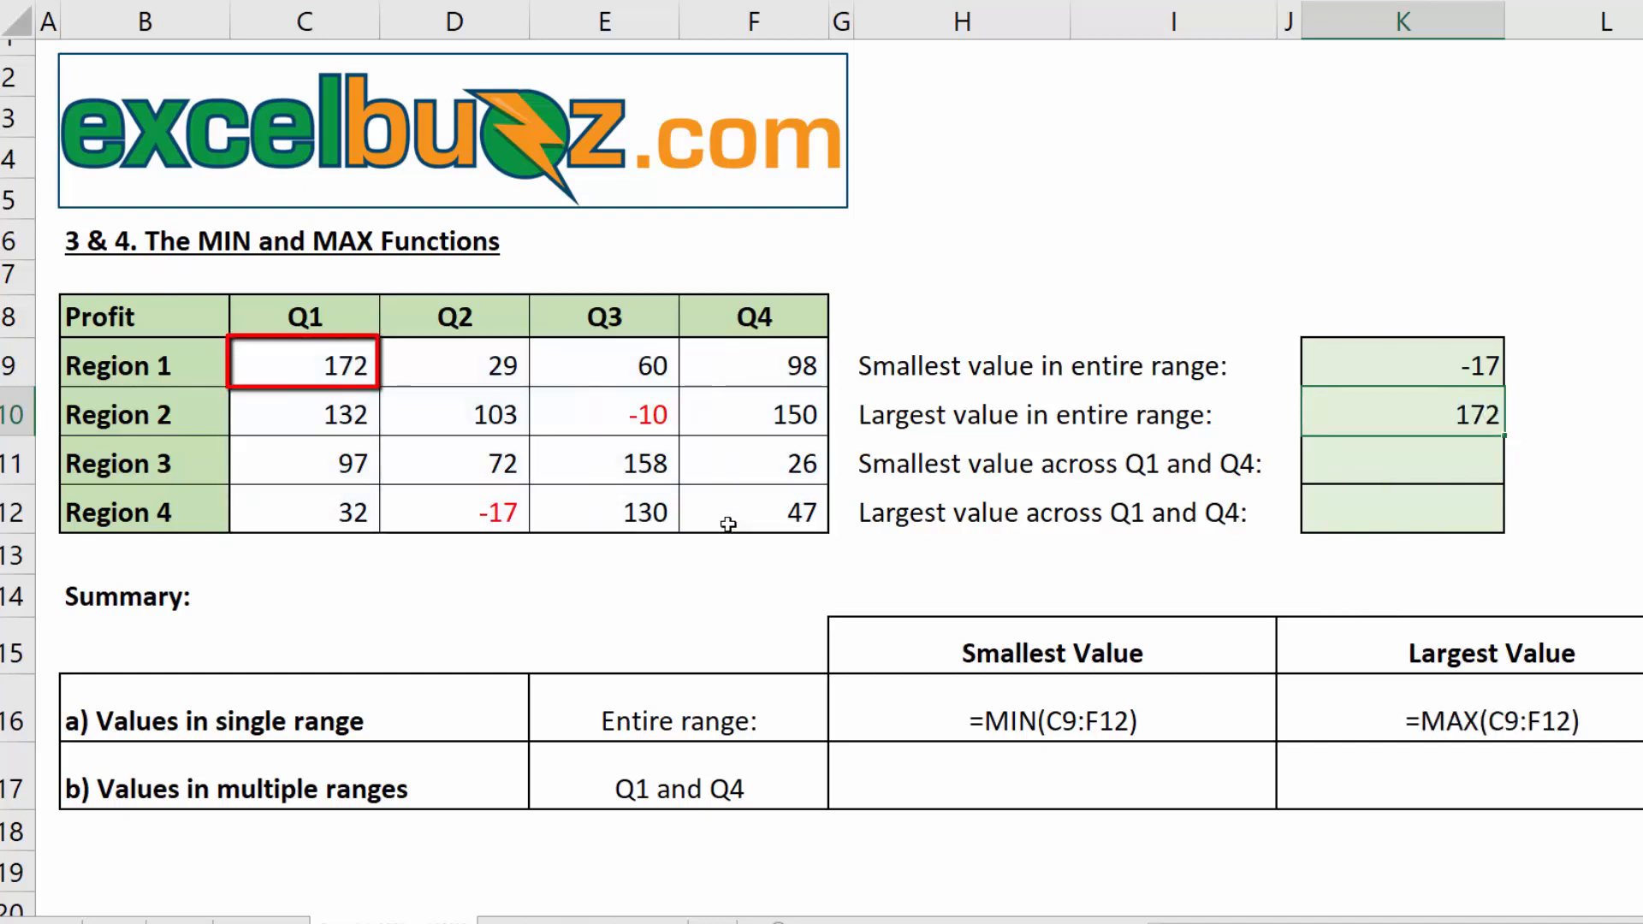
mouse_move(569, 439)
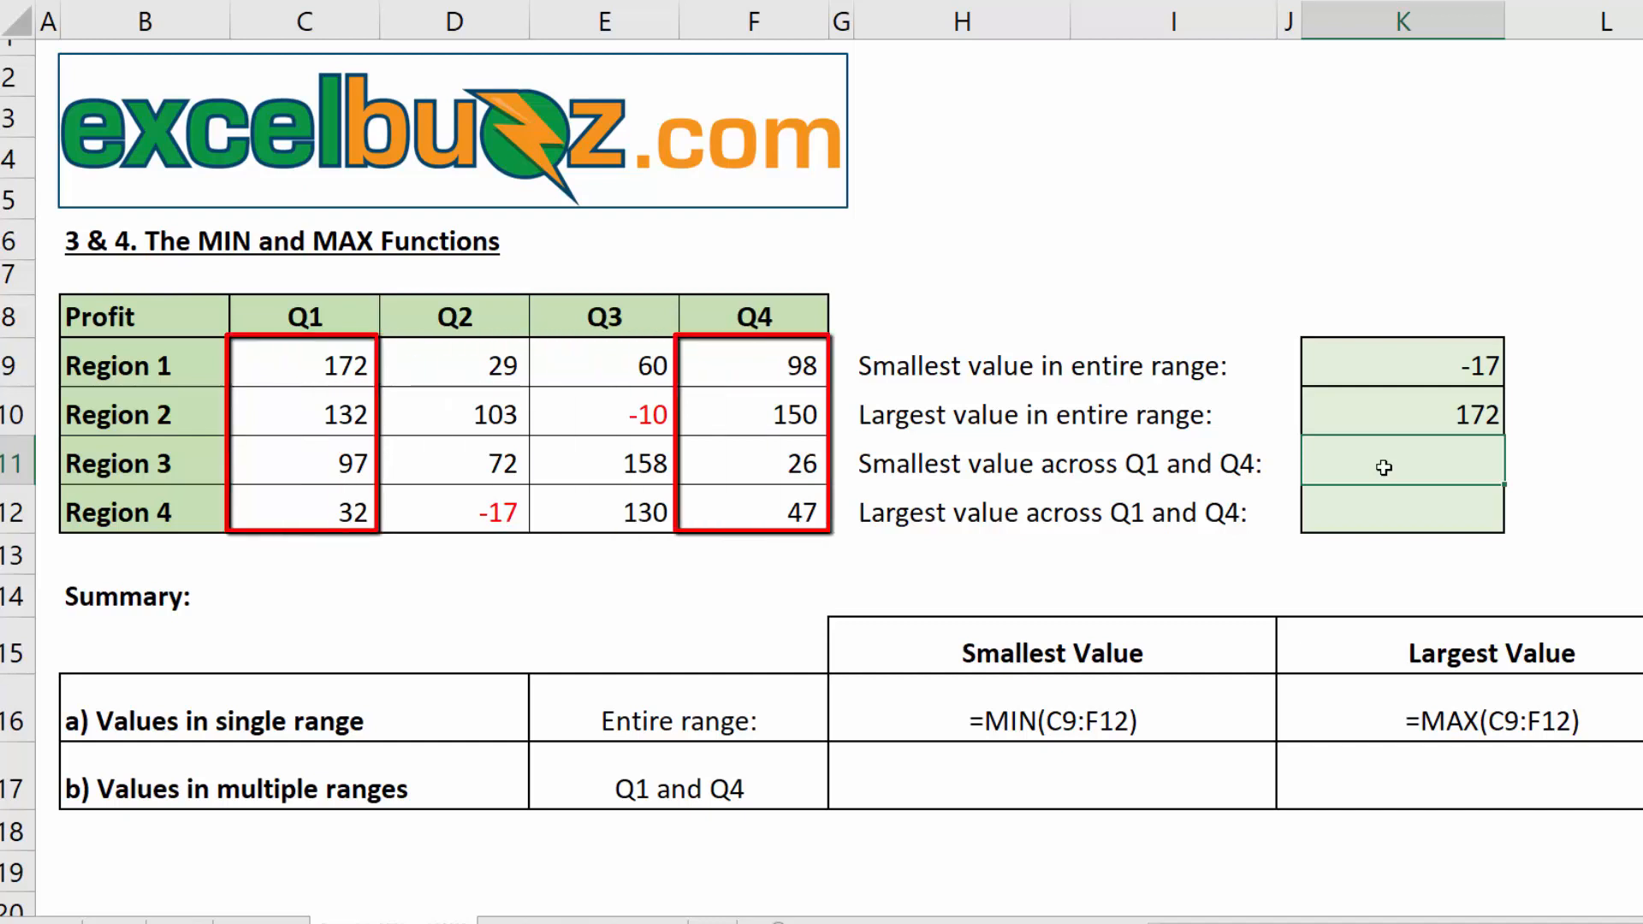
Enter =MIN(C9:C12,F9:F12) for the smallest Q1 and Q4 profit (26)
type("=")
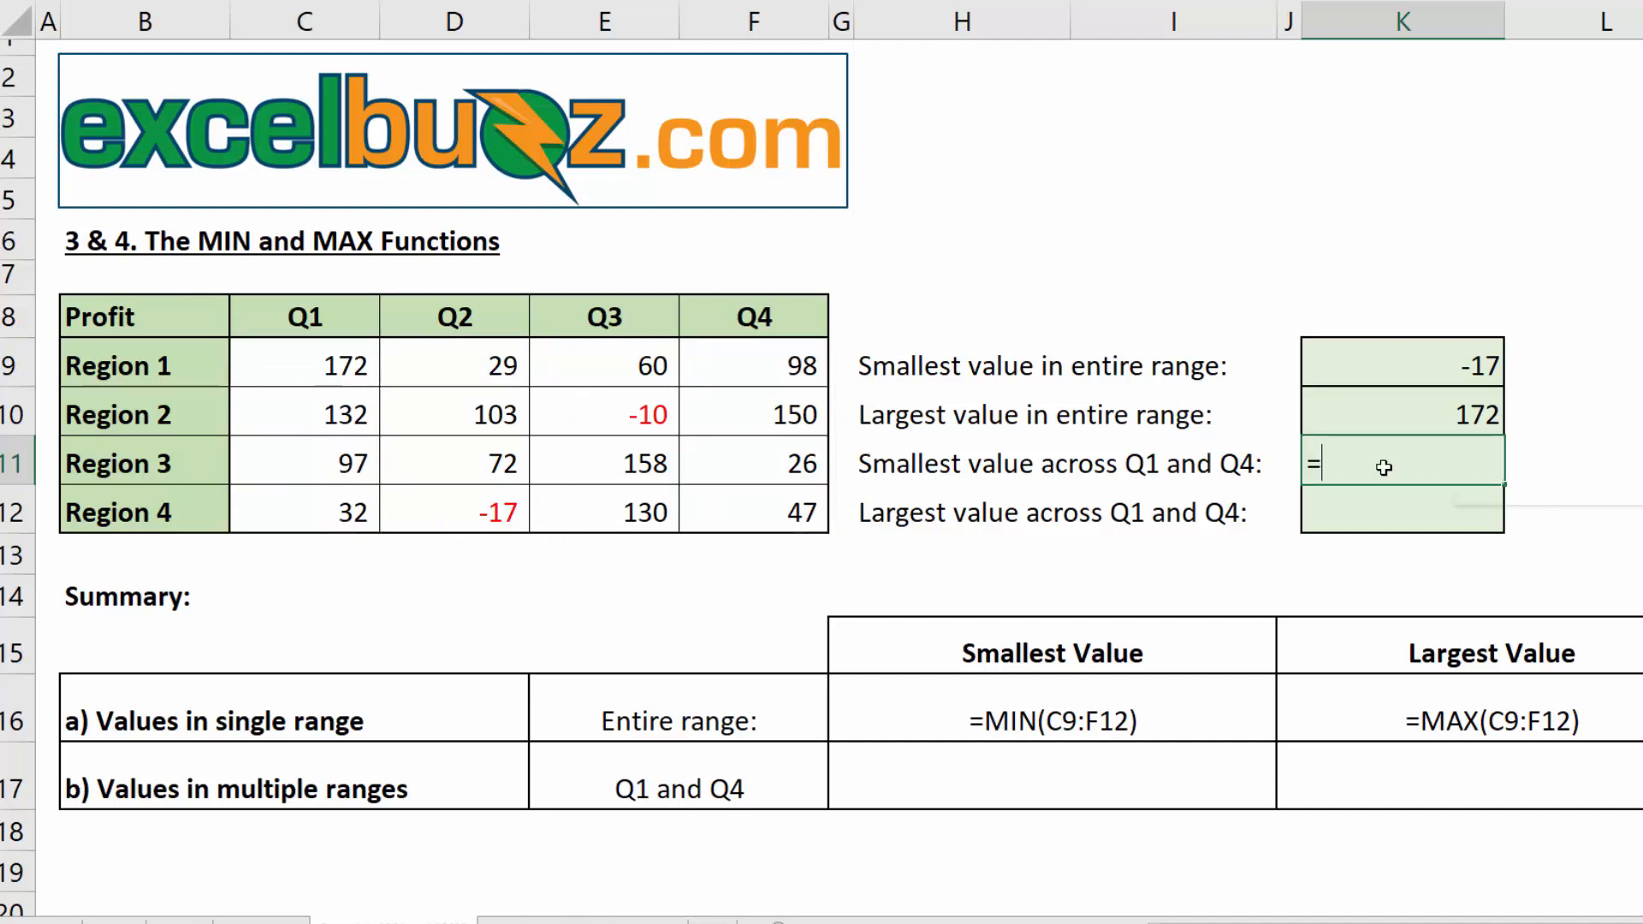
type("min(")
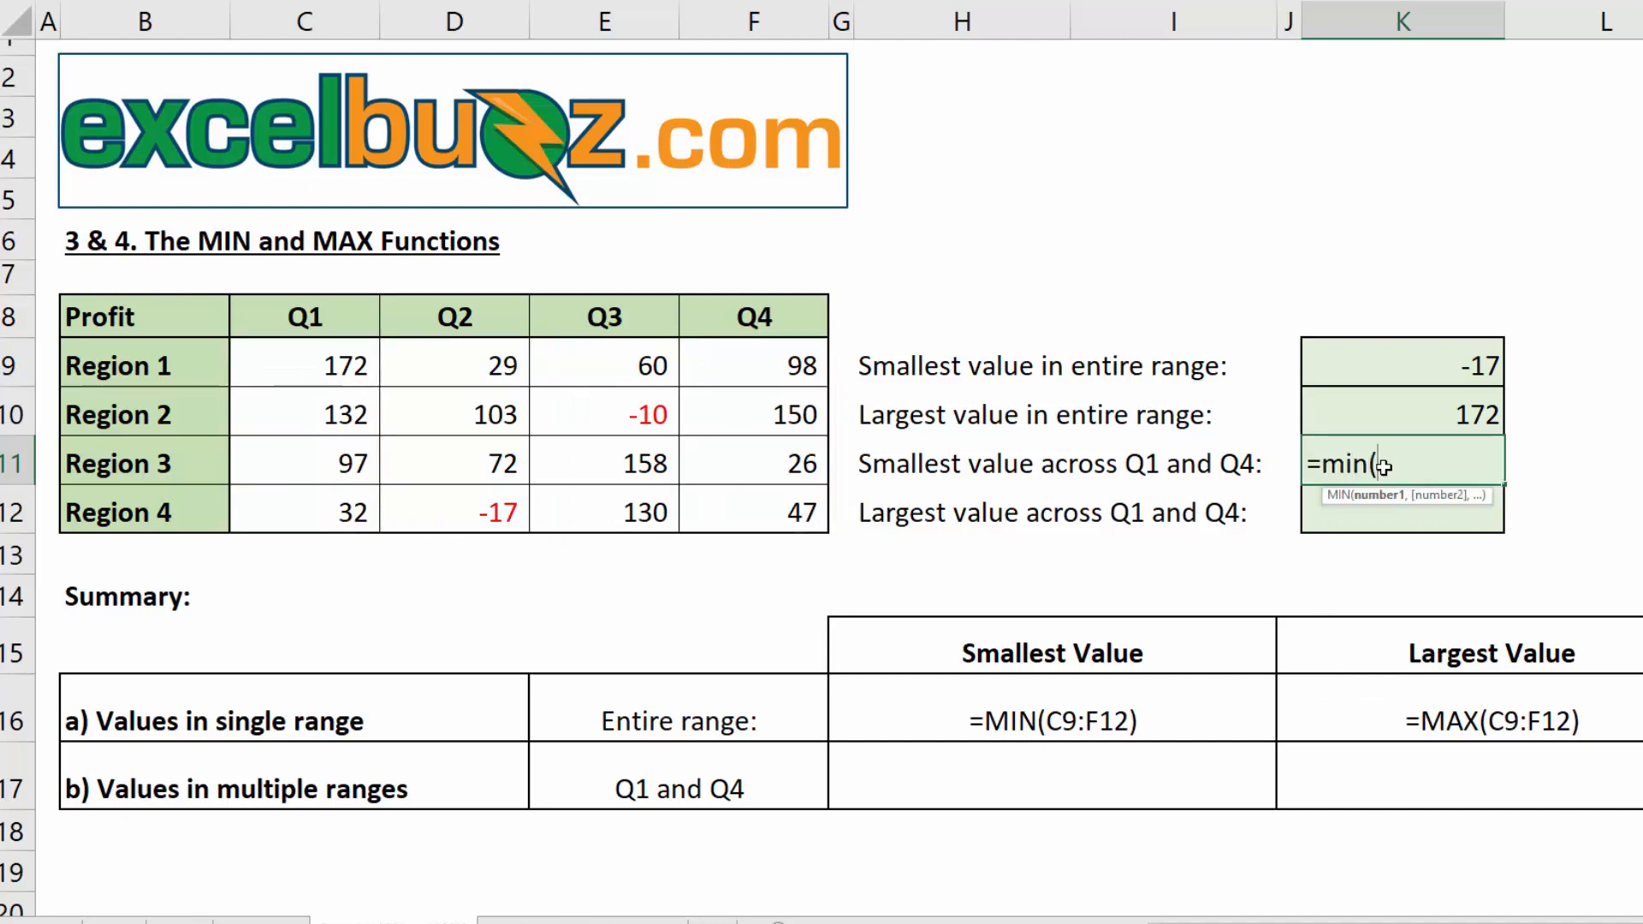
mouse_move(294, 362)
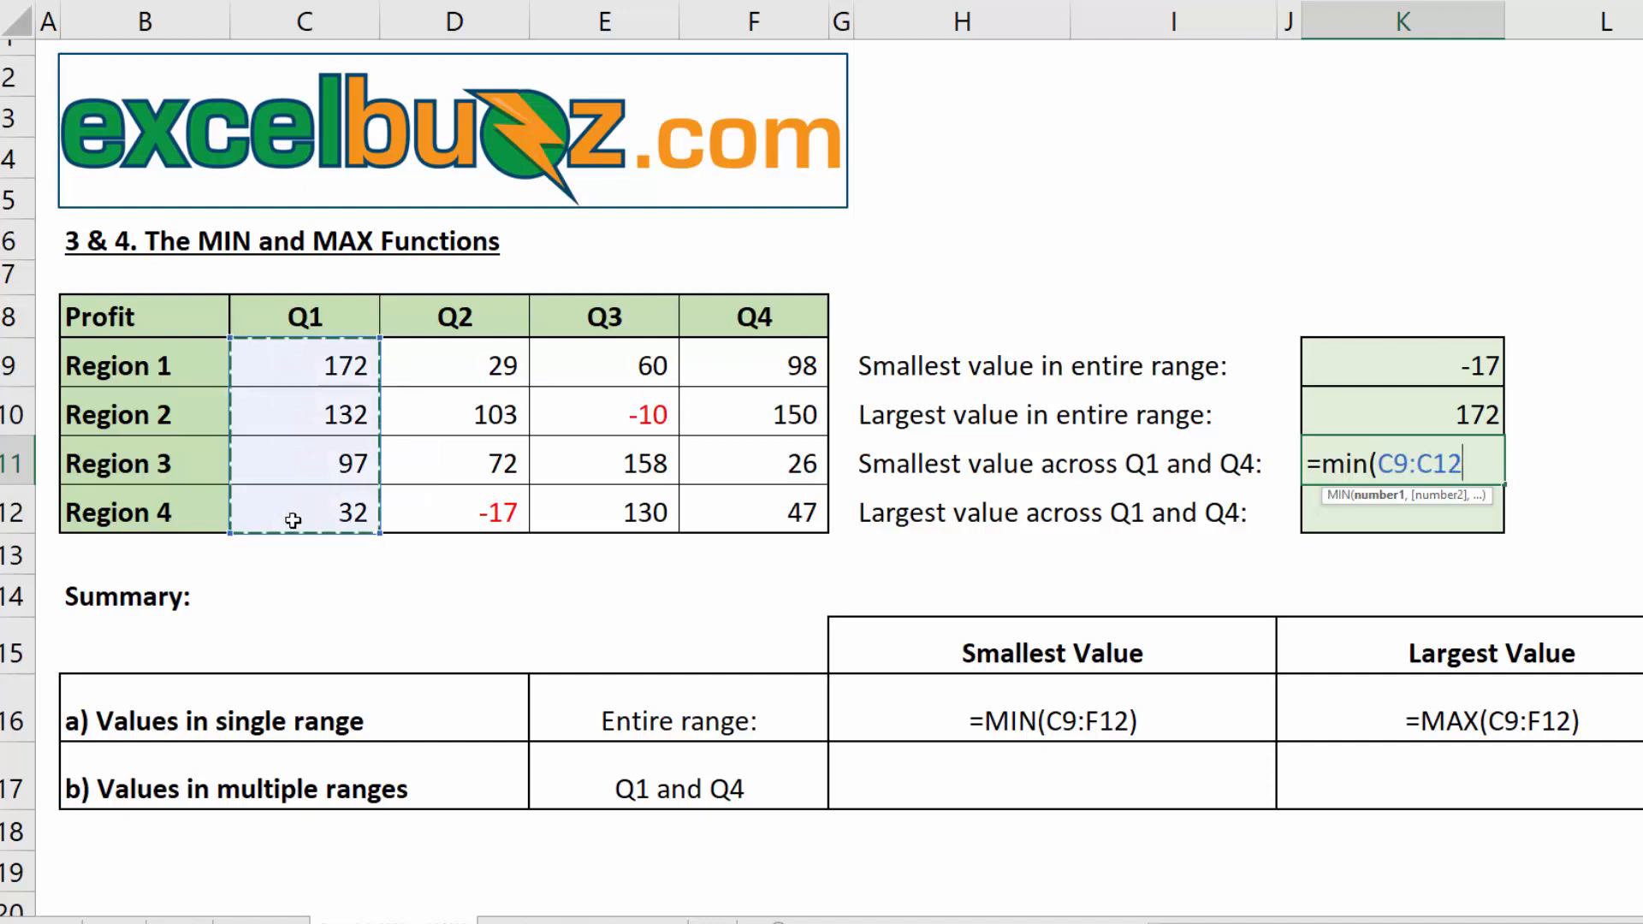
key("ctrl")
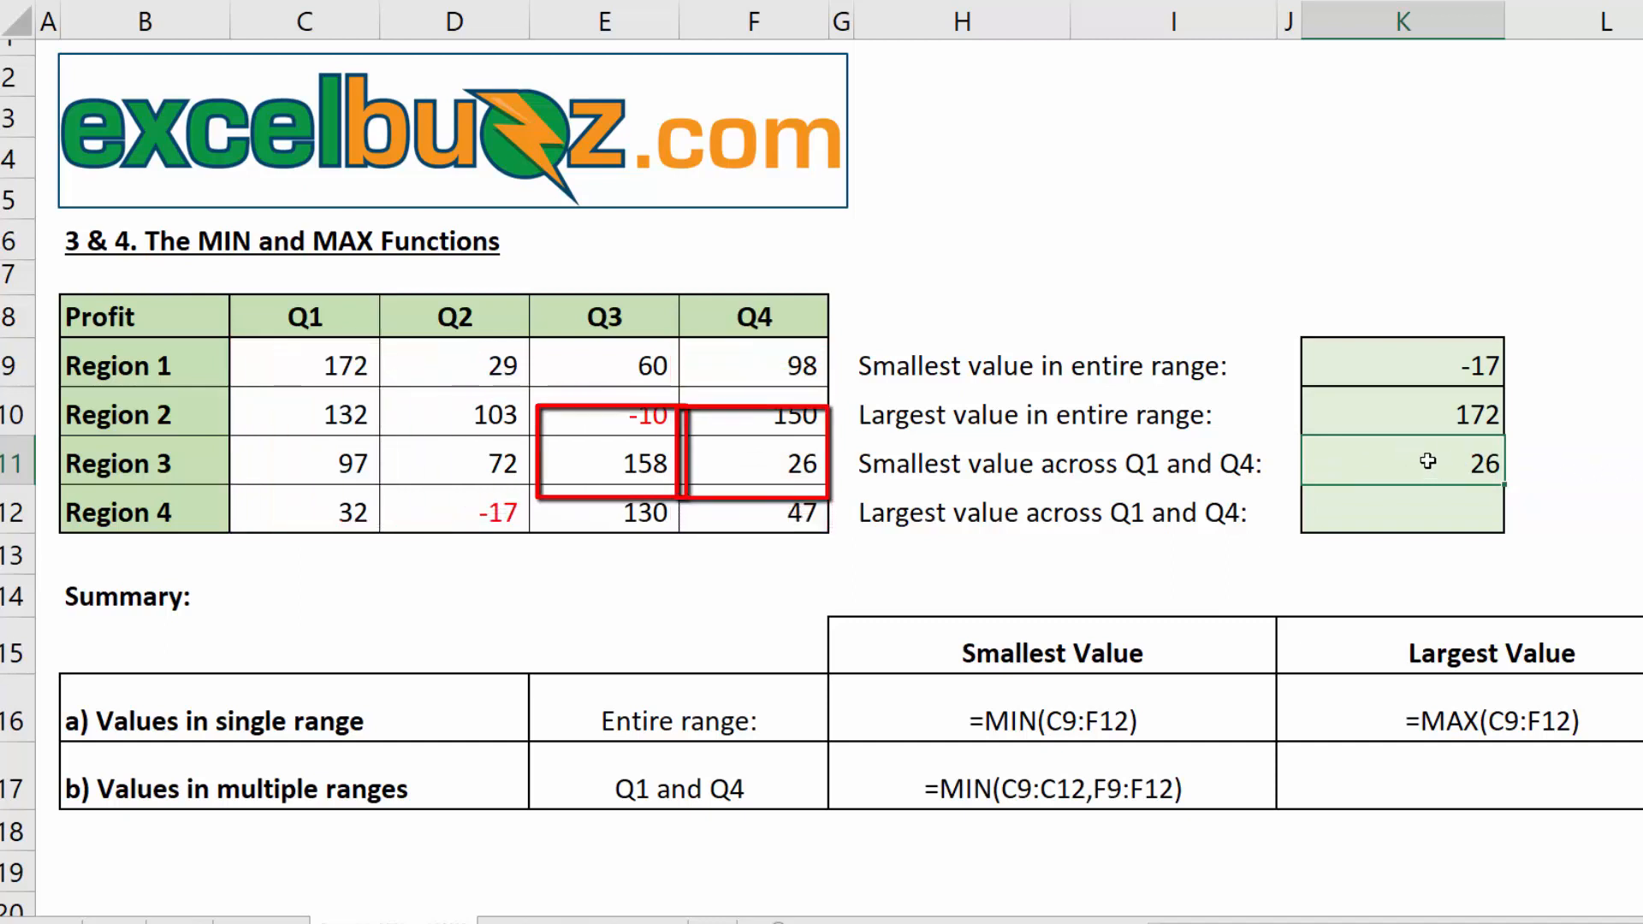
left_click(752, 462)
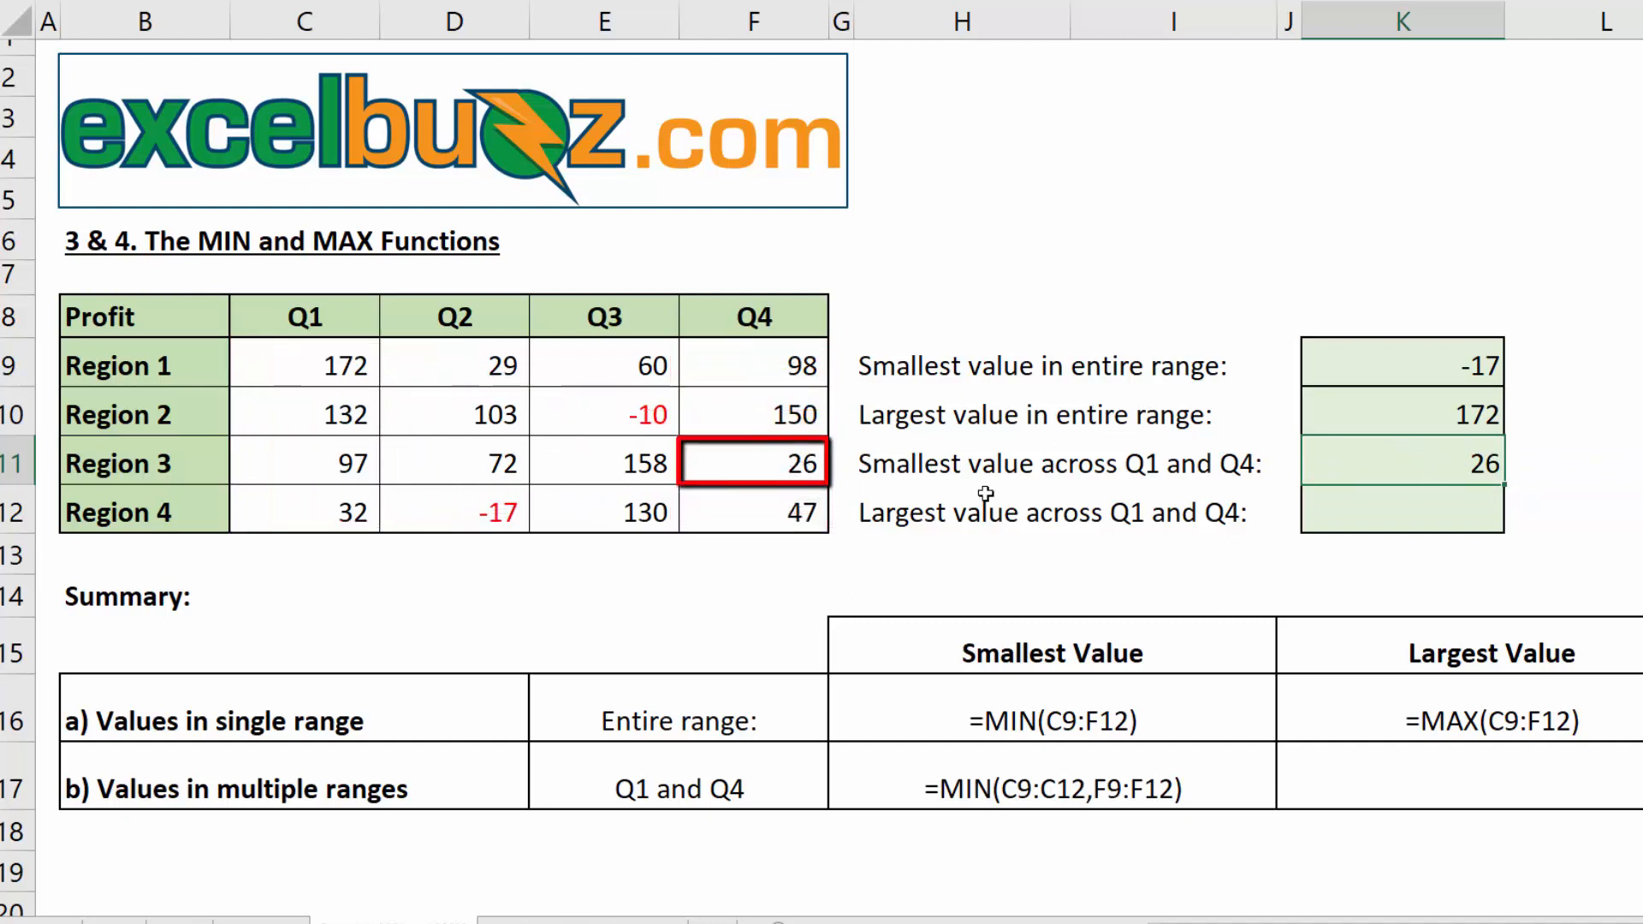
Build =MAX(C9:C12,F9:F12) in K12 for the largest Q1 and Q4 profit
left_click(1402, 512)
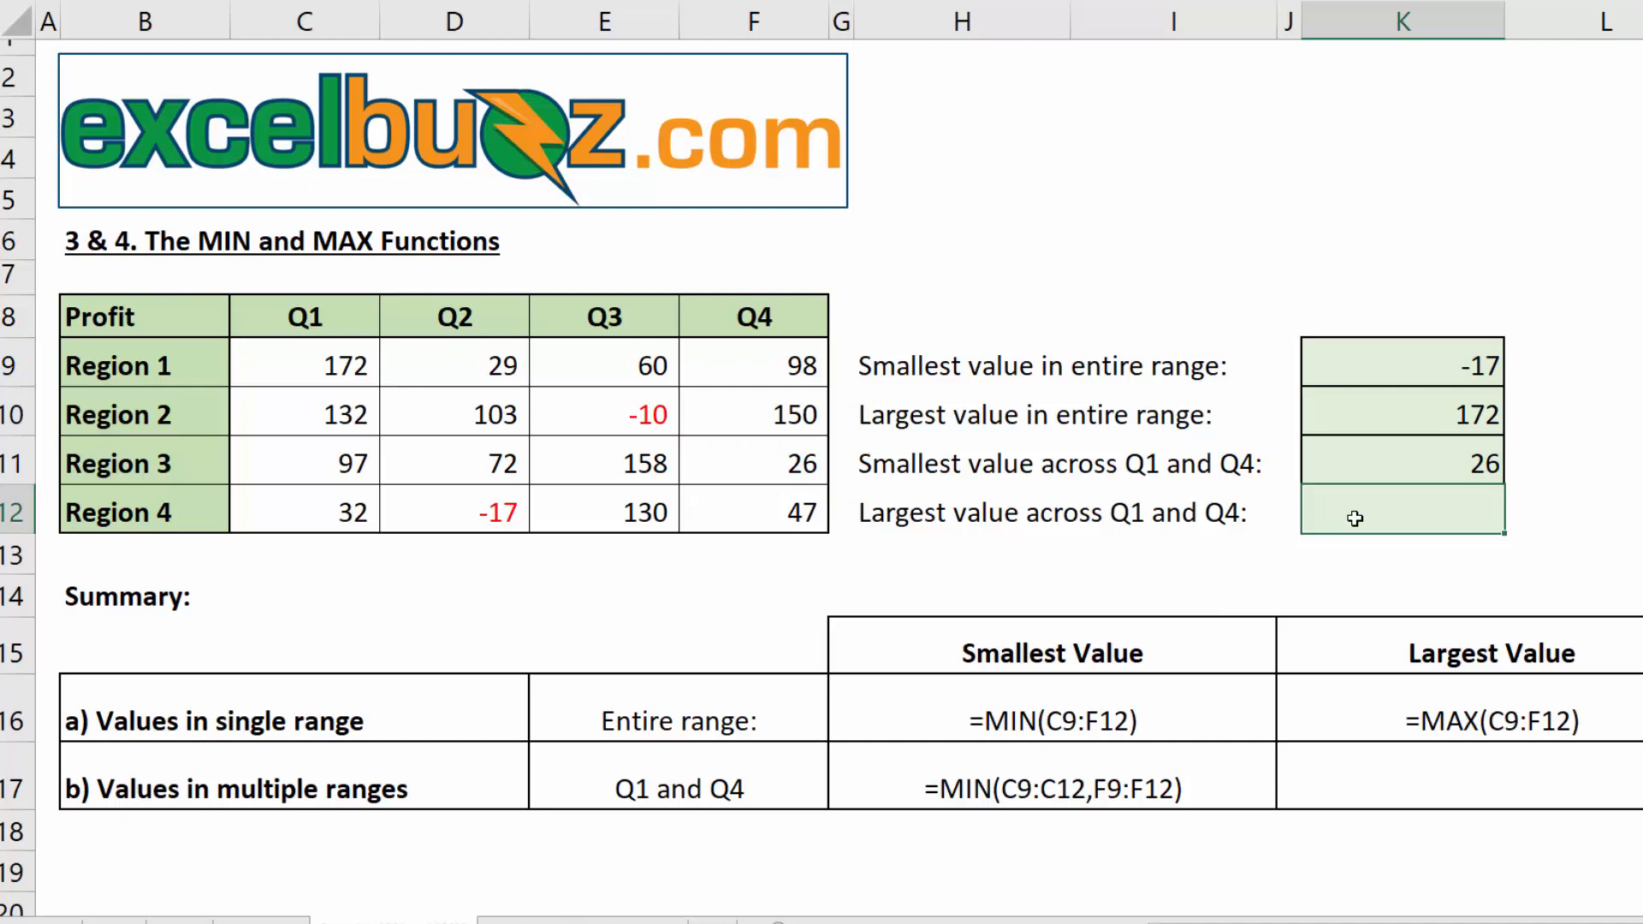
type("=max(C9:C12")
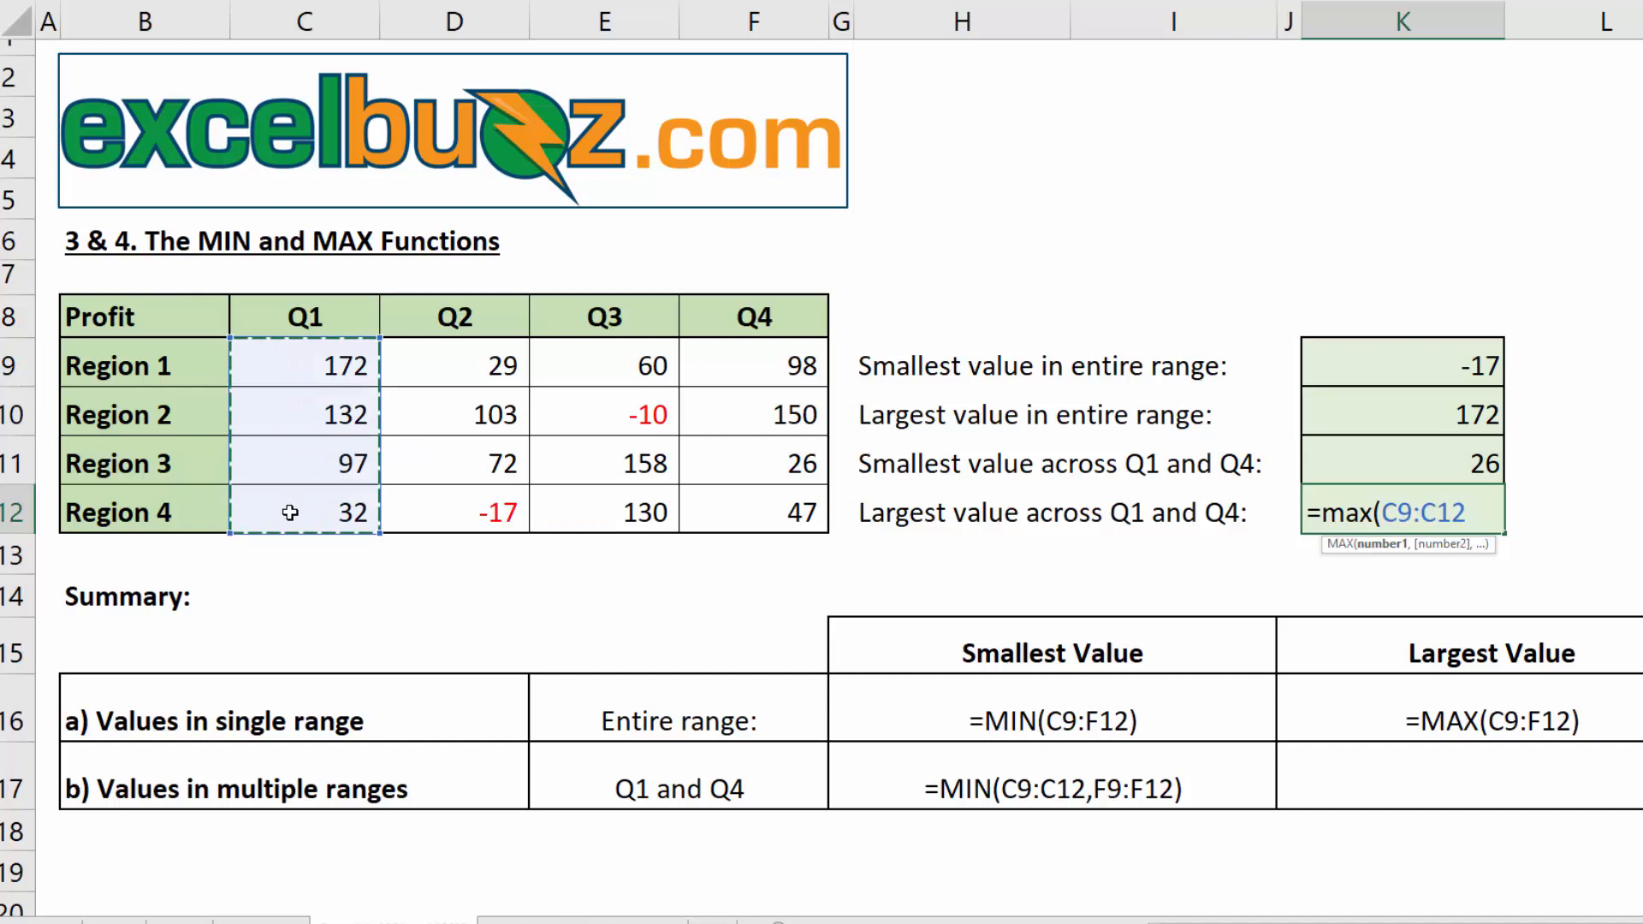
type(",F9:F12")
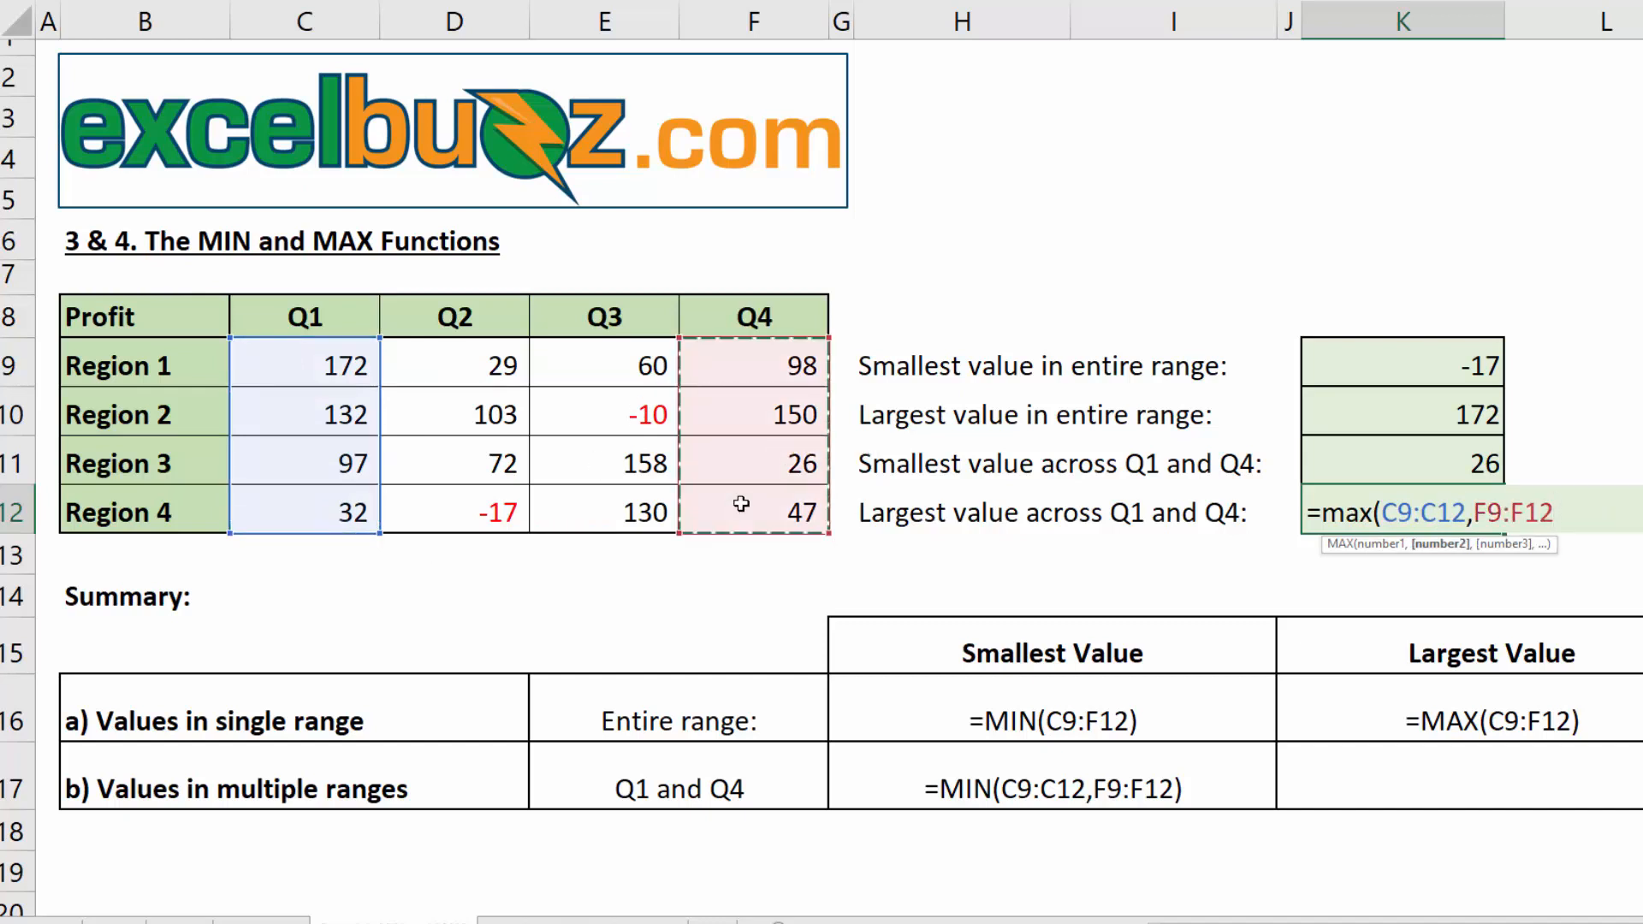
type(")")
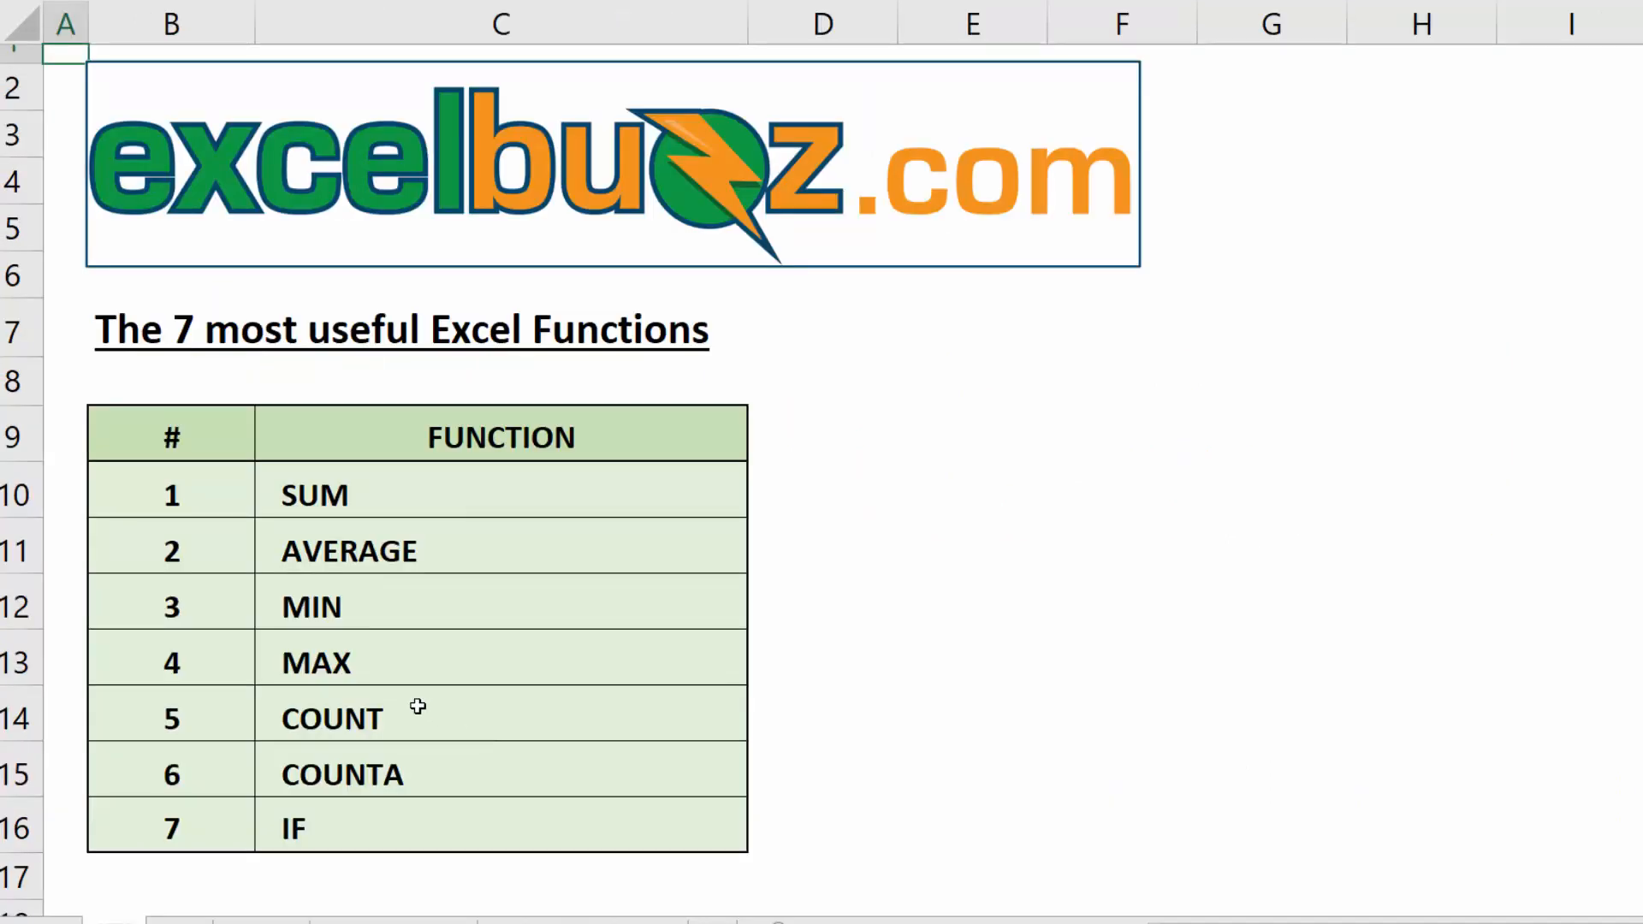
mouse_move(421, 778)
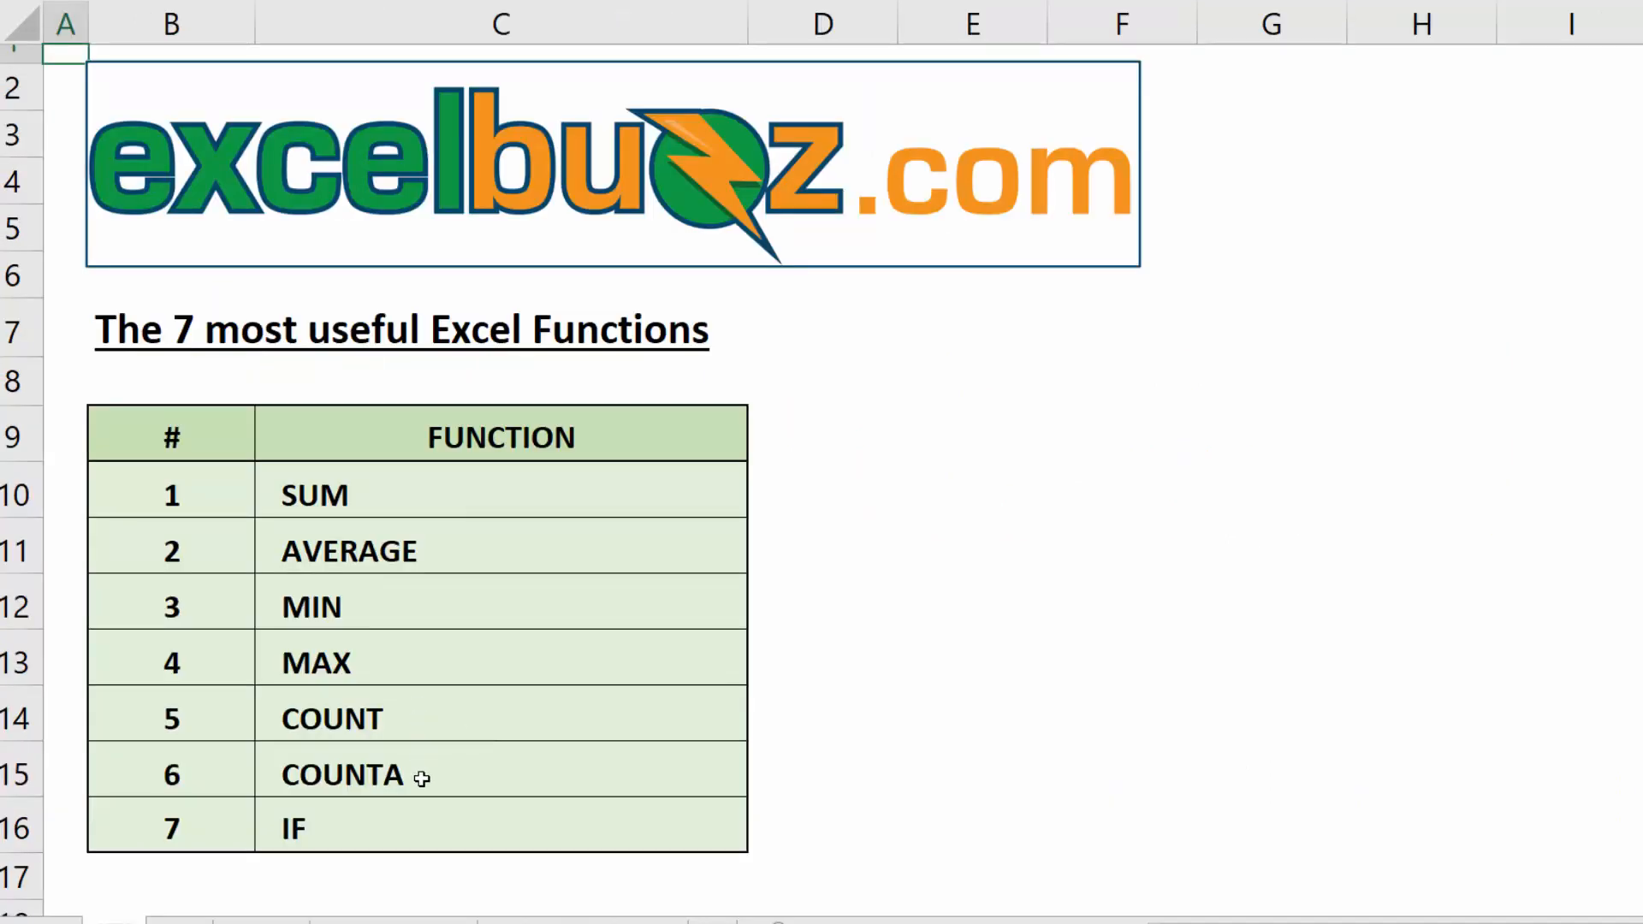
mouse_move(291, 765)
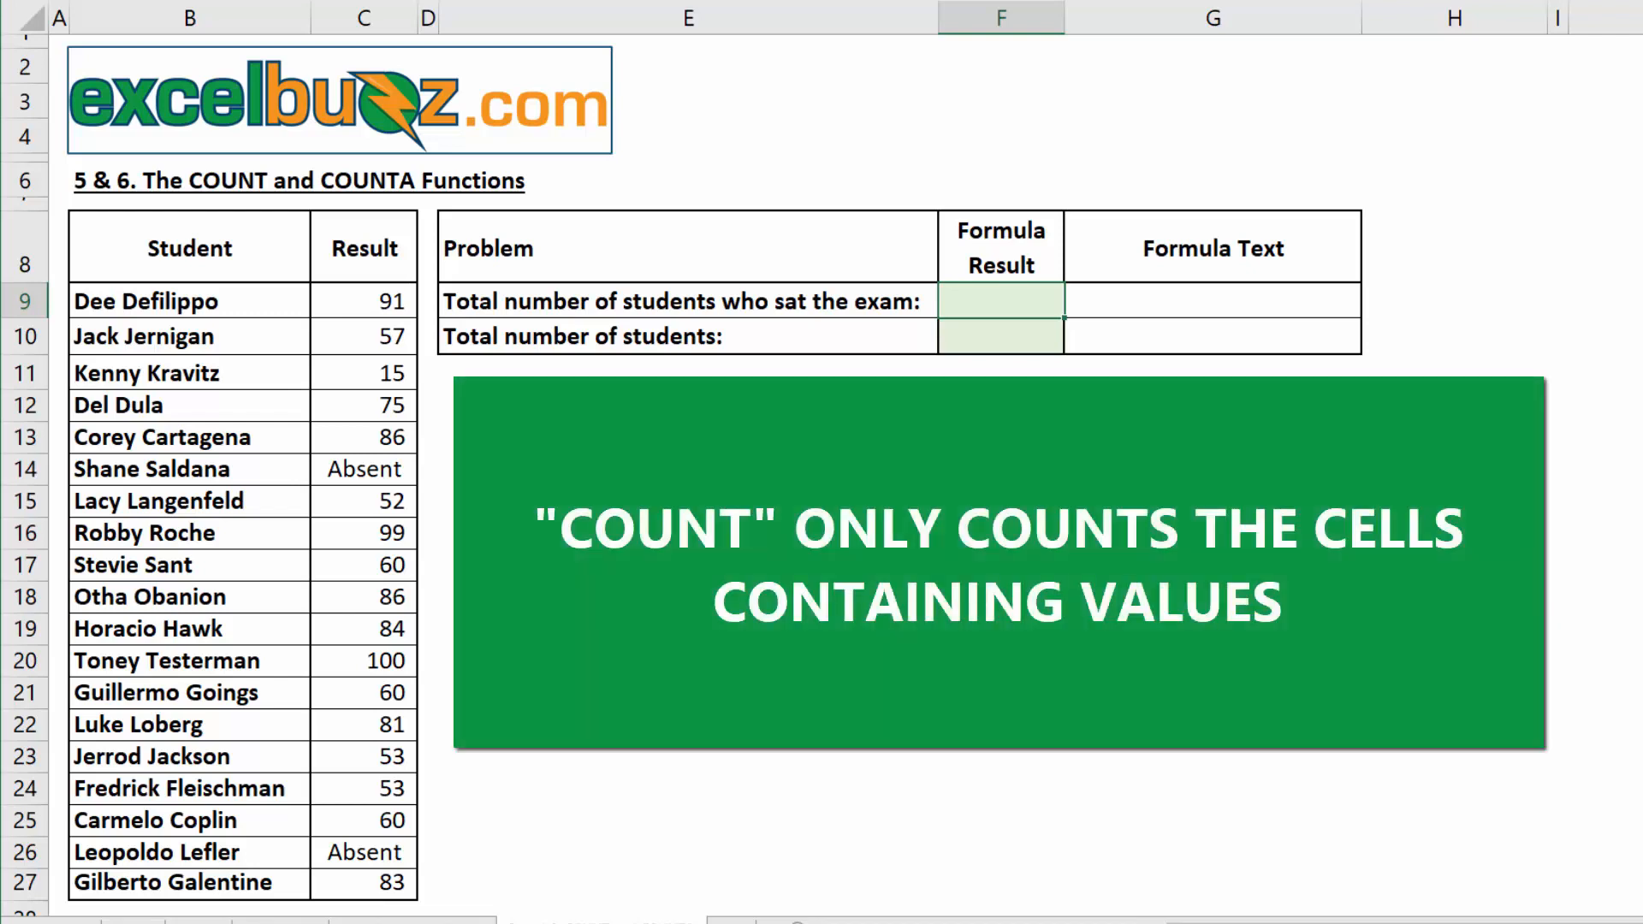
mouse_move(402, 361)
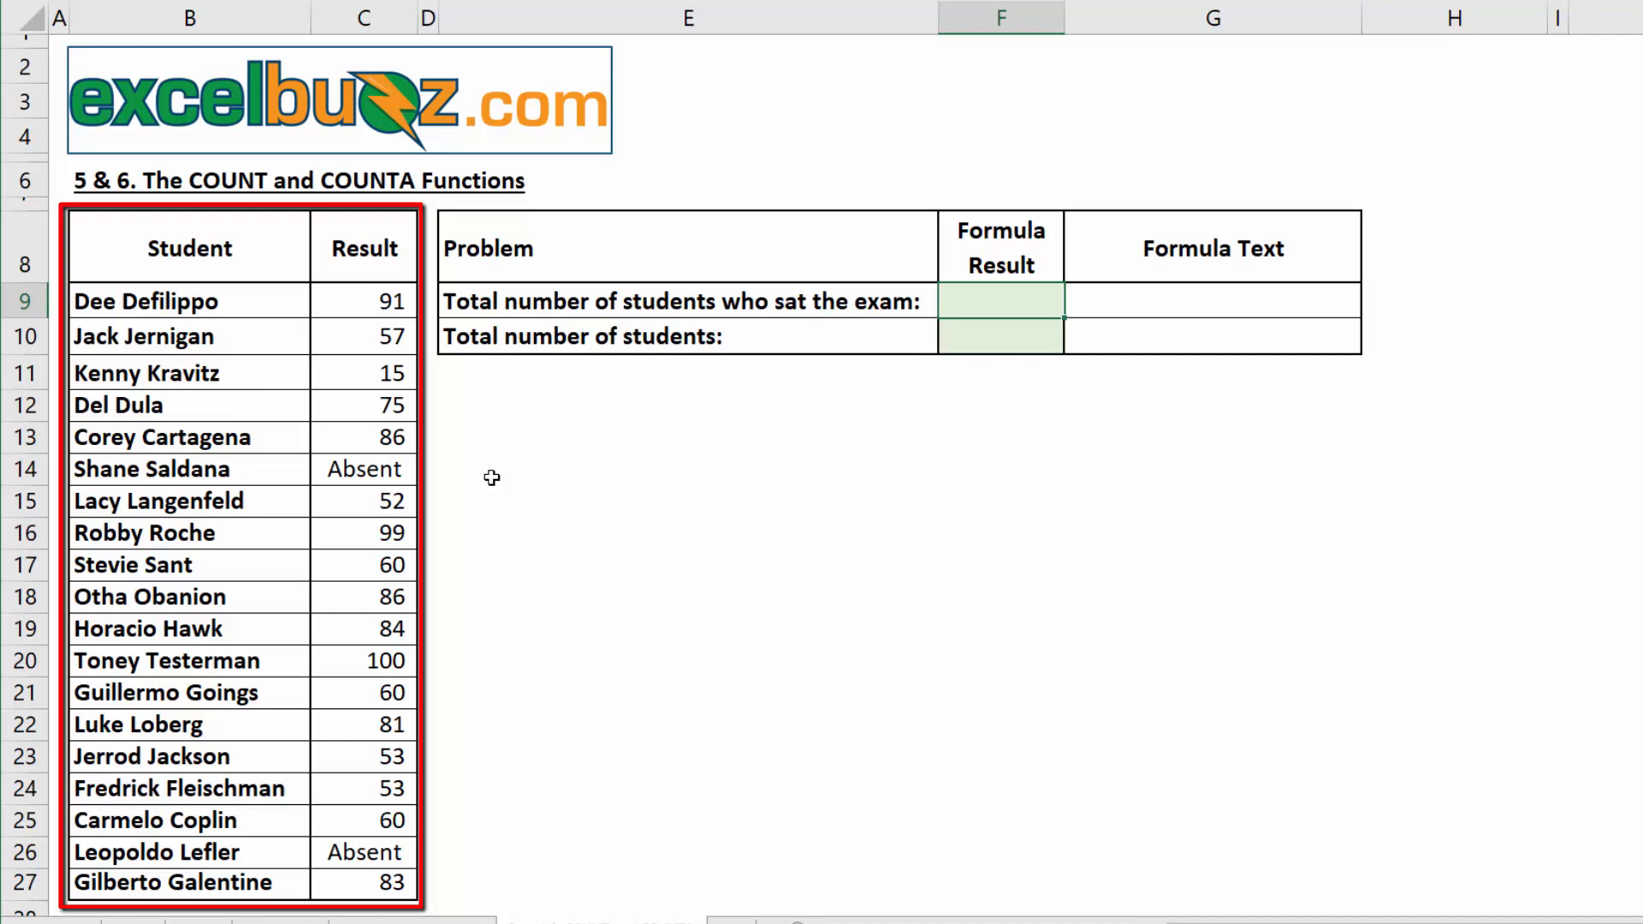
mouse_move(448, 514)
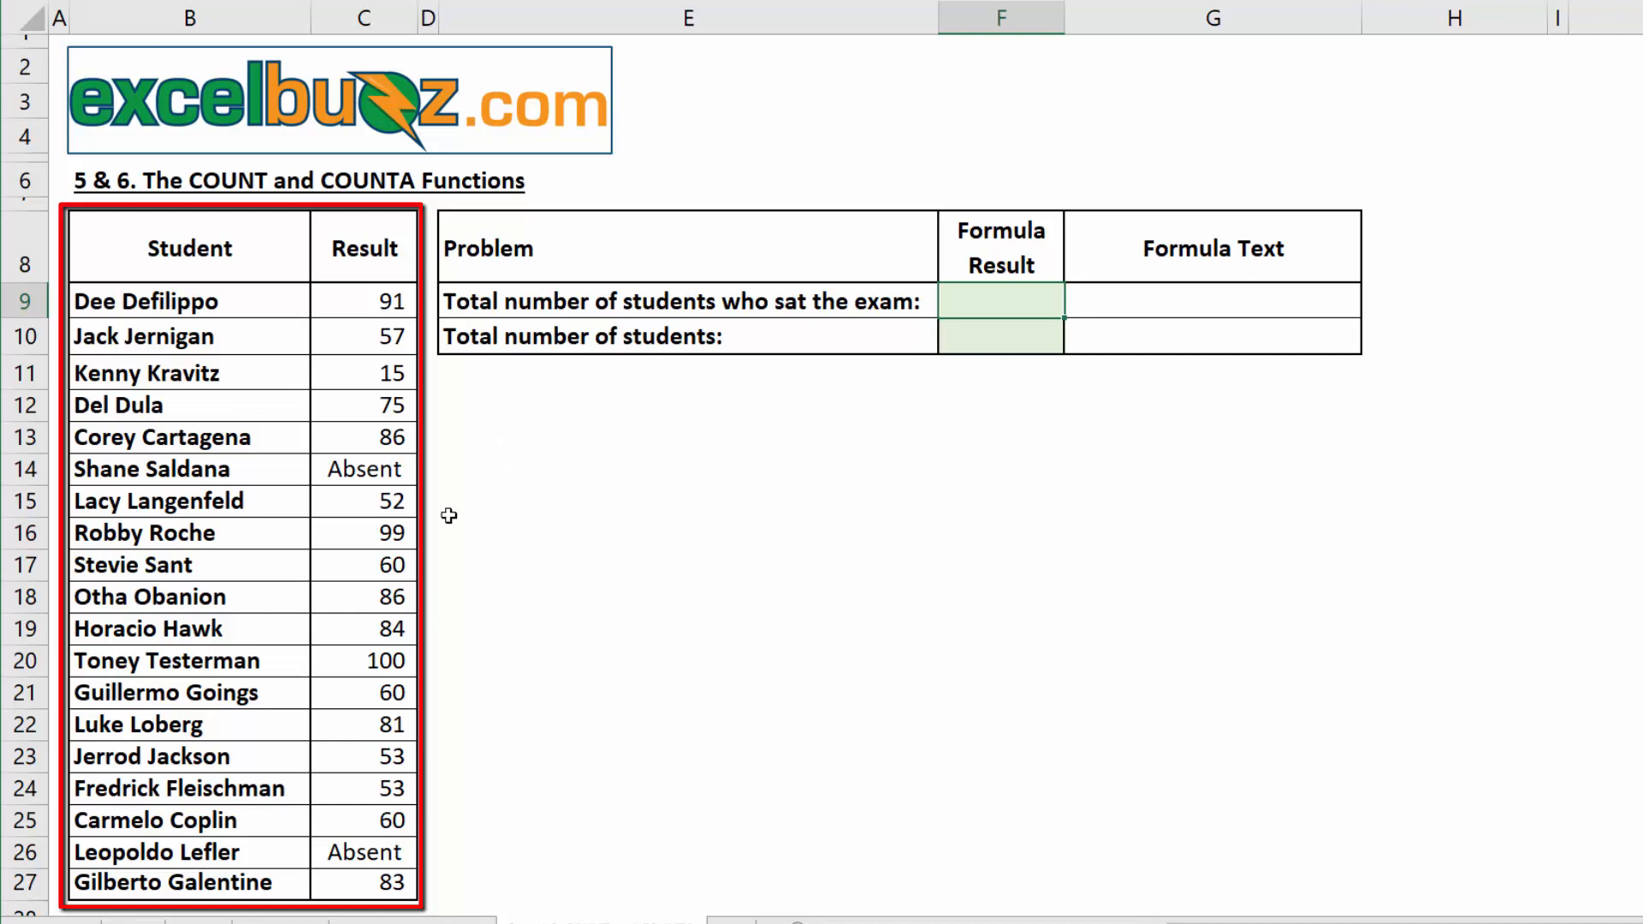
mouse_move(432, 390)
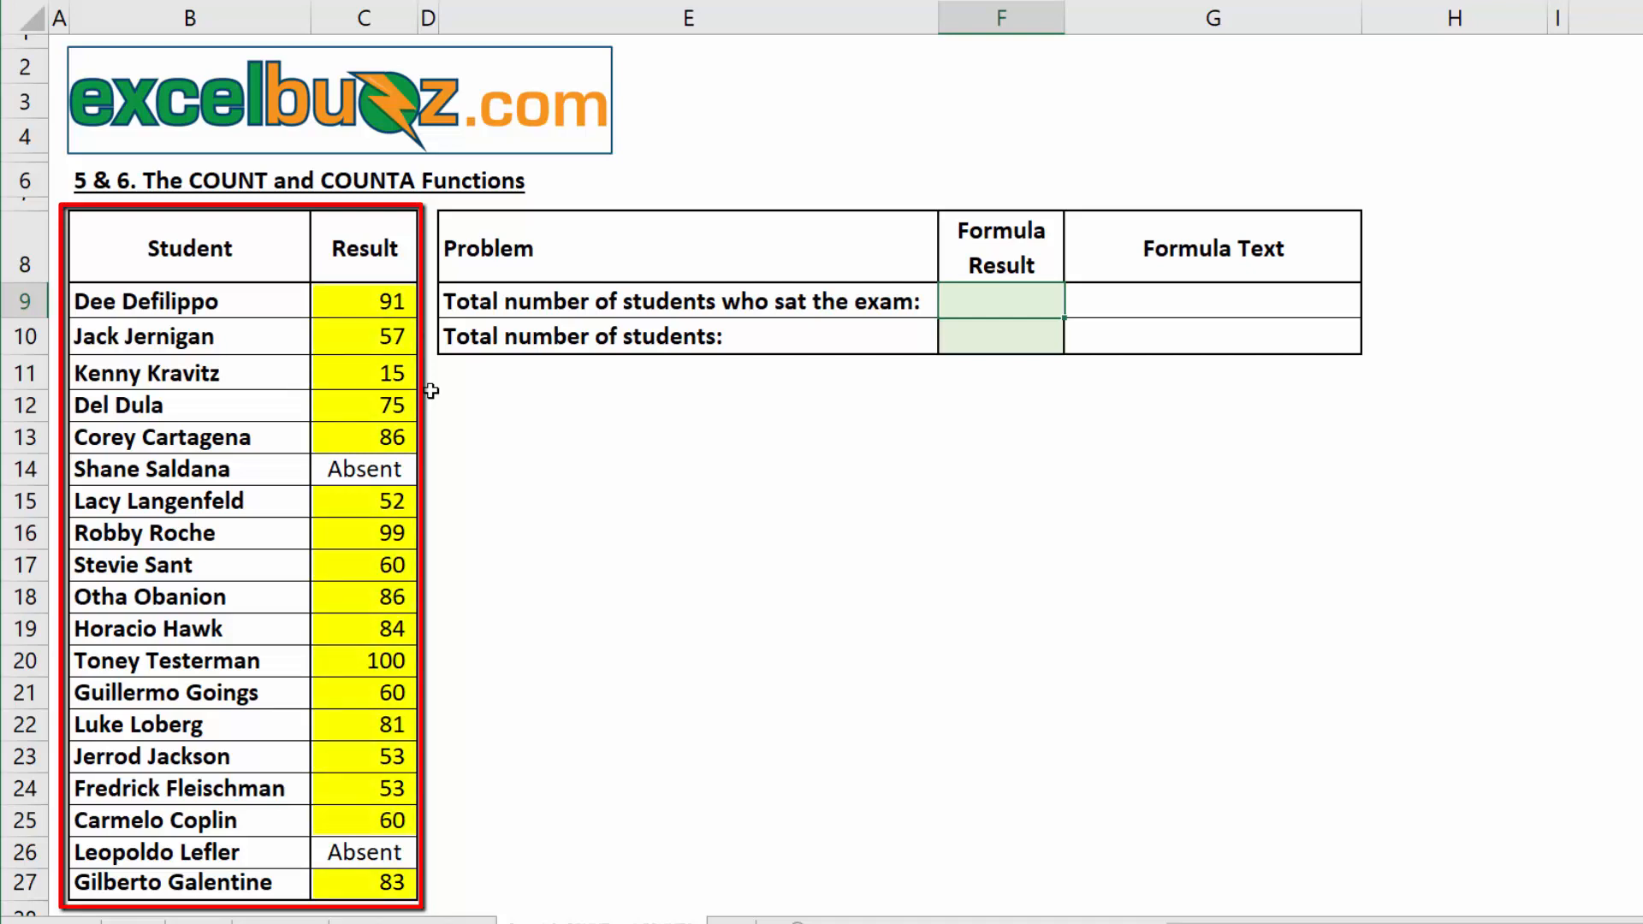
mouse_move(452, 473)
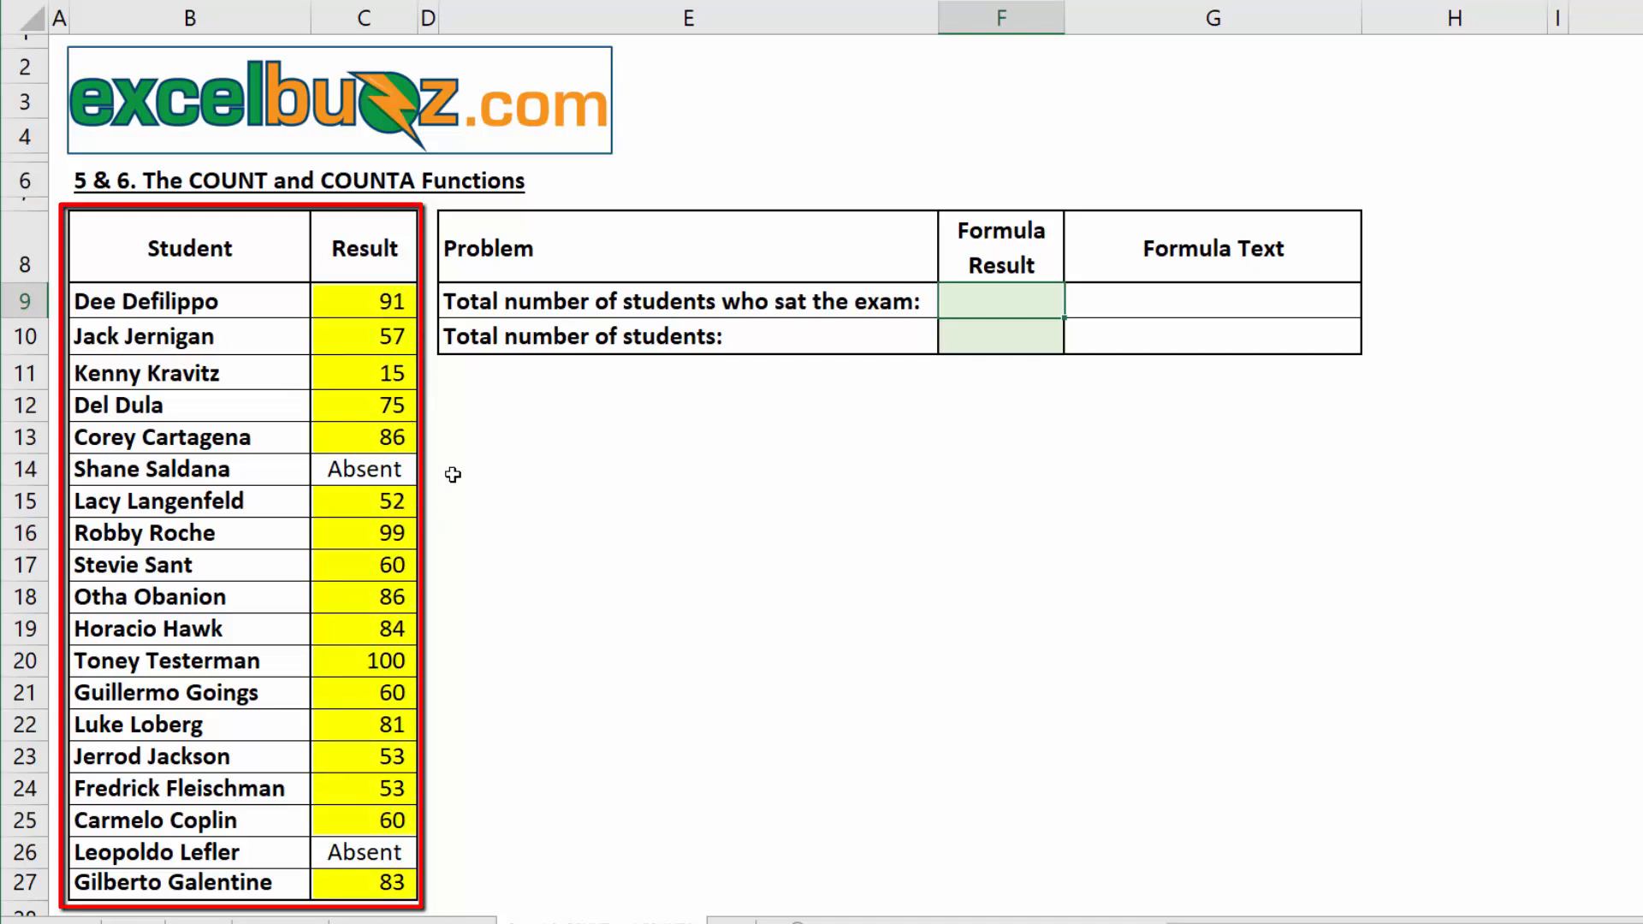
mouse_move(447, 845)
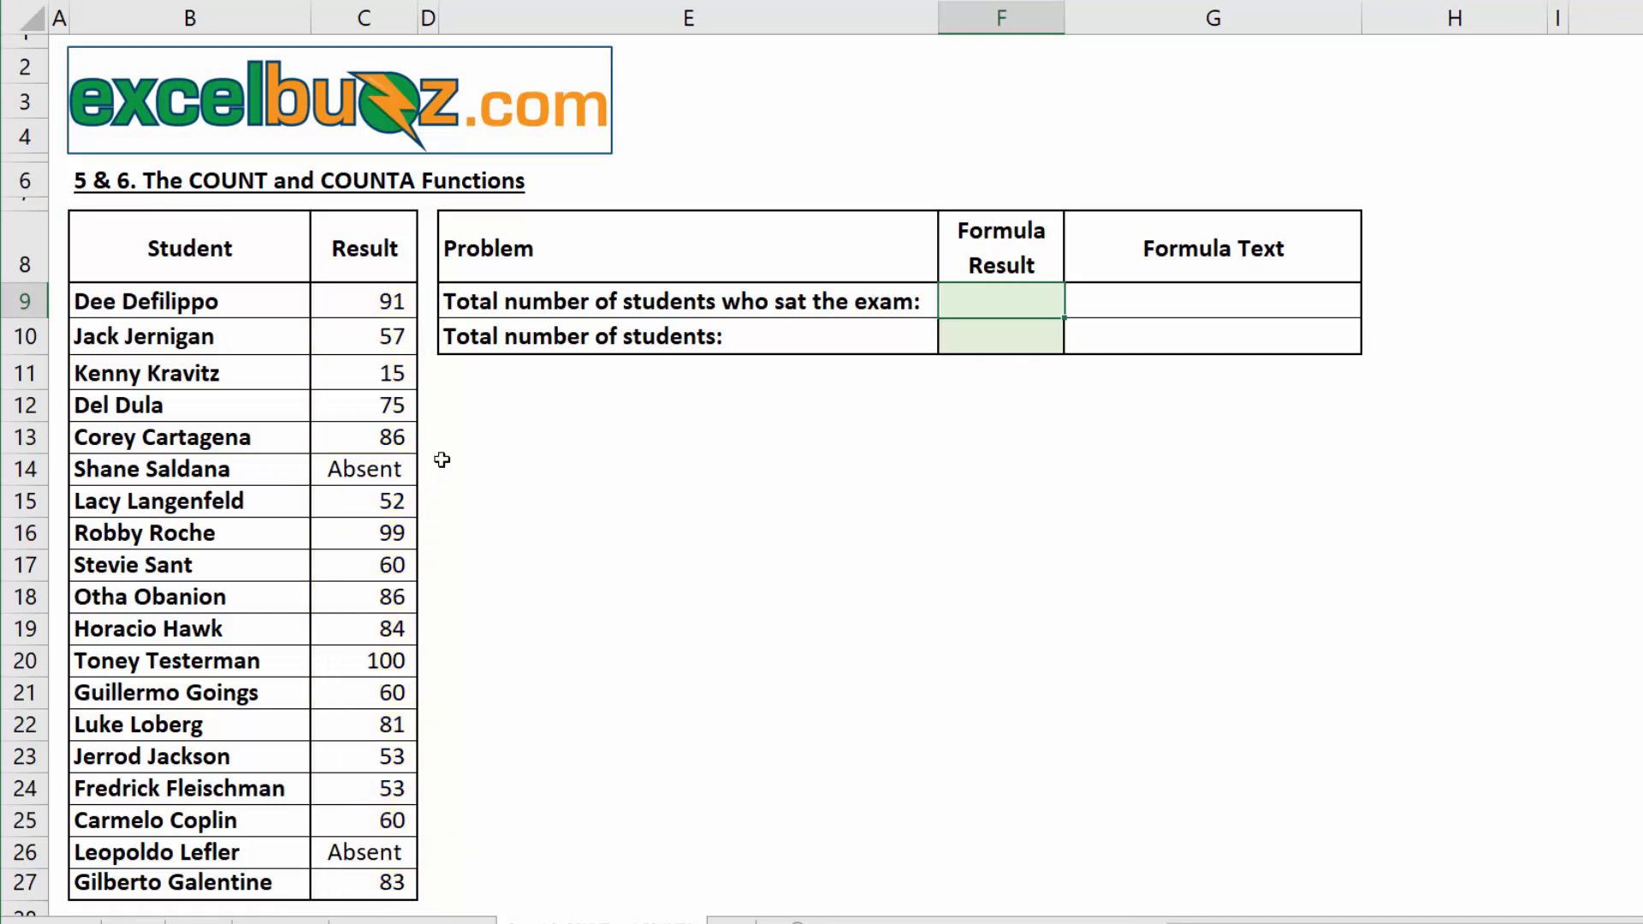
mouse_move(1009, 297)
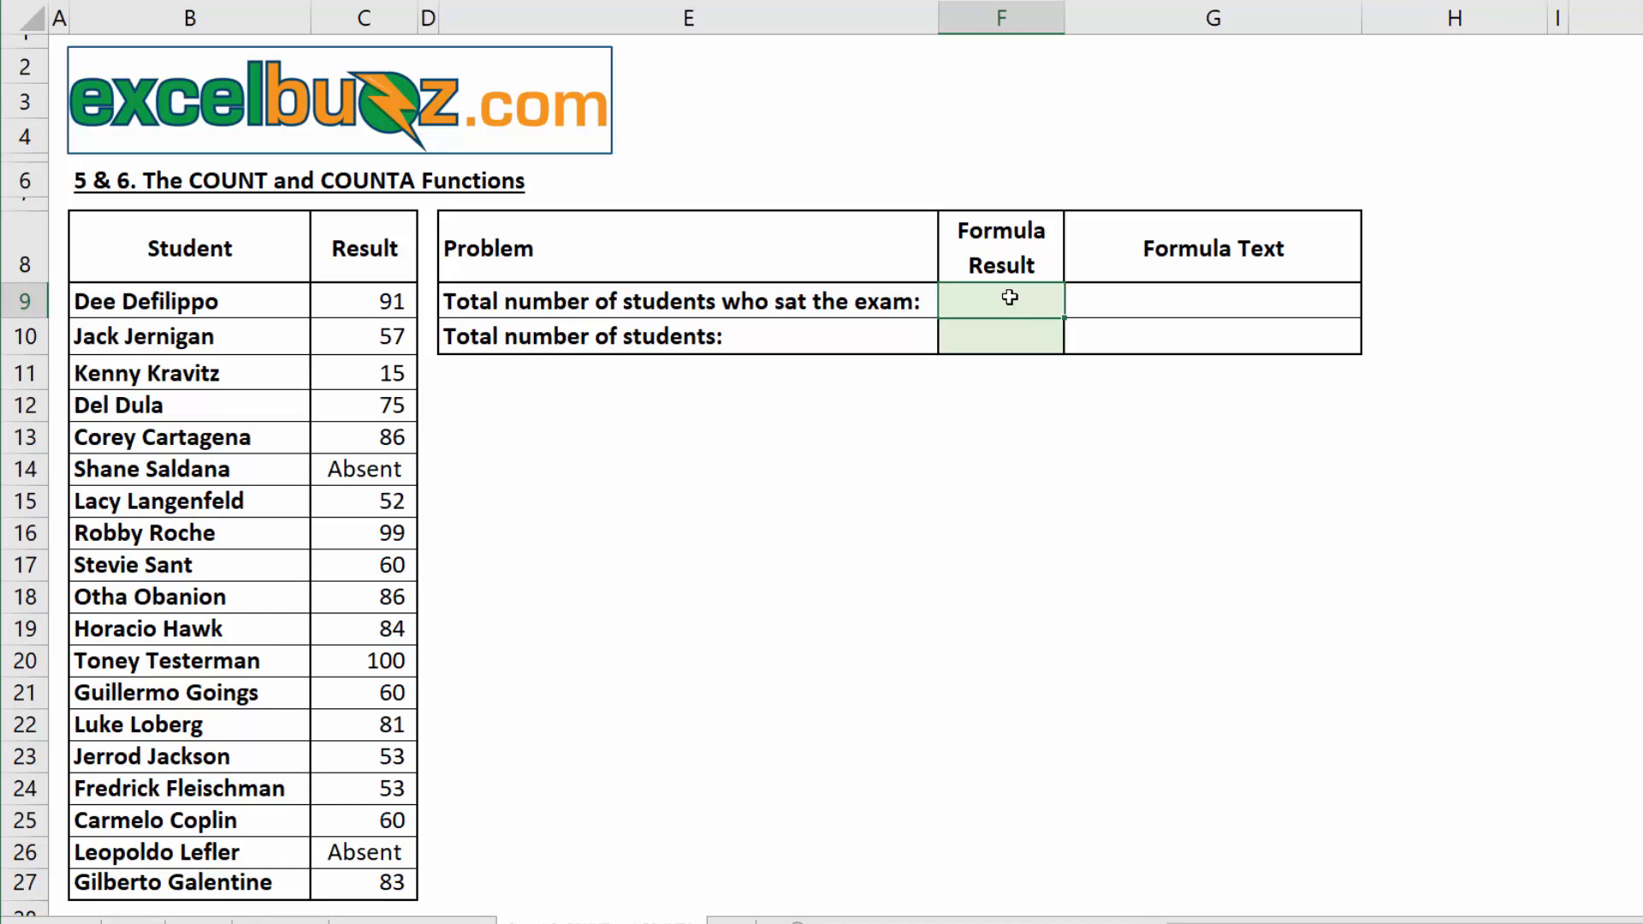
Type =COUNT(C9:C27) in F9 to count students who sat the exam
type("=")
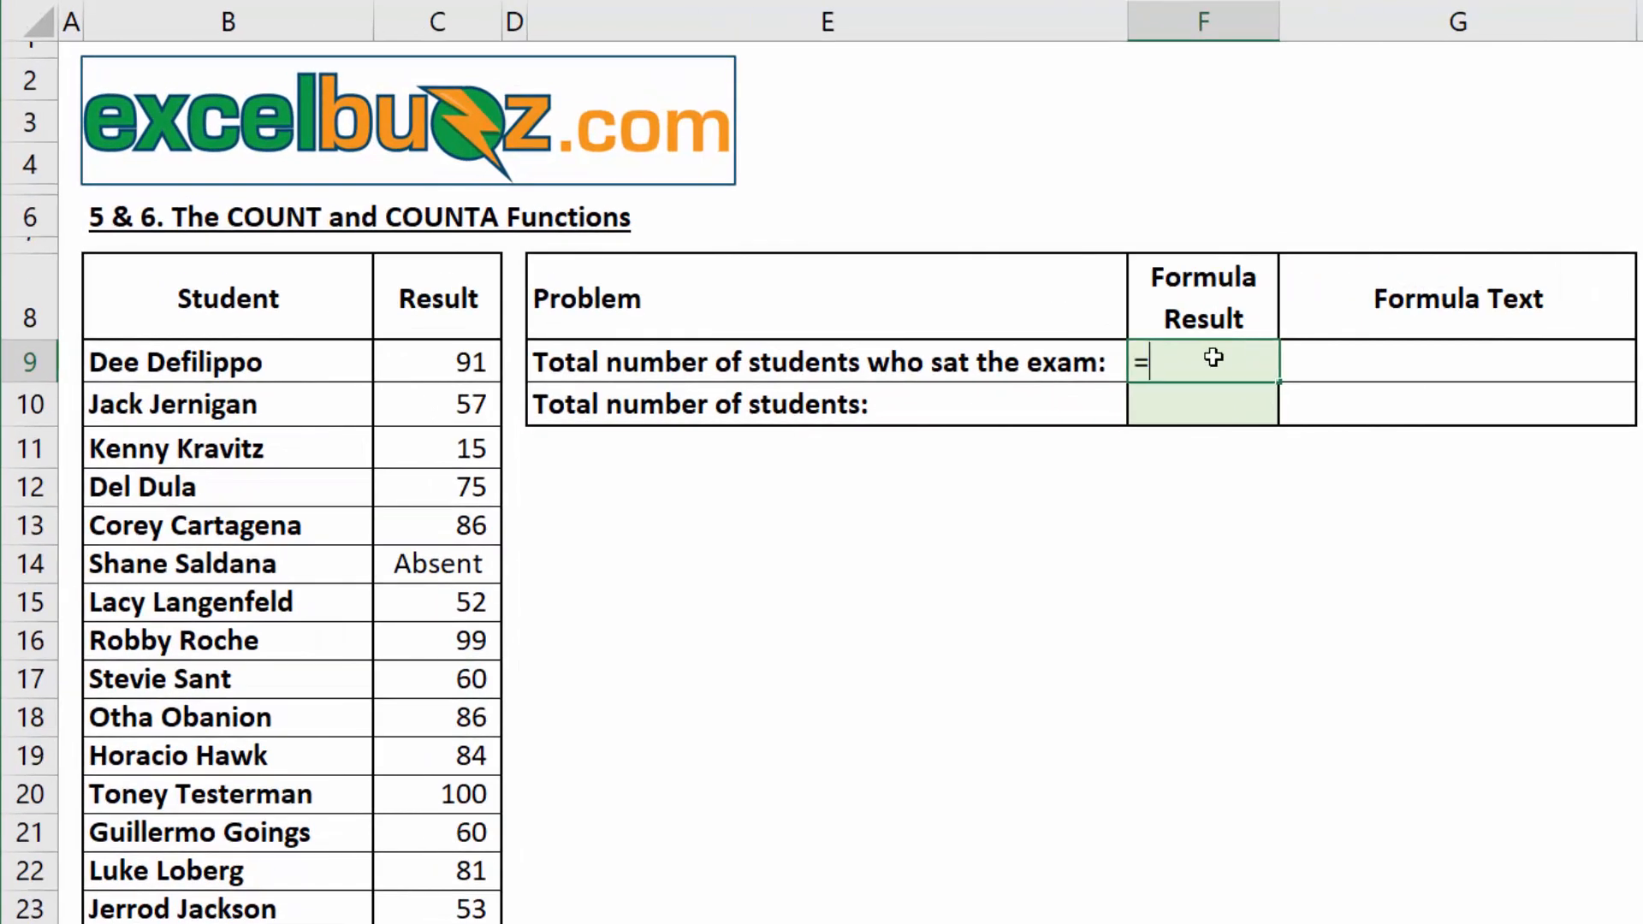
type("count(")
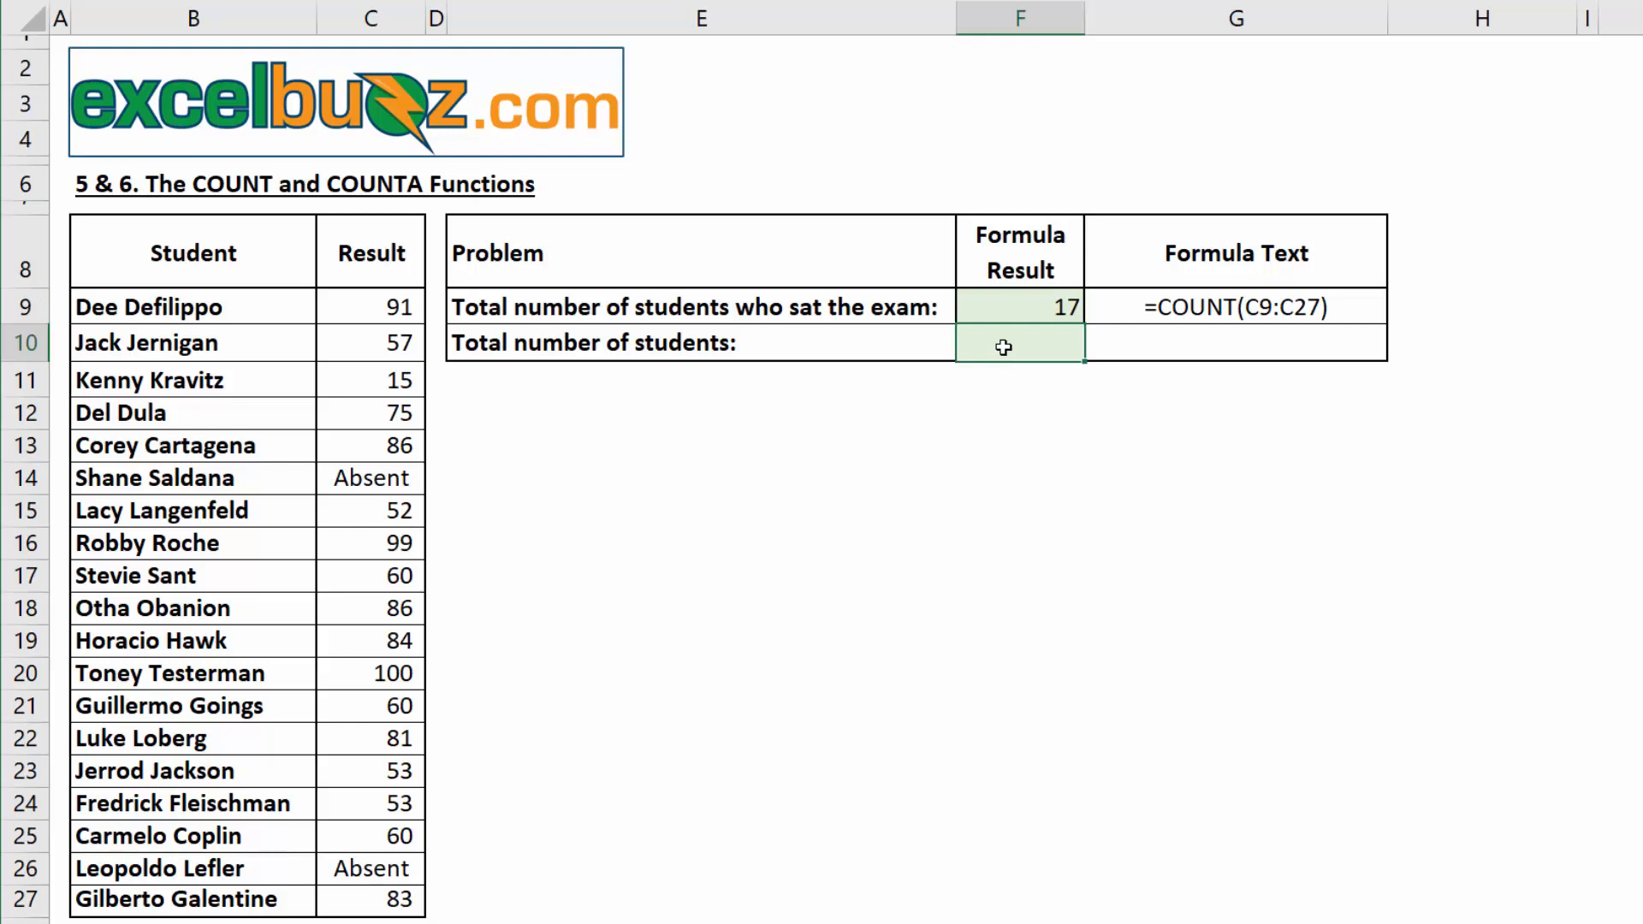
Enter =COUNTA(C9:C27) in F10 to count all 19 students
type("=counta(")
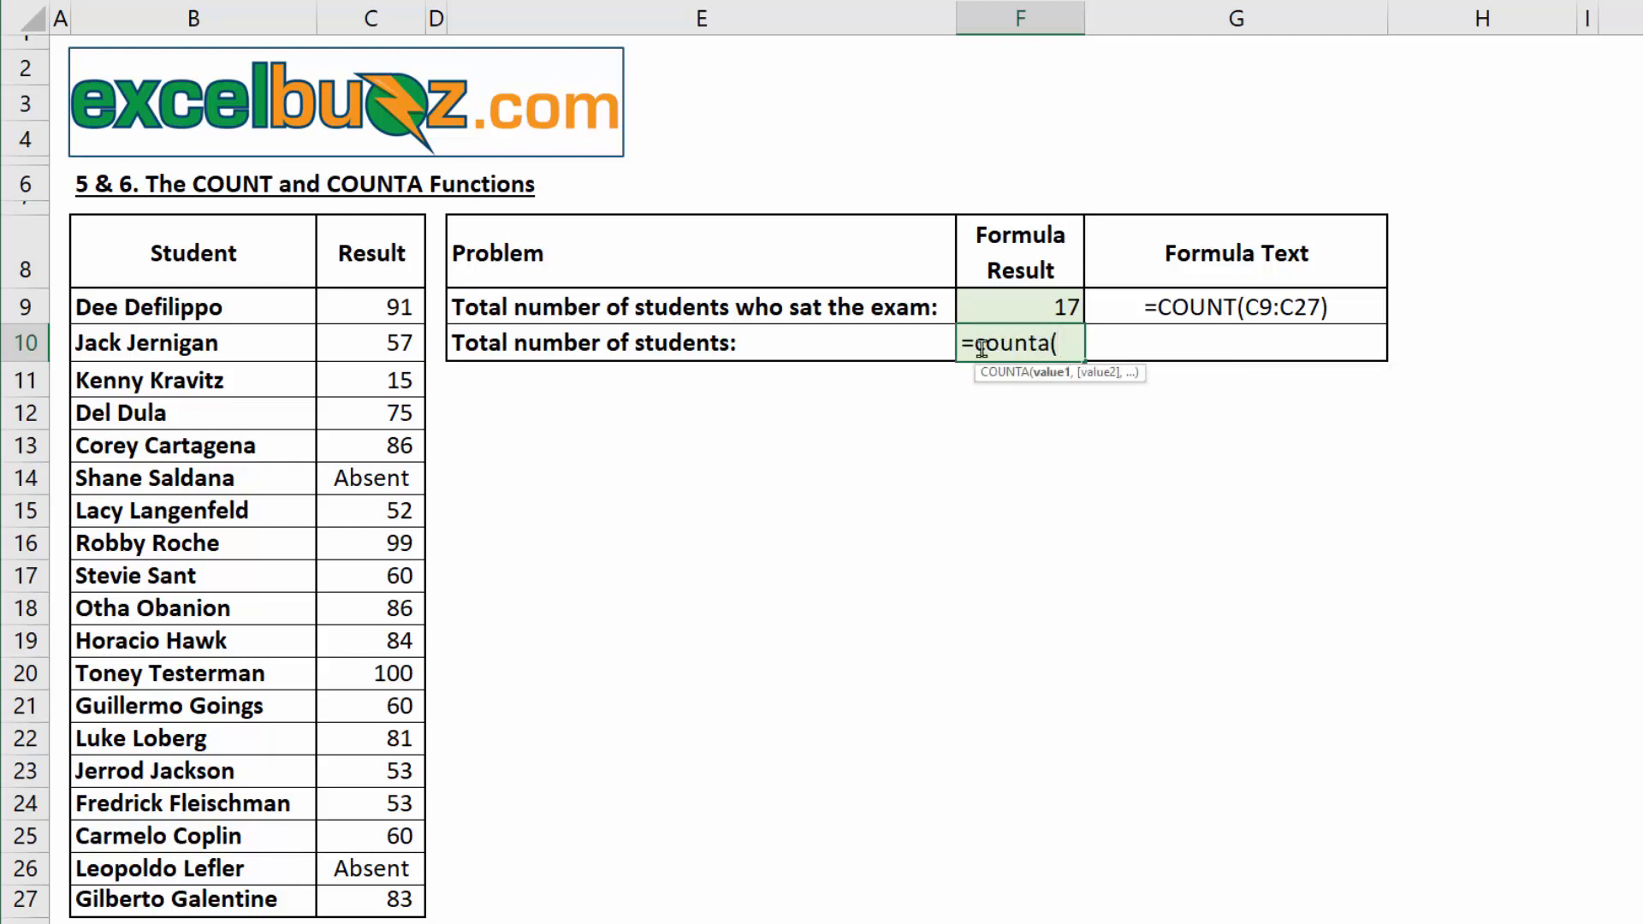
left_click_drag(370, 307, 369, 379)
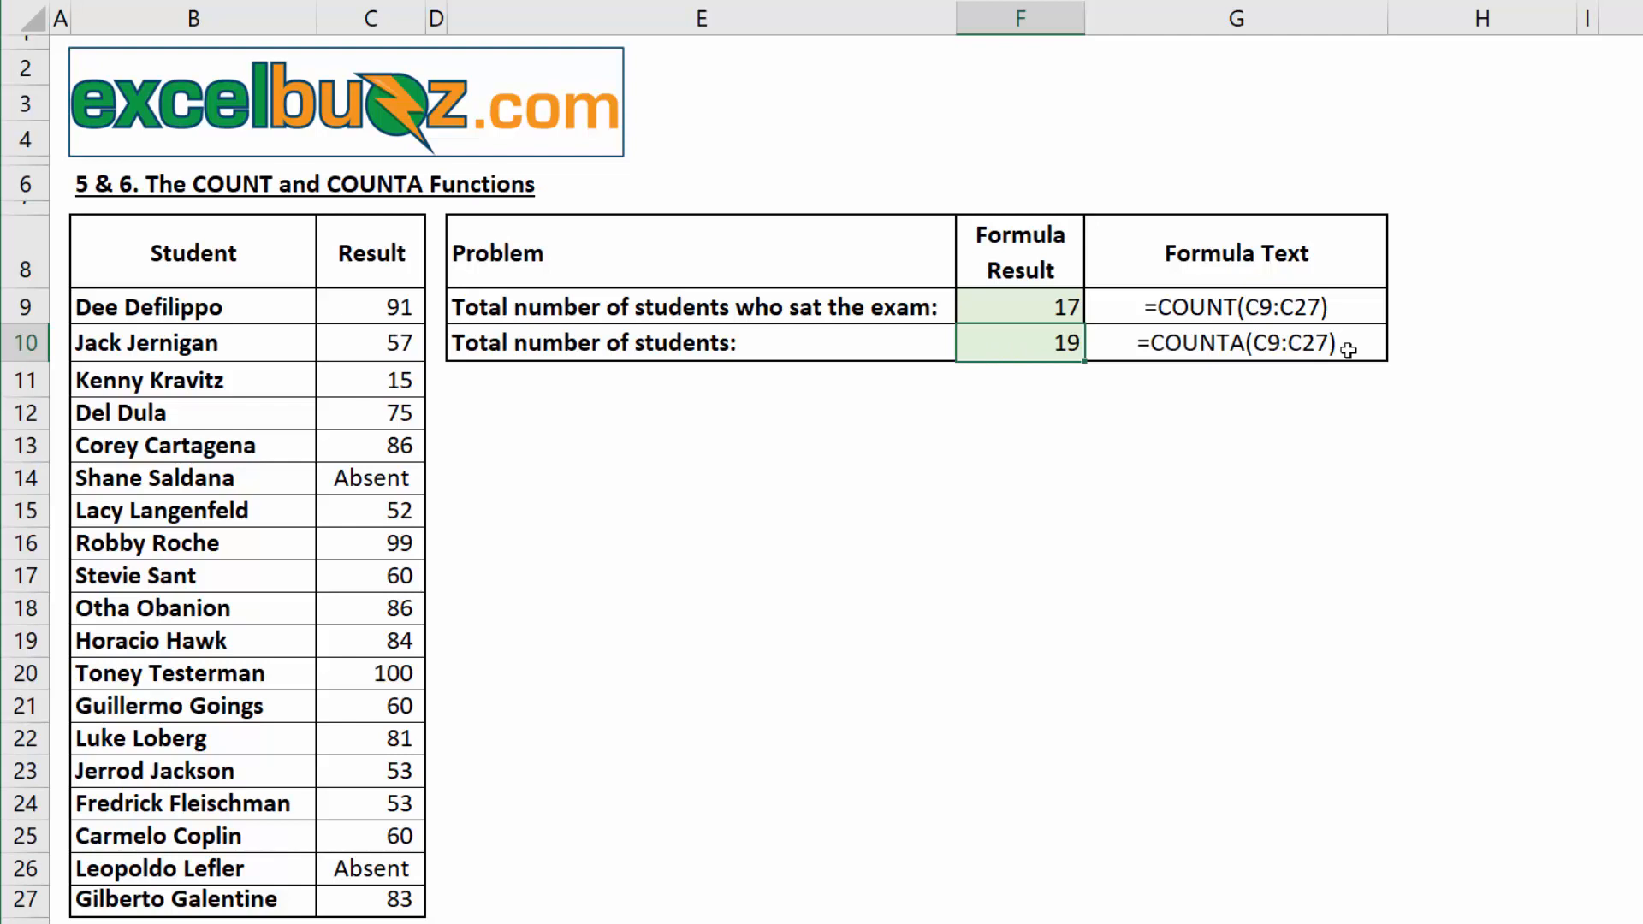
mouse_move(981, 307)
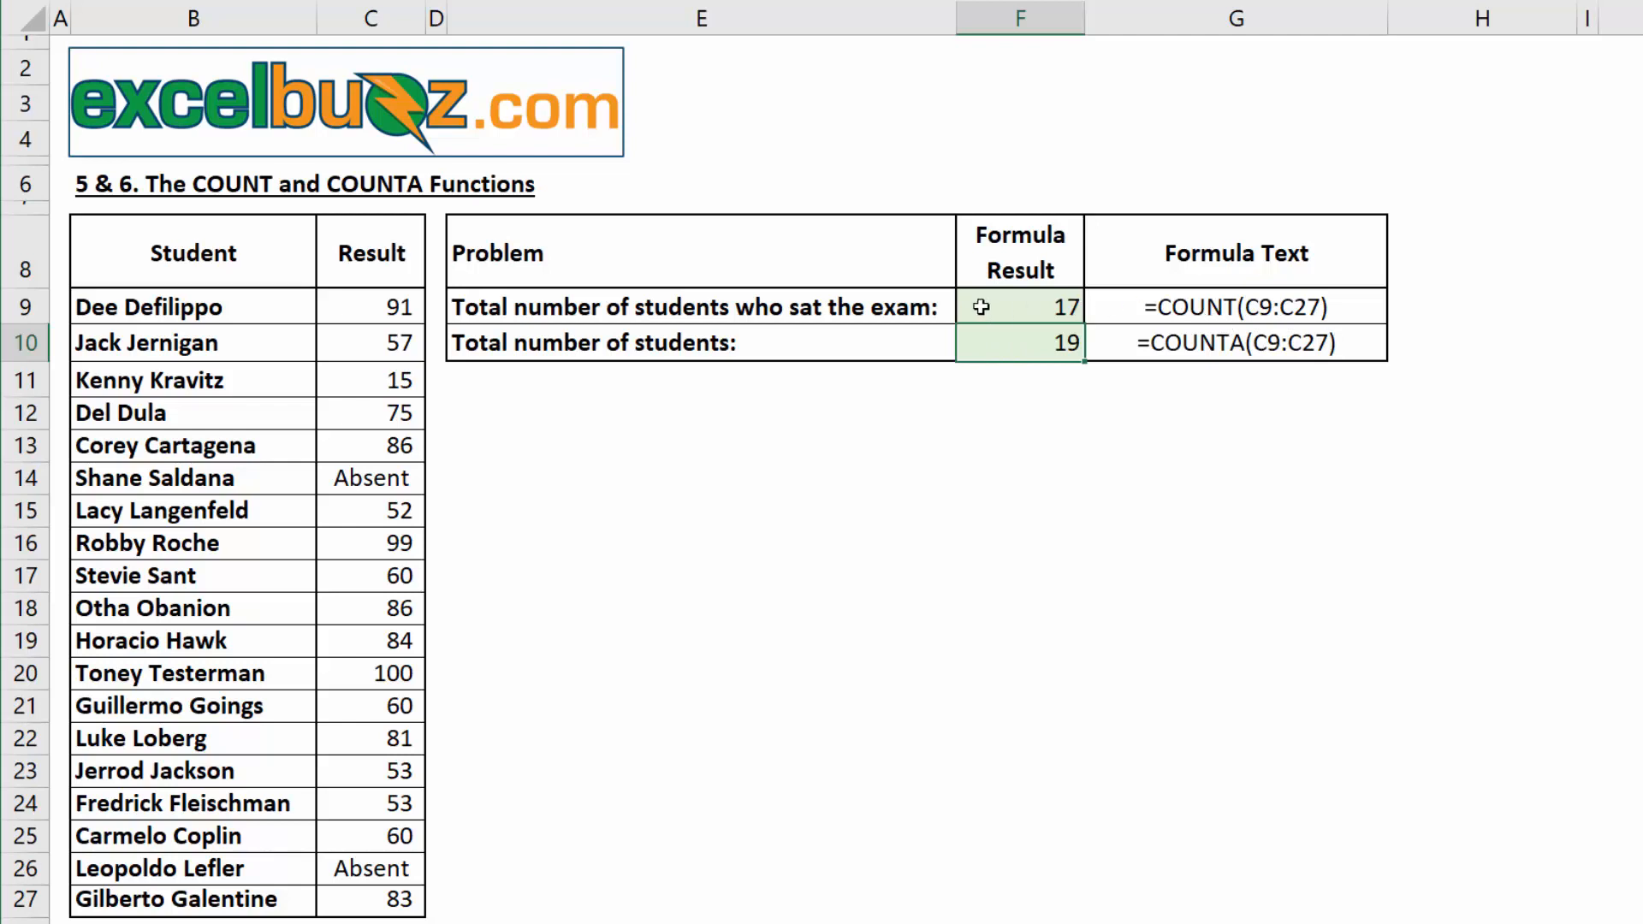
mouse_move(428, 583)
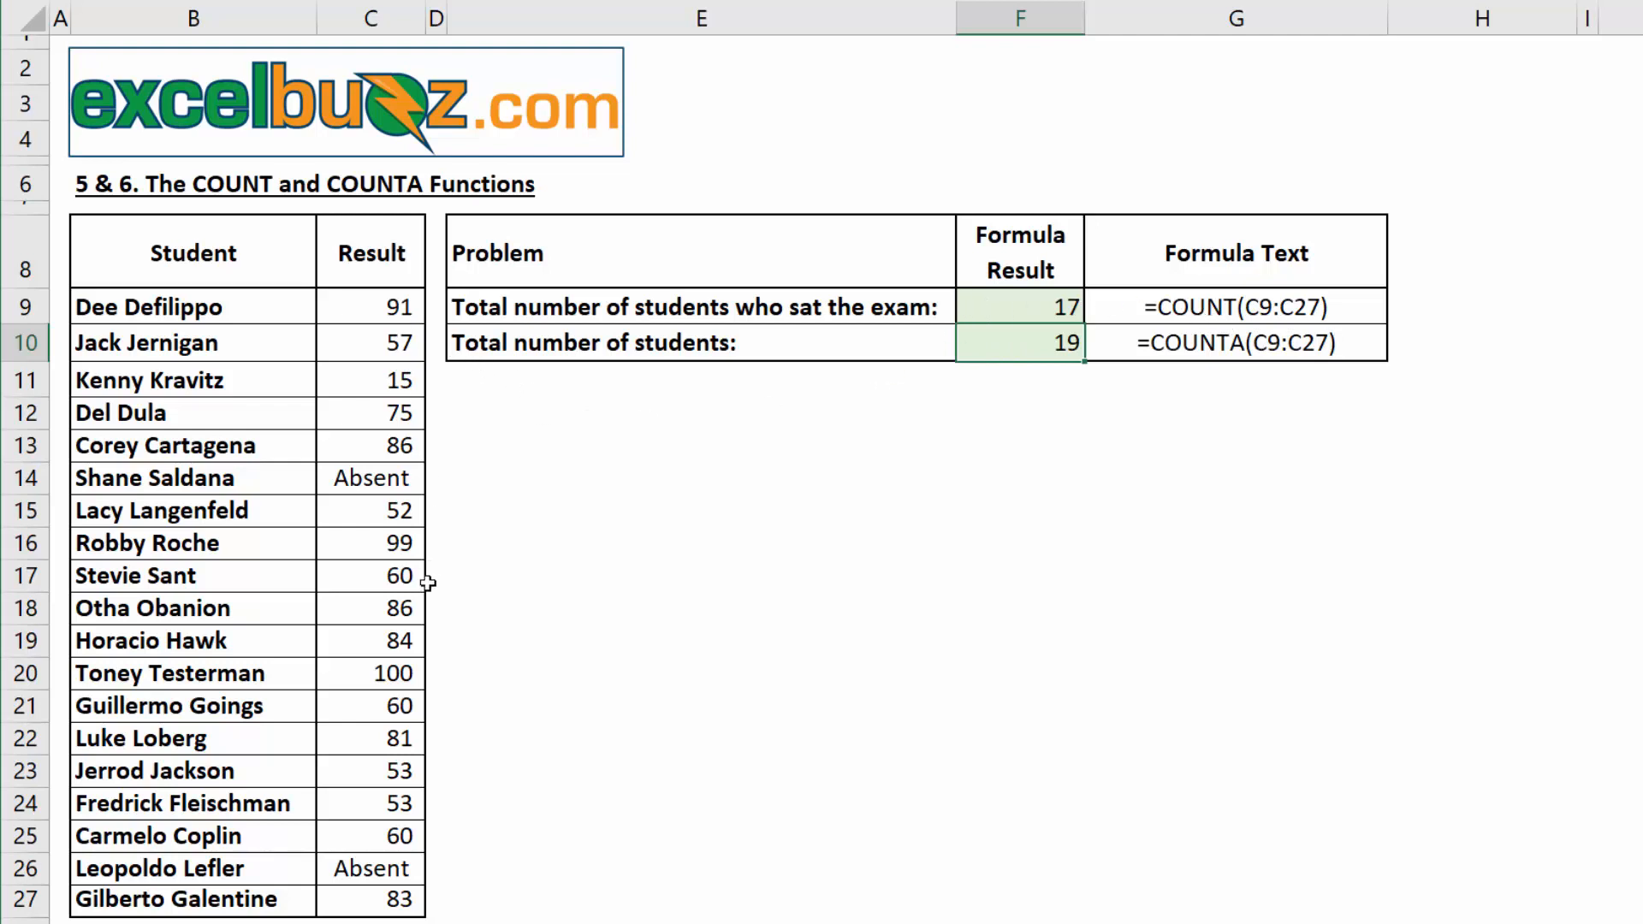
mouse_move(1010, 368)
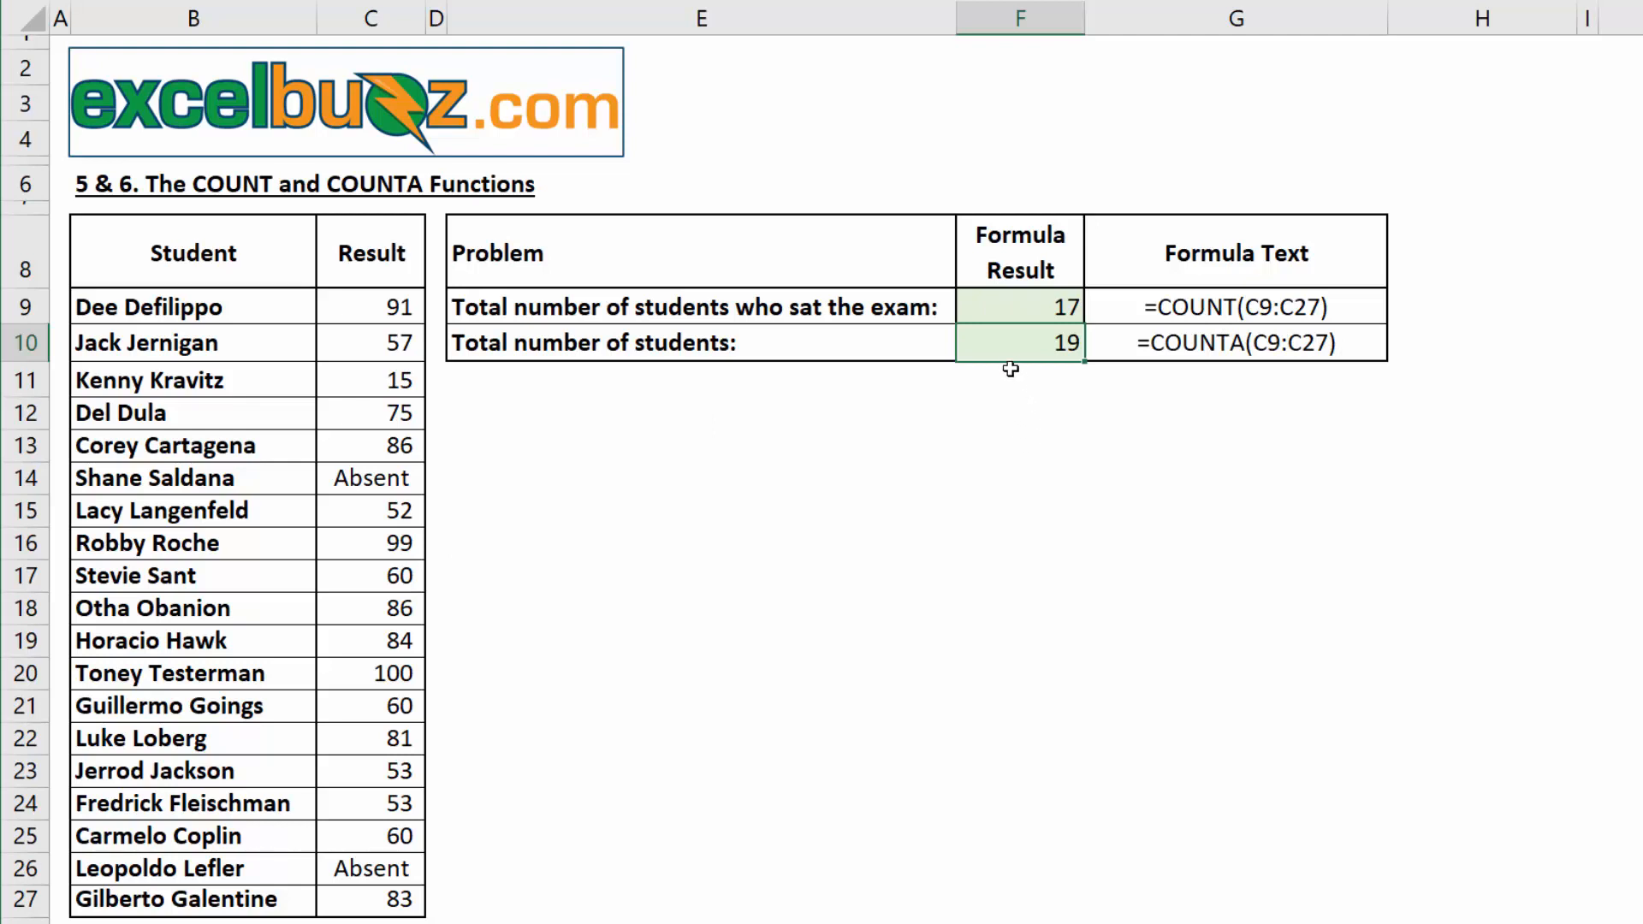
mouse_move(688, 464)
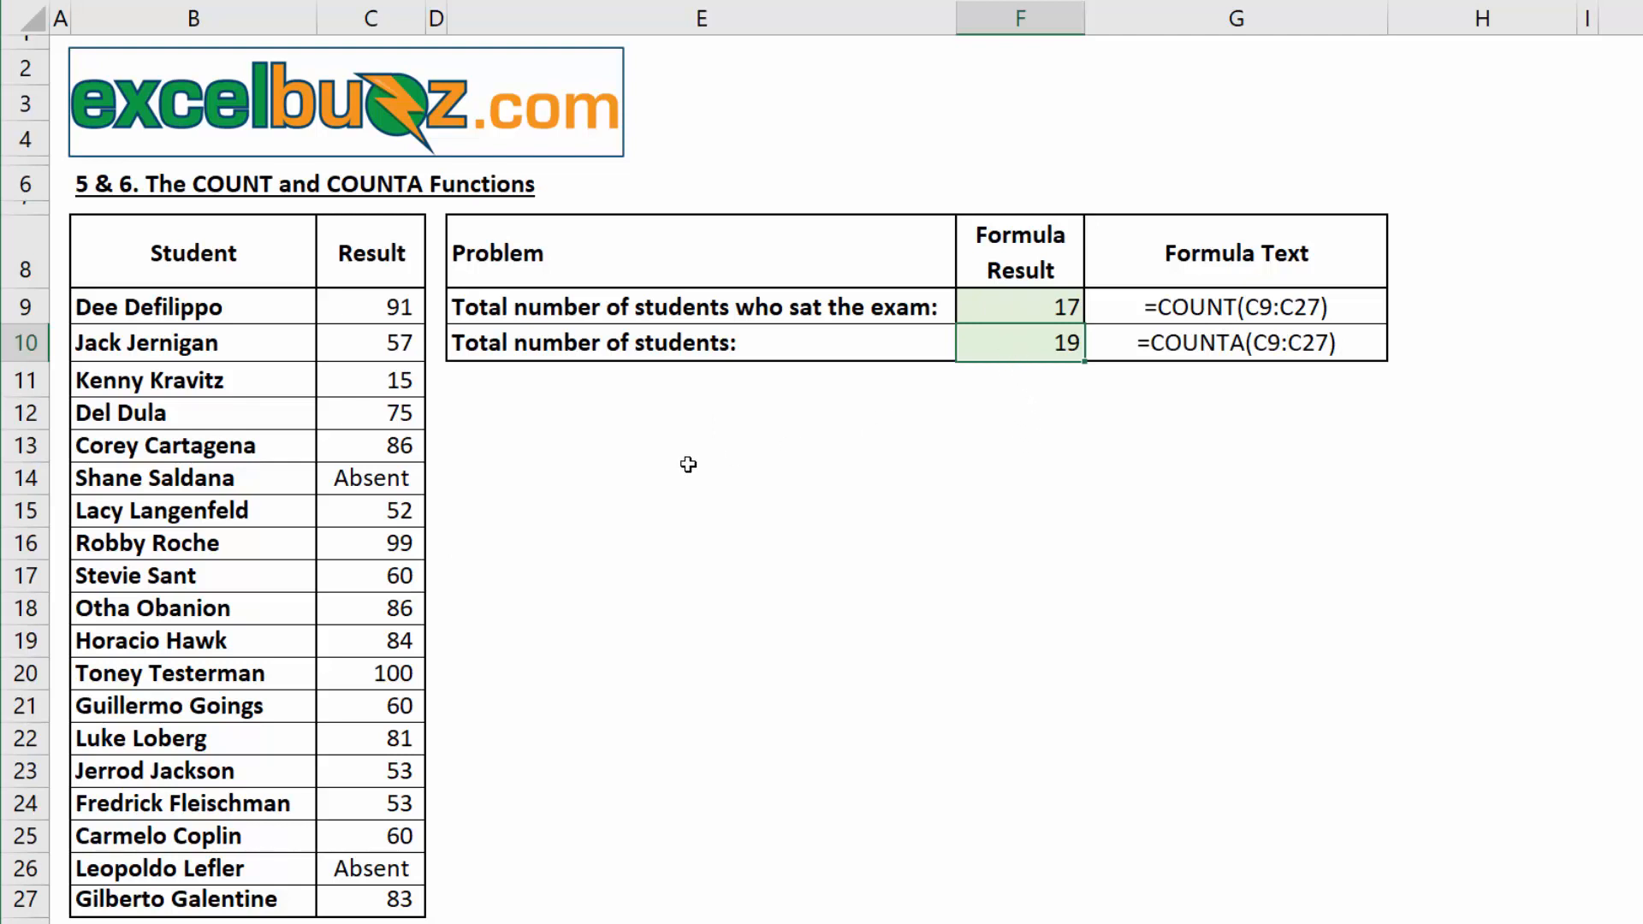
left_click(701, 479)
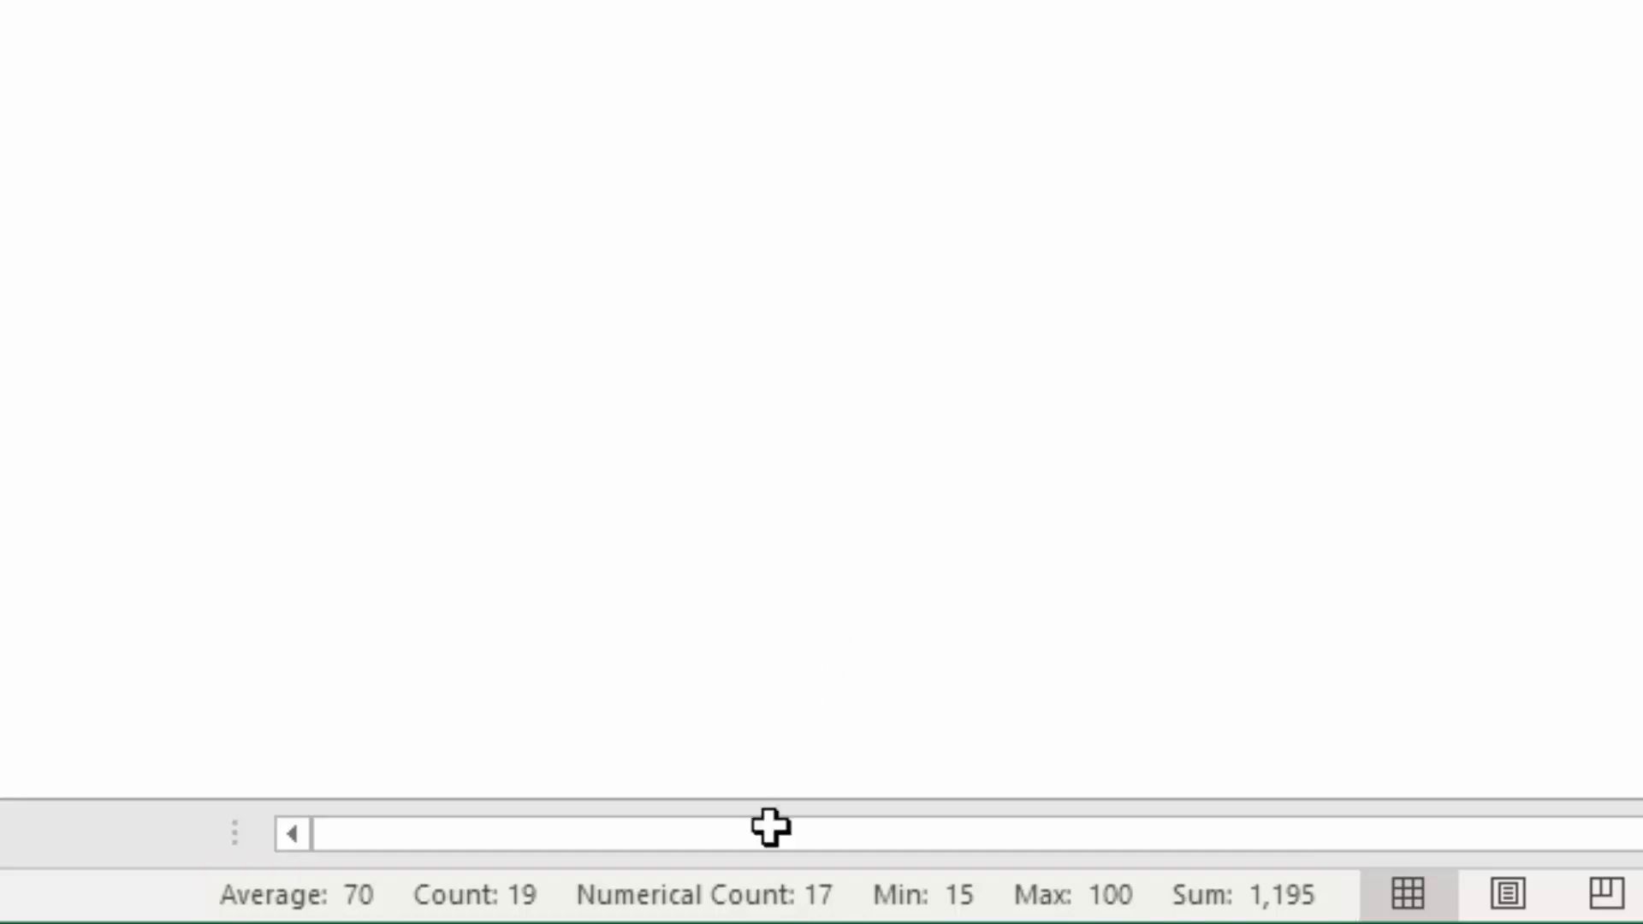
mouse_move(765, 906)
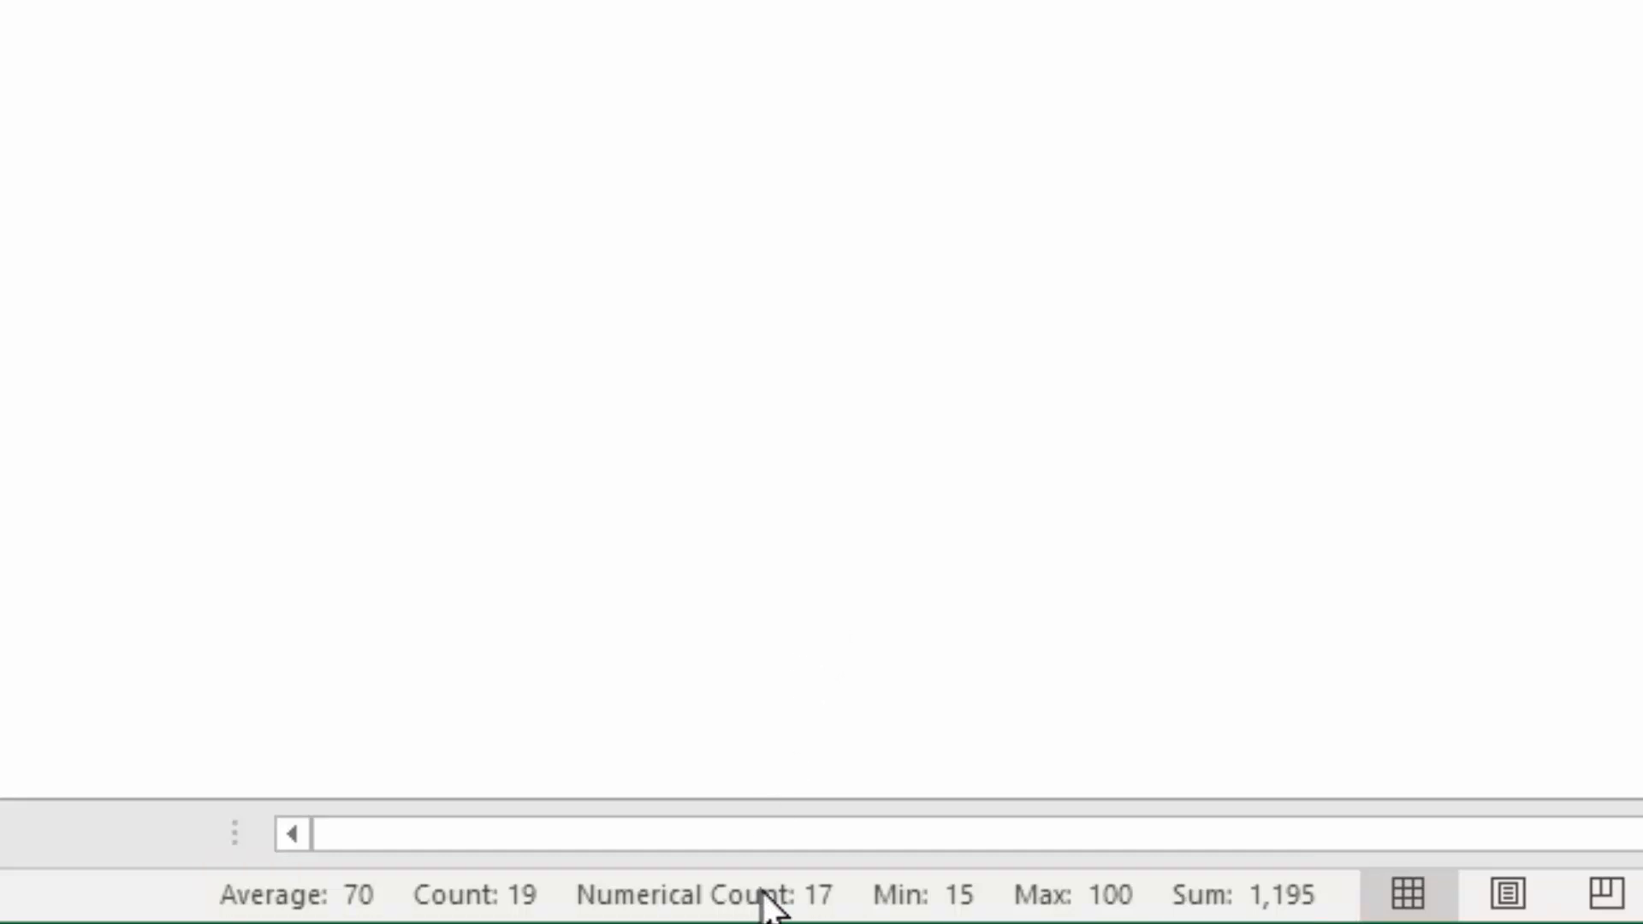
Show the status bar's summary statistic options for the selected Result cells
right_click(770, 894)
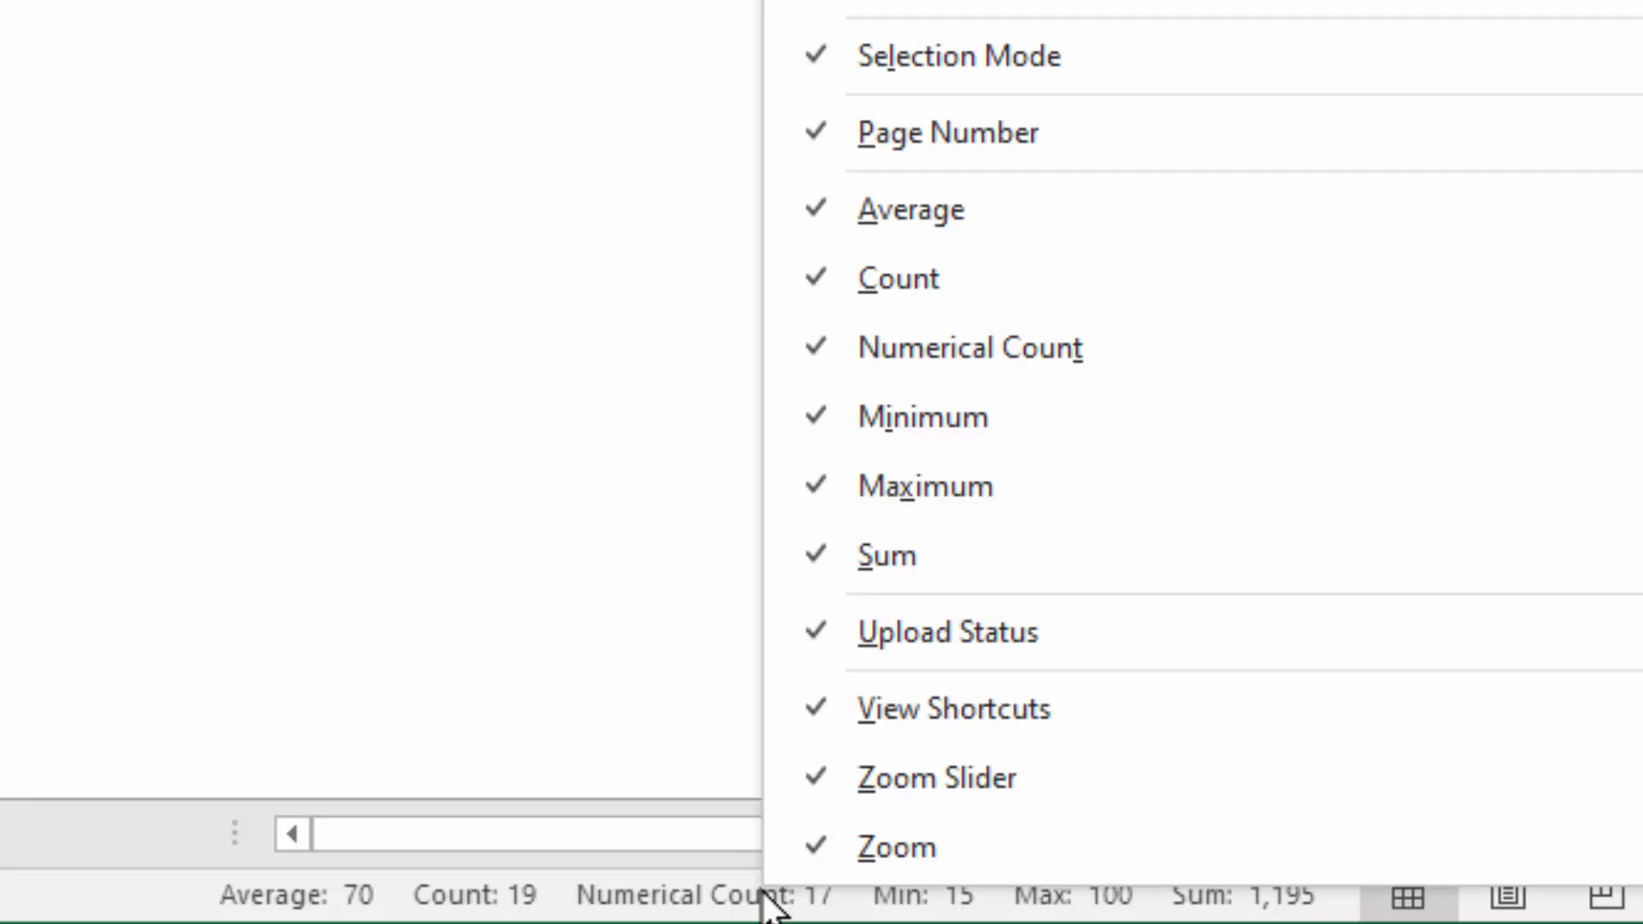
mouse_move(1022, 209)
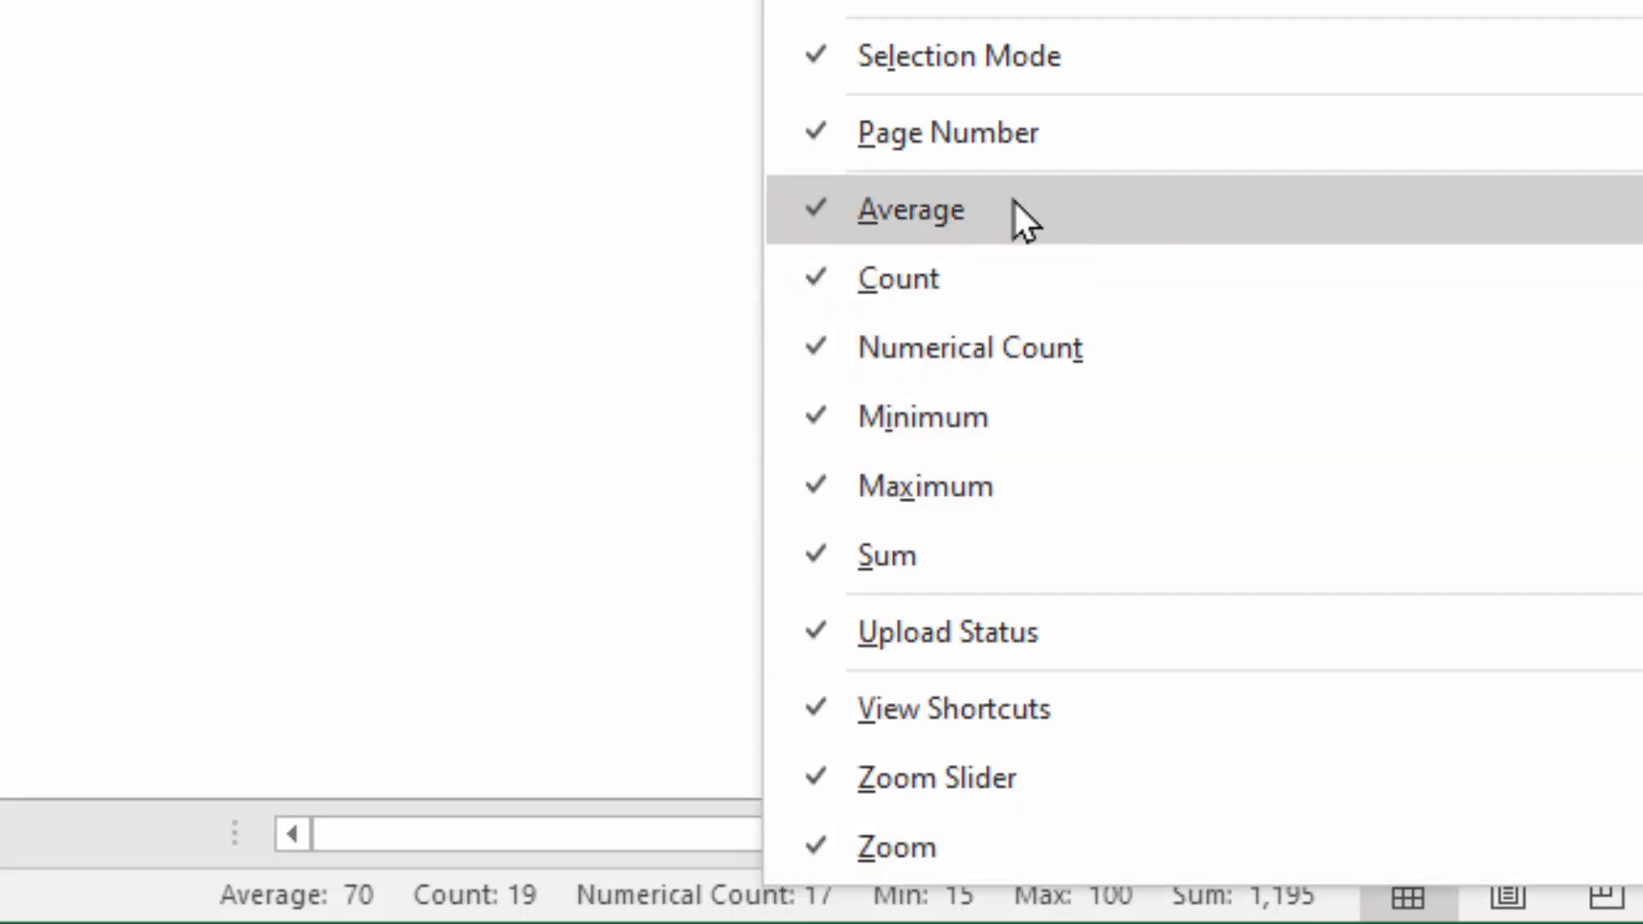
mouse_move(1095, 409)
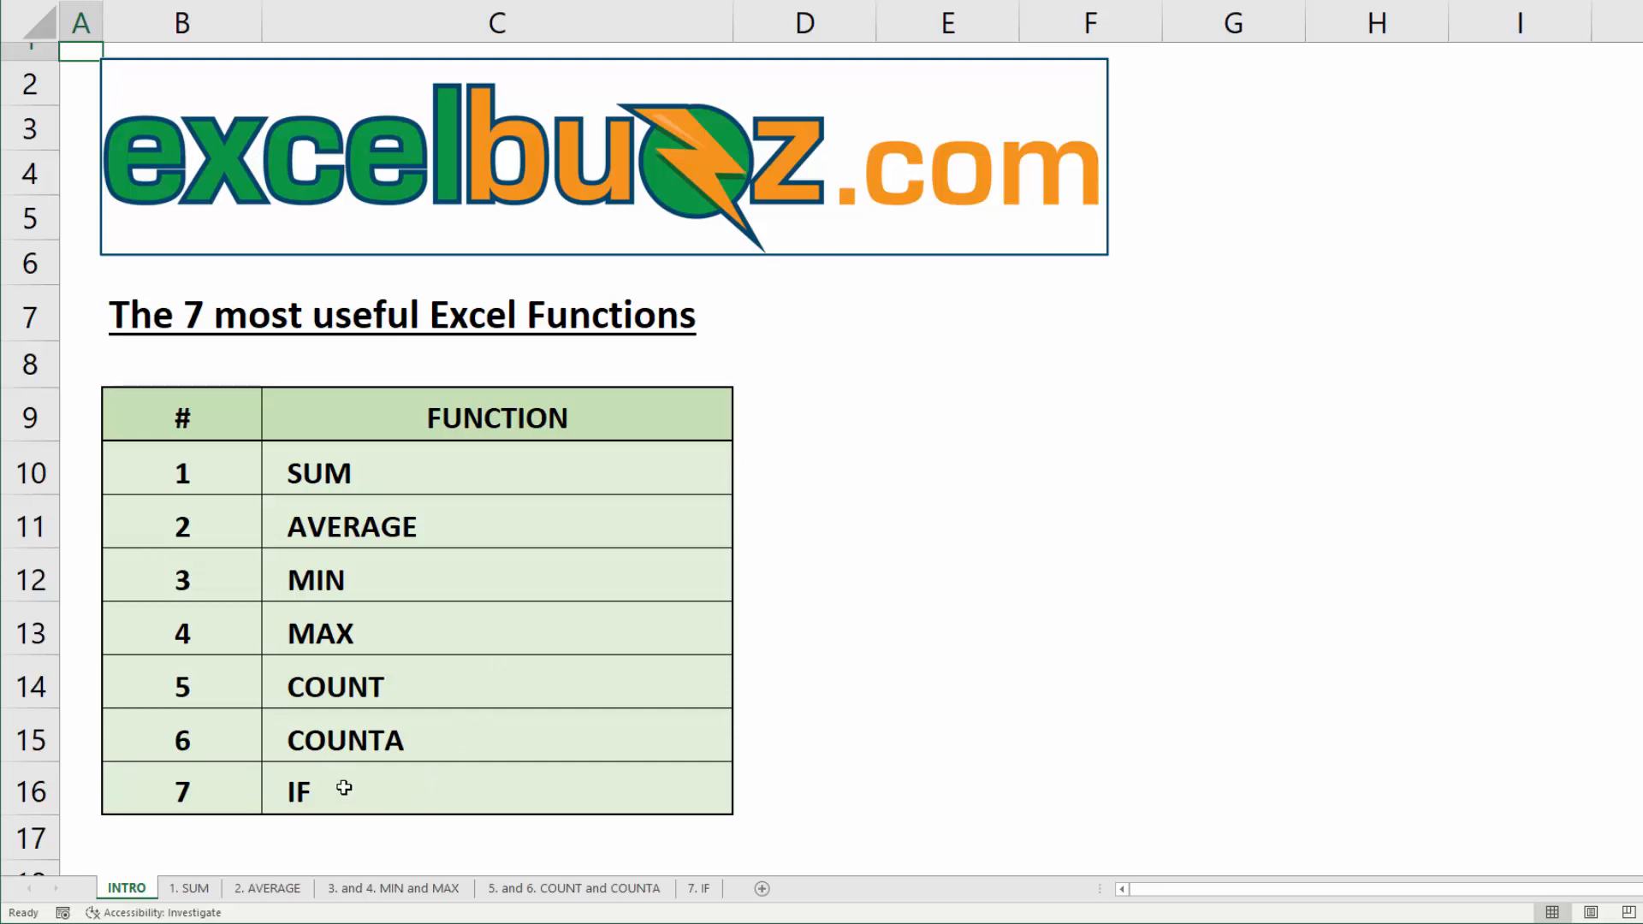
Switch to the 7. IF sheet with student scores and pass mark 60
left_click(698, 888)
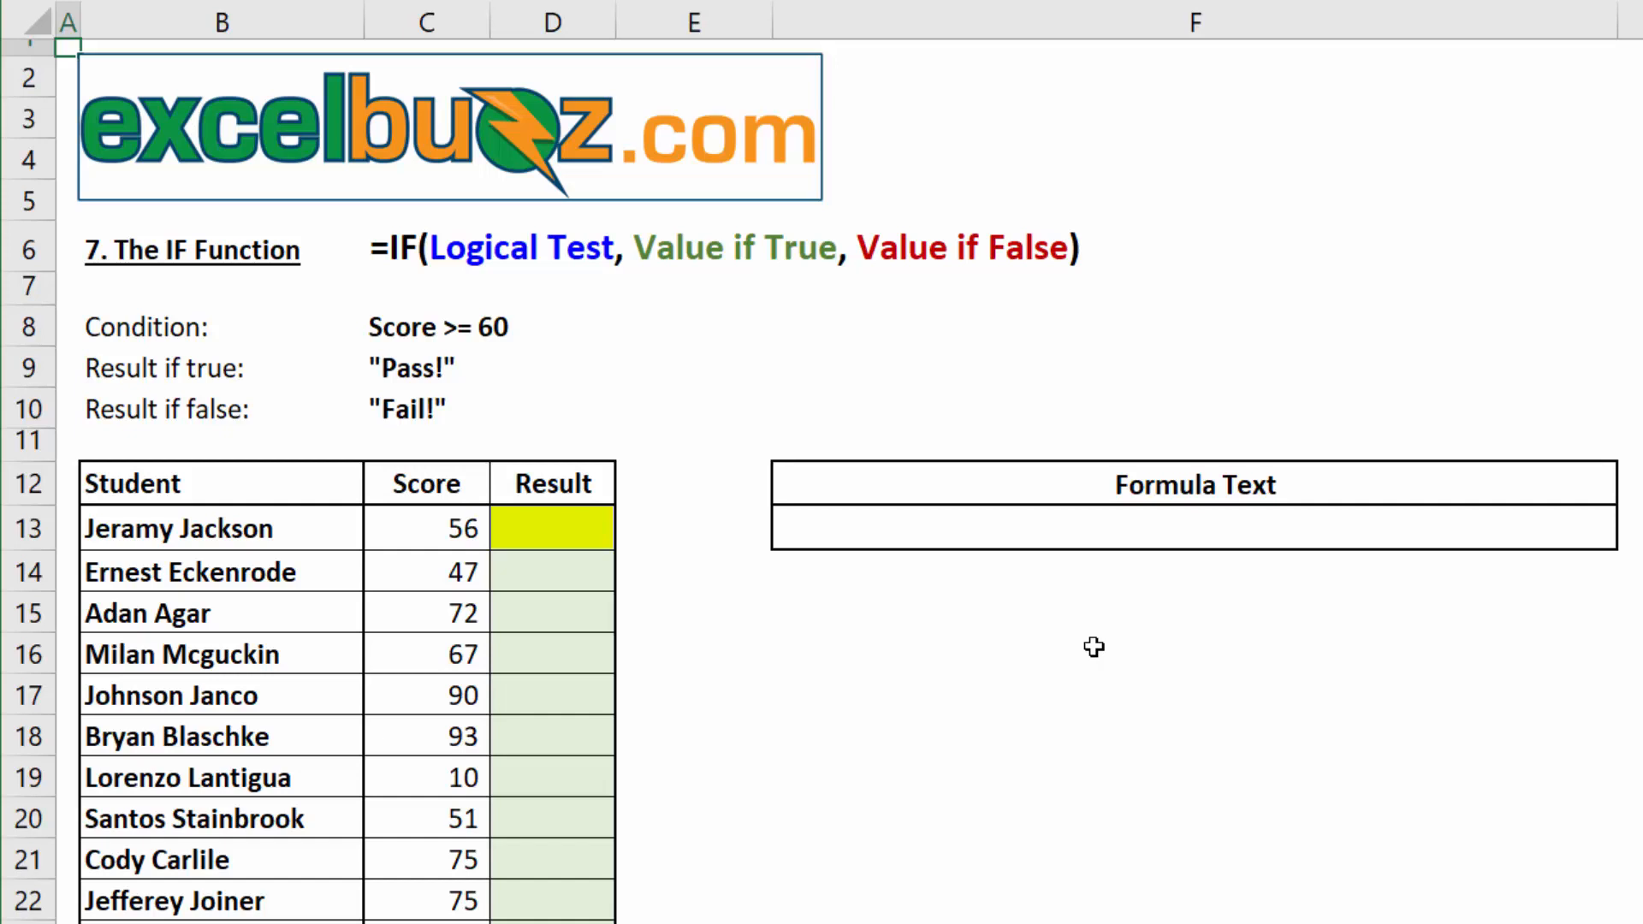
mouse_move(1102, 552)
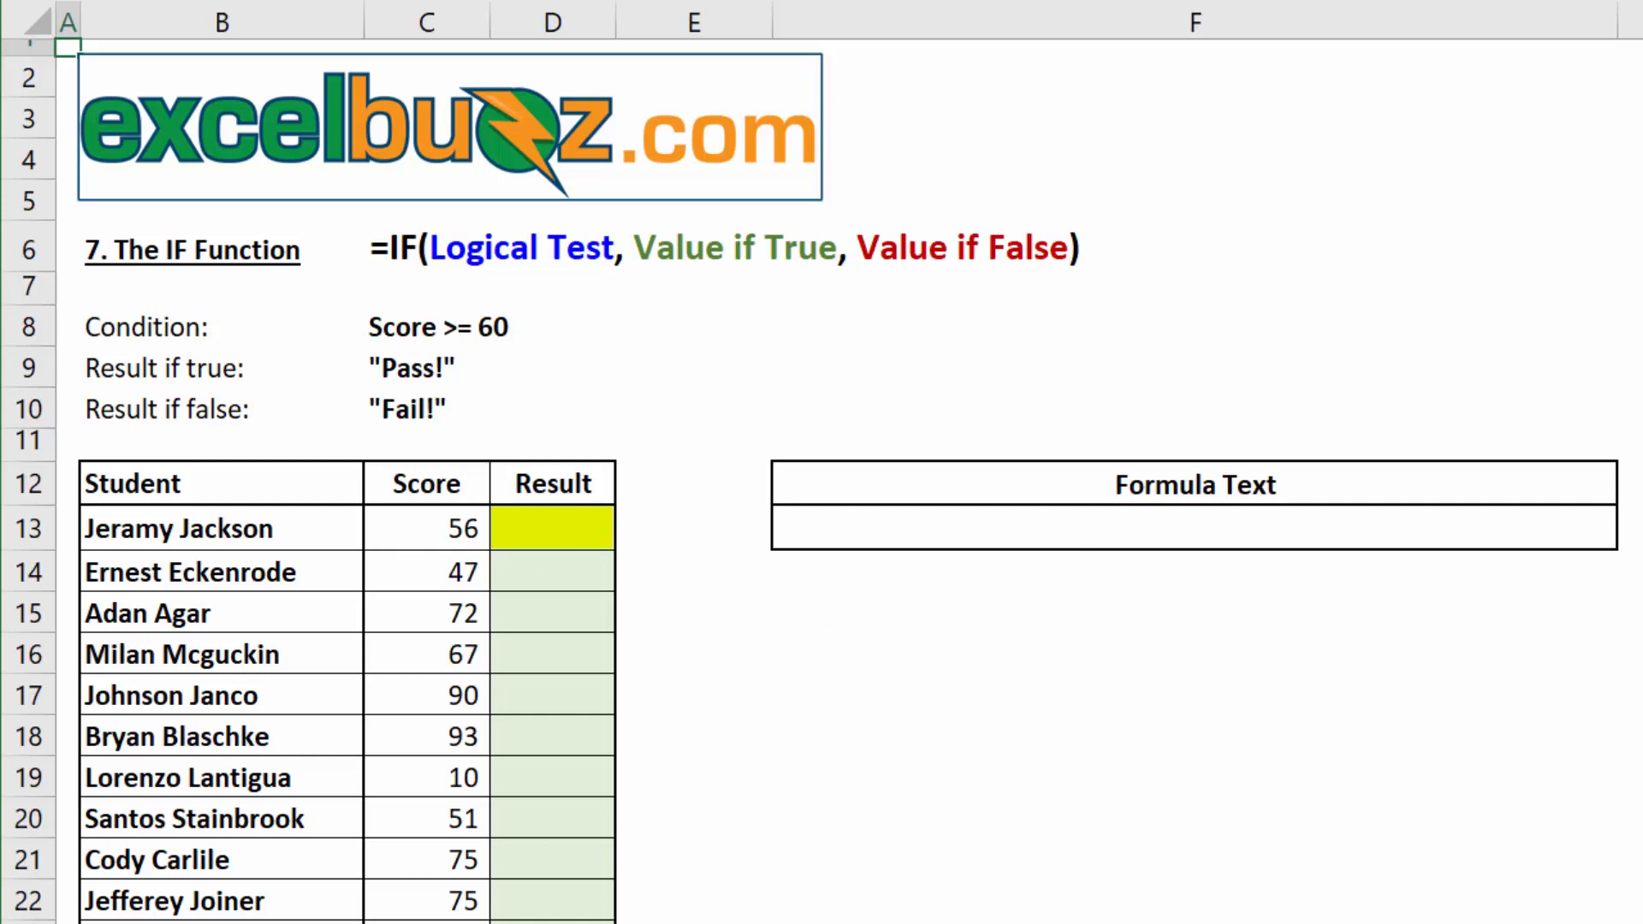
mouse_move(605, 701)
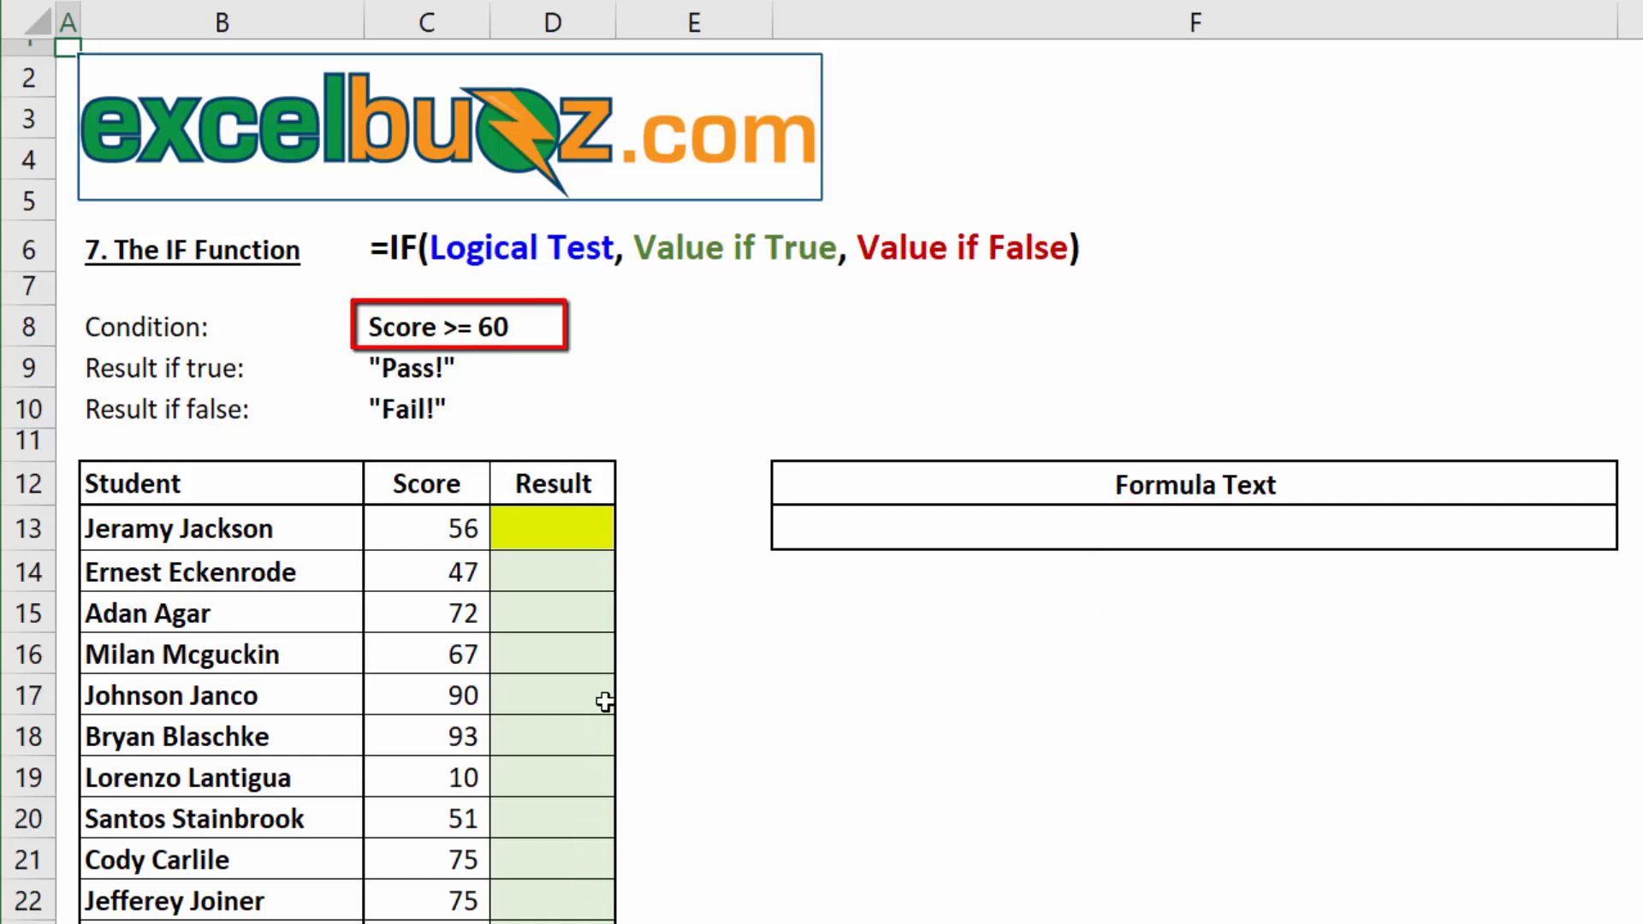
mouse_move(425, 715)
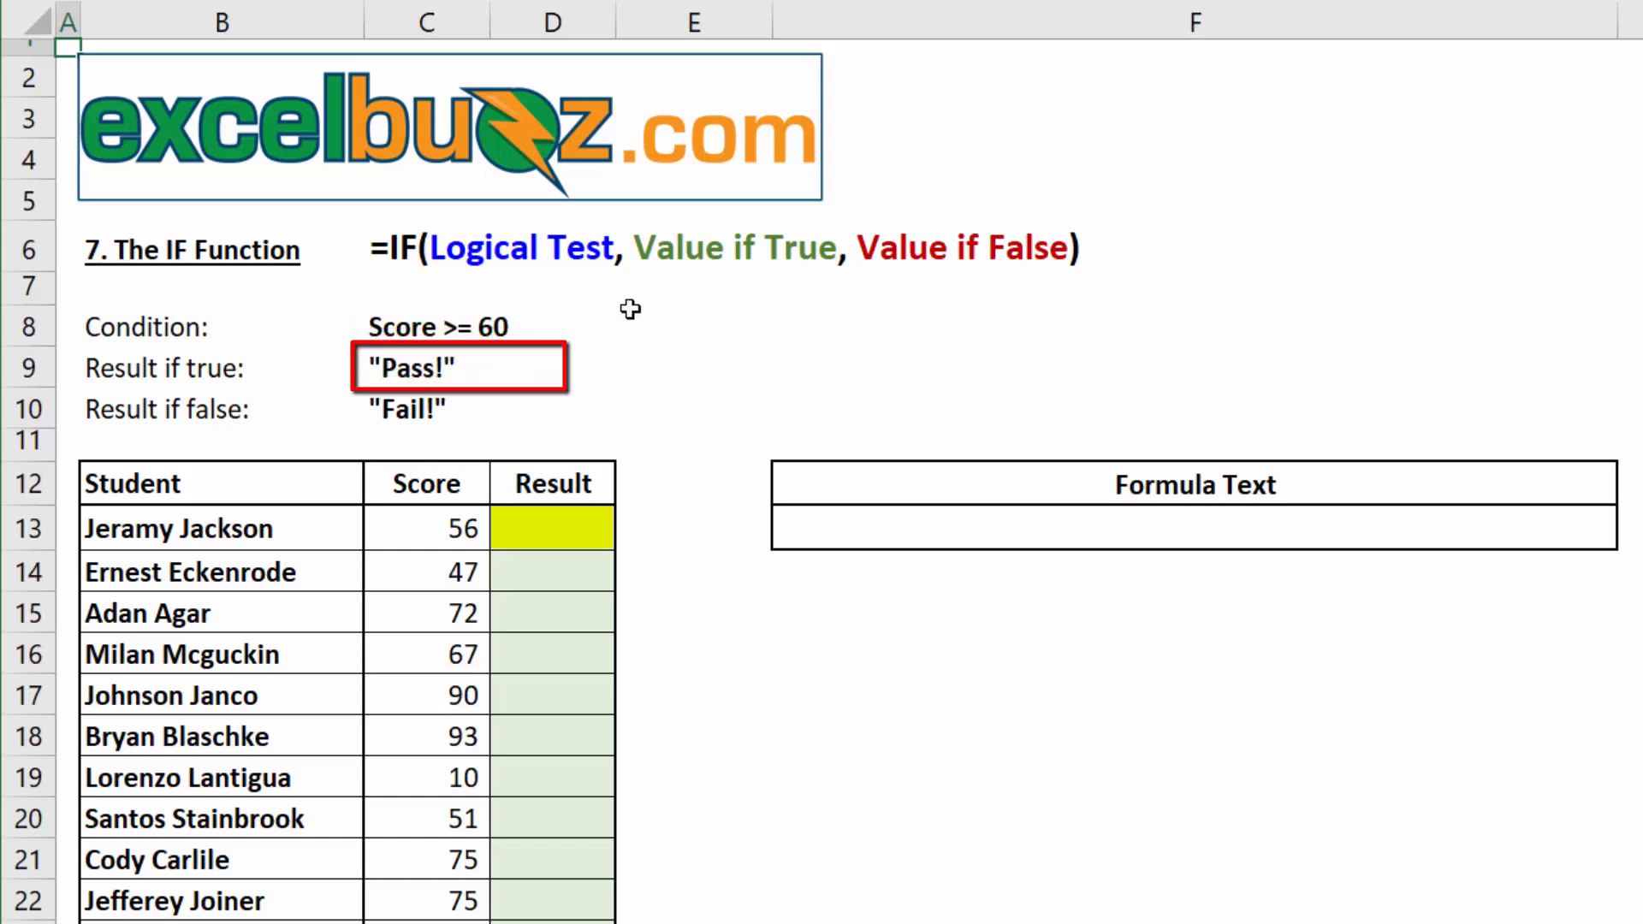
mouse_move(513, 376)
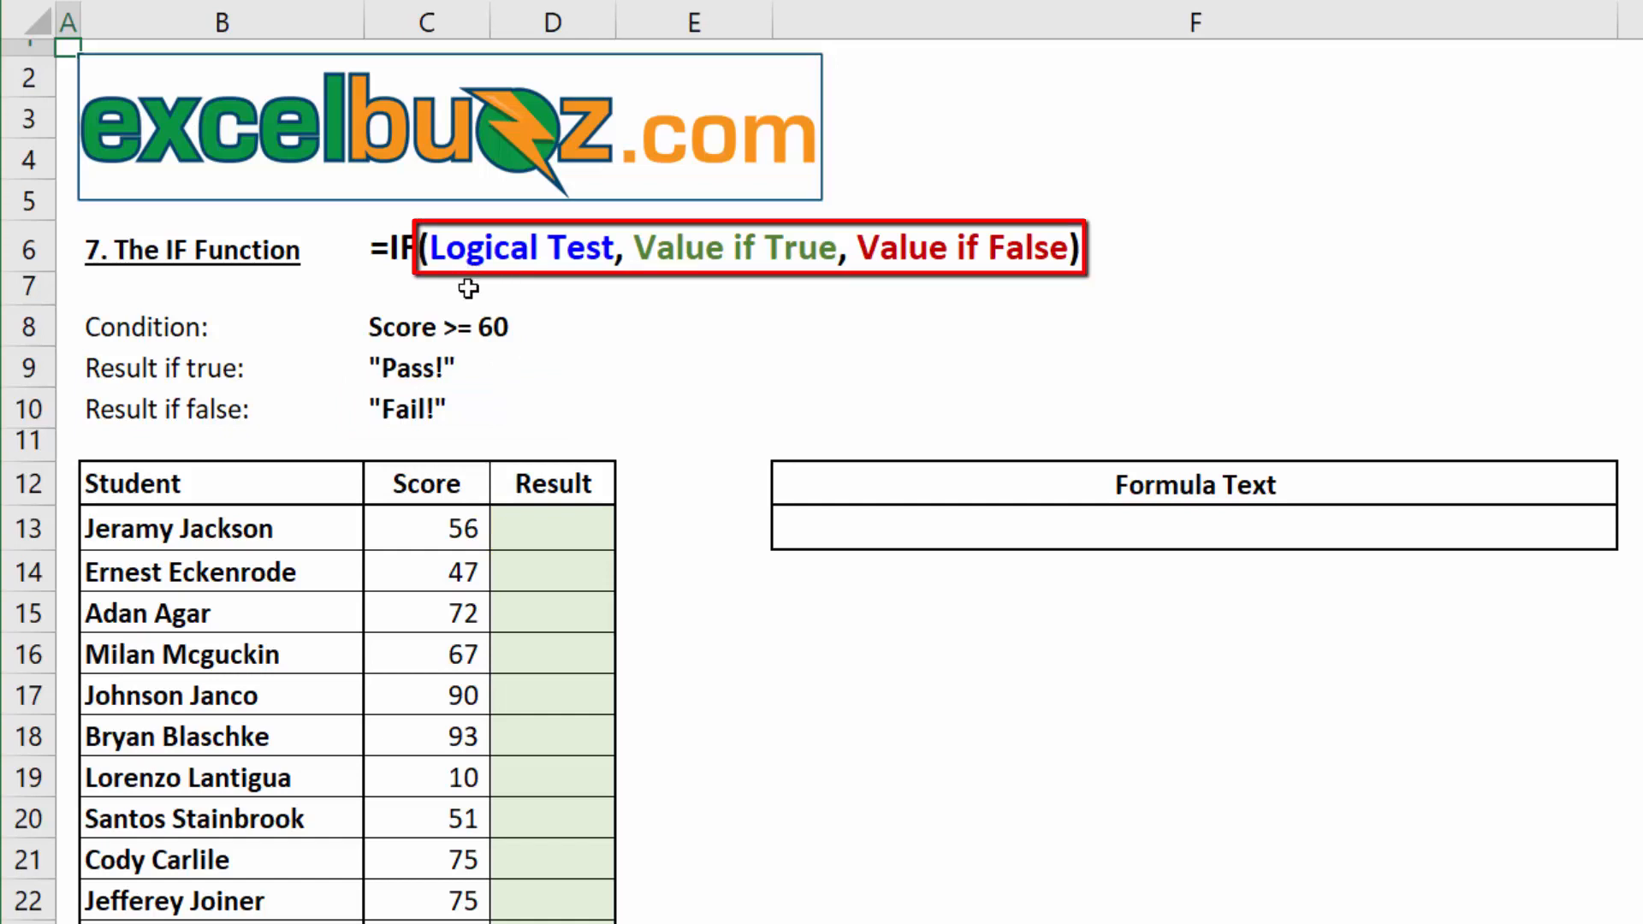
mouse_move(552, 286)
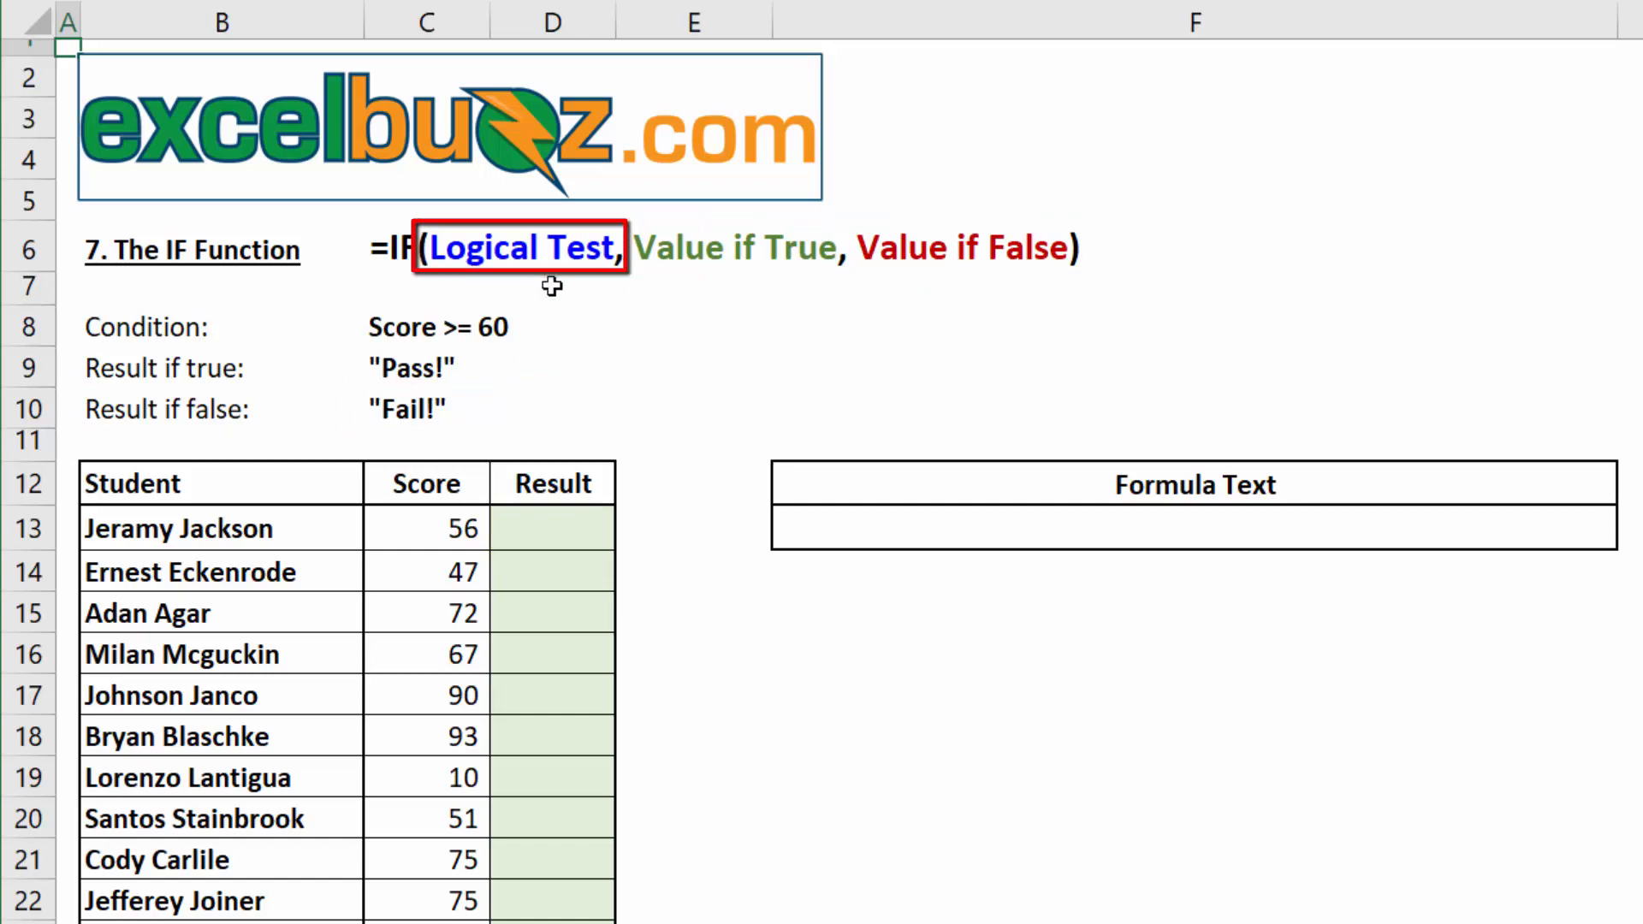
mouse_move(631, 286)
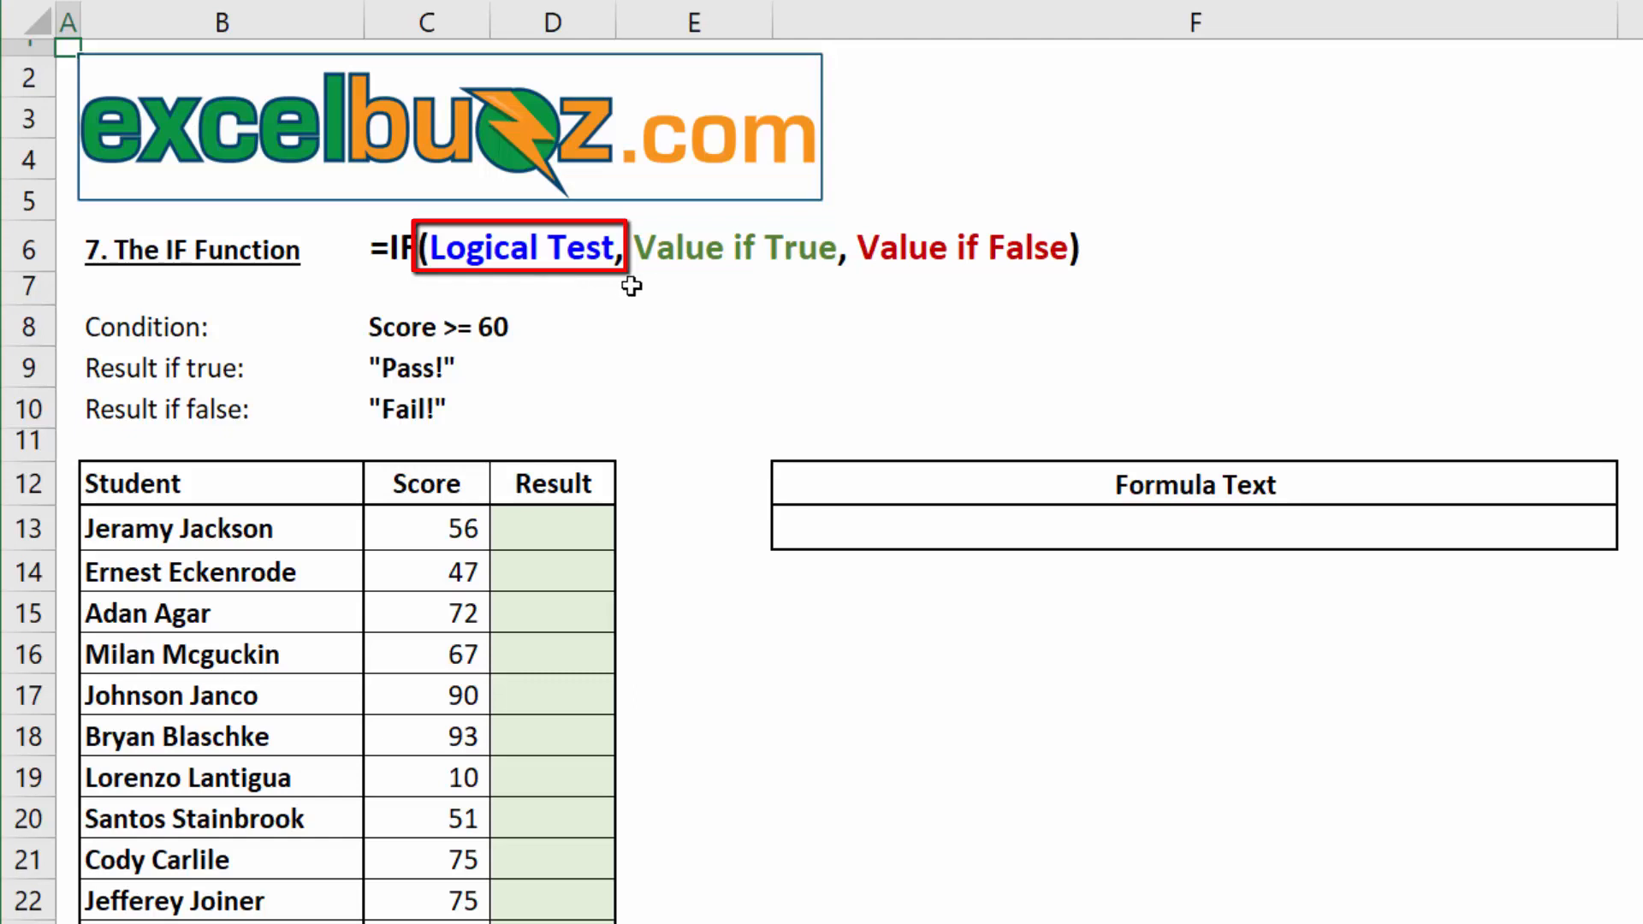
left_click(694, 290)
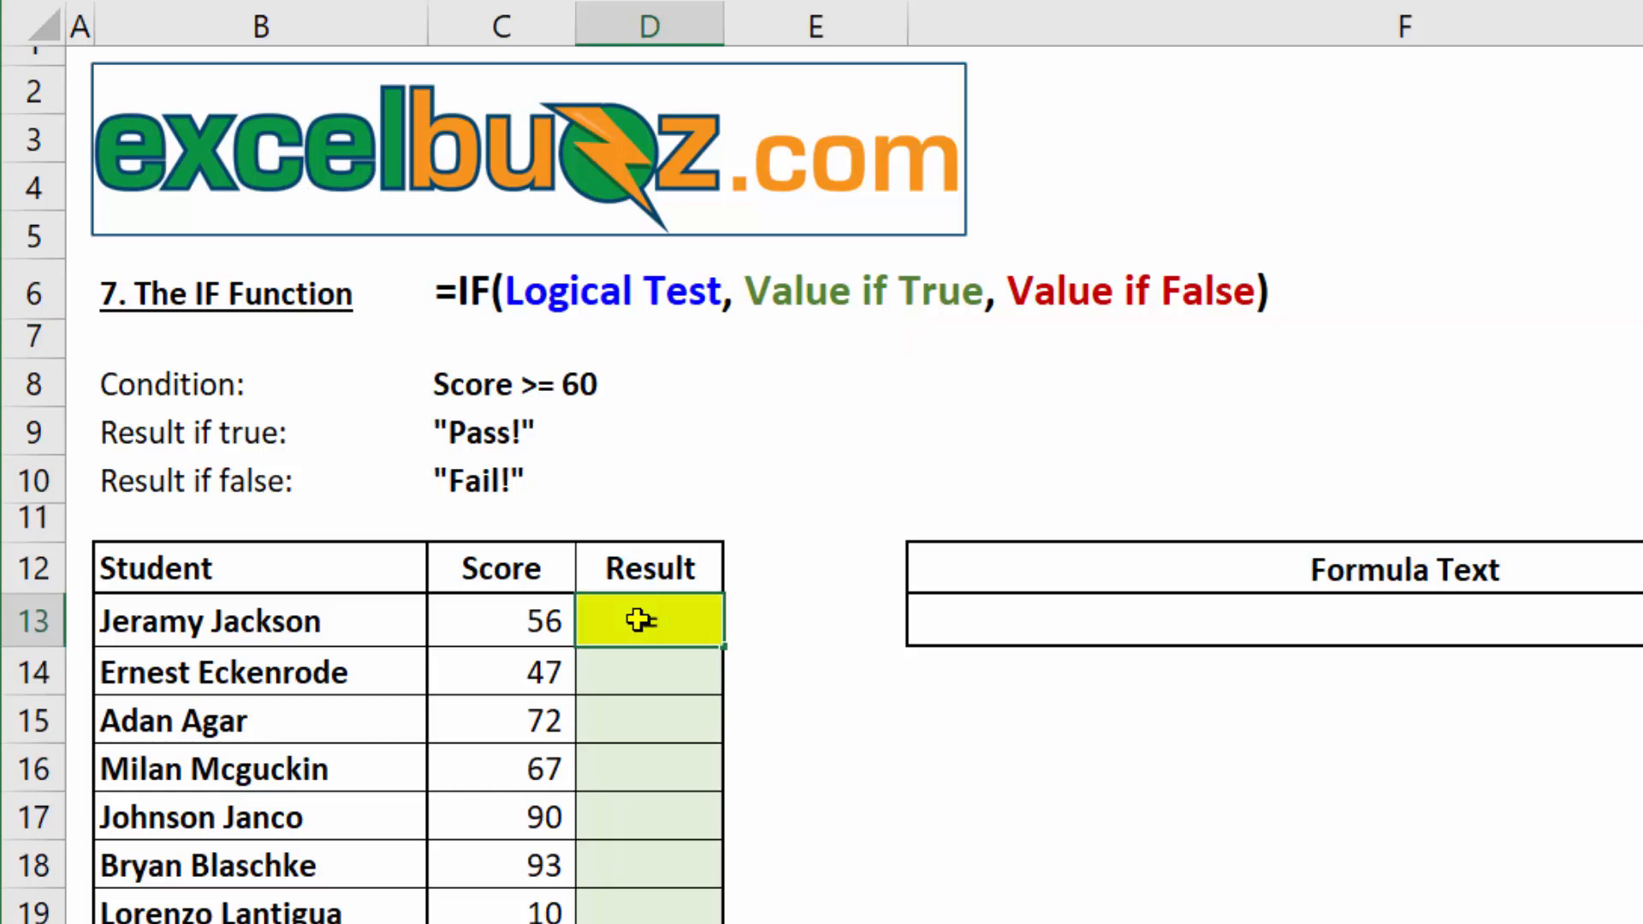
Enter the draft formula =if(C13>=60,"Pass!", "Fail!" in D13, not yet confirmed
type("if(")
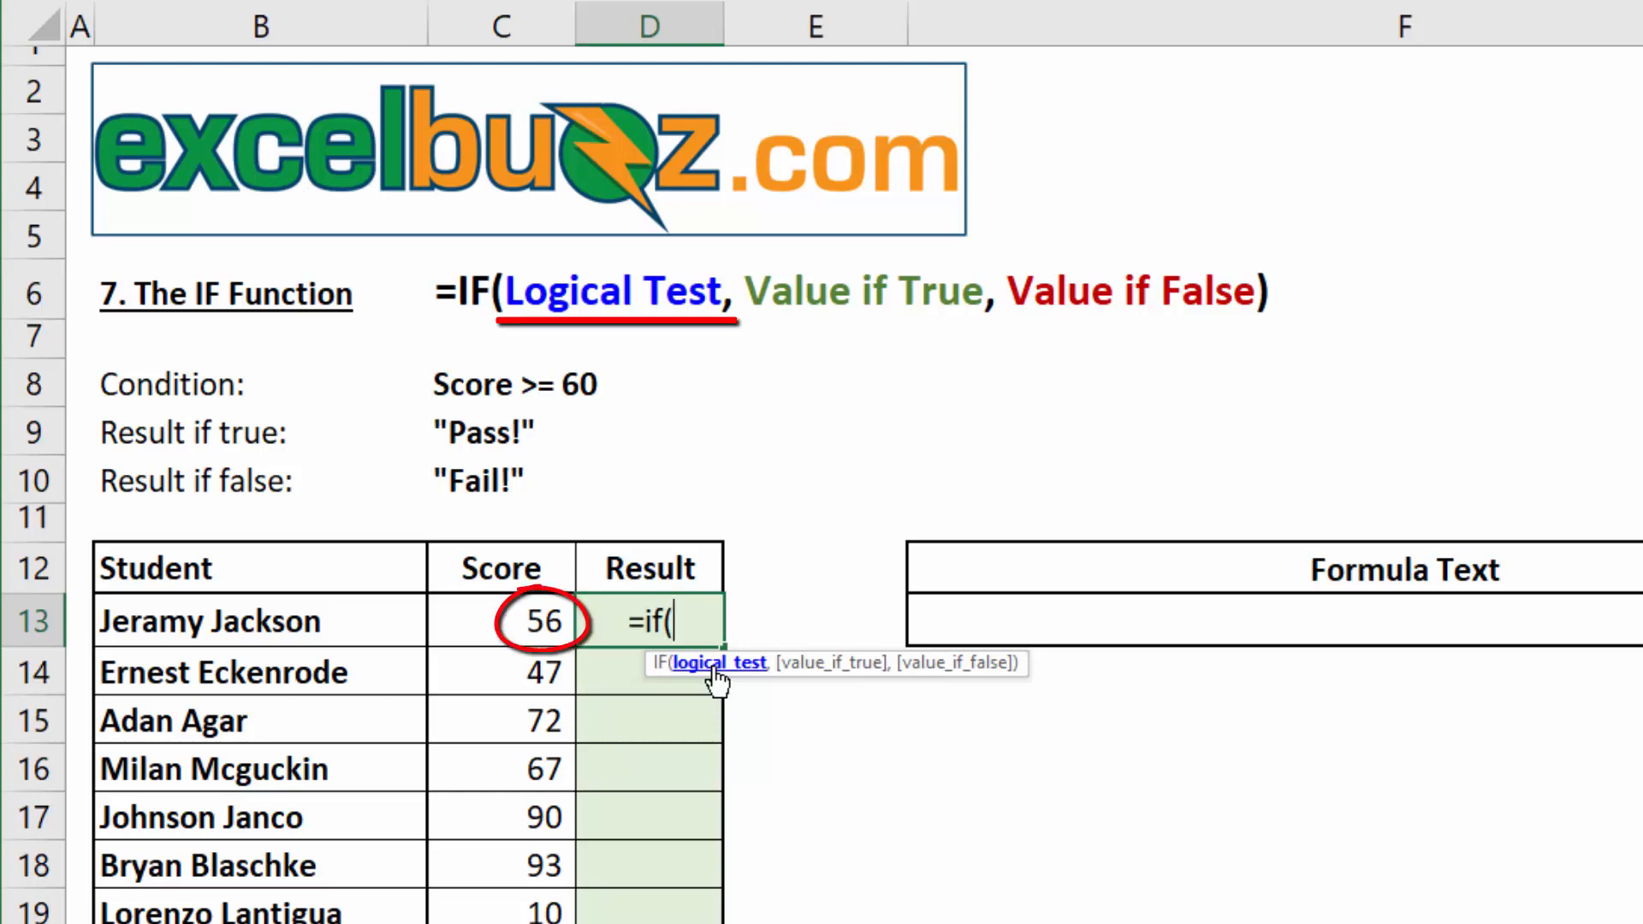
left_click(500, 620)
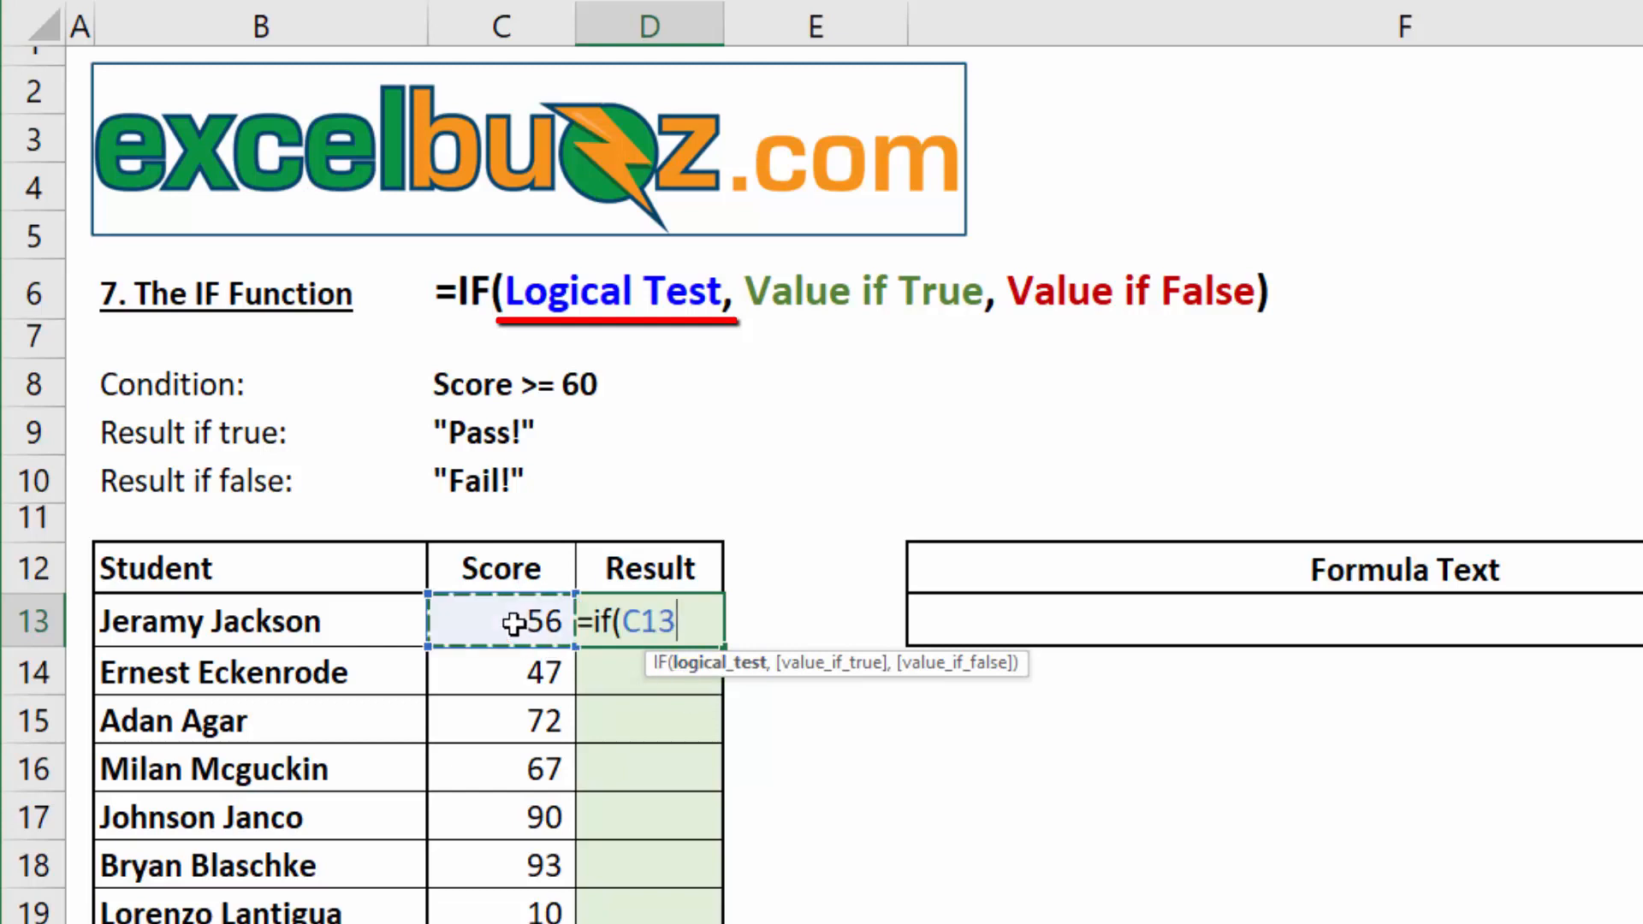
type(">")
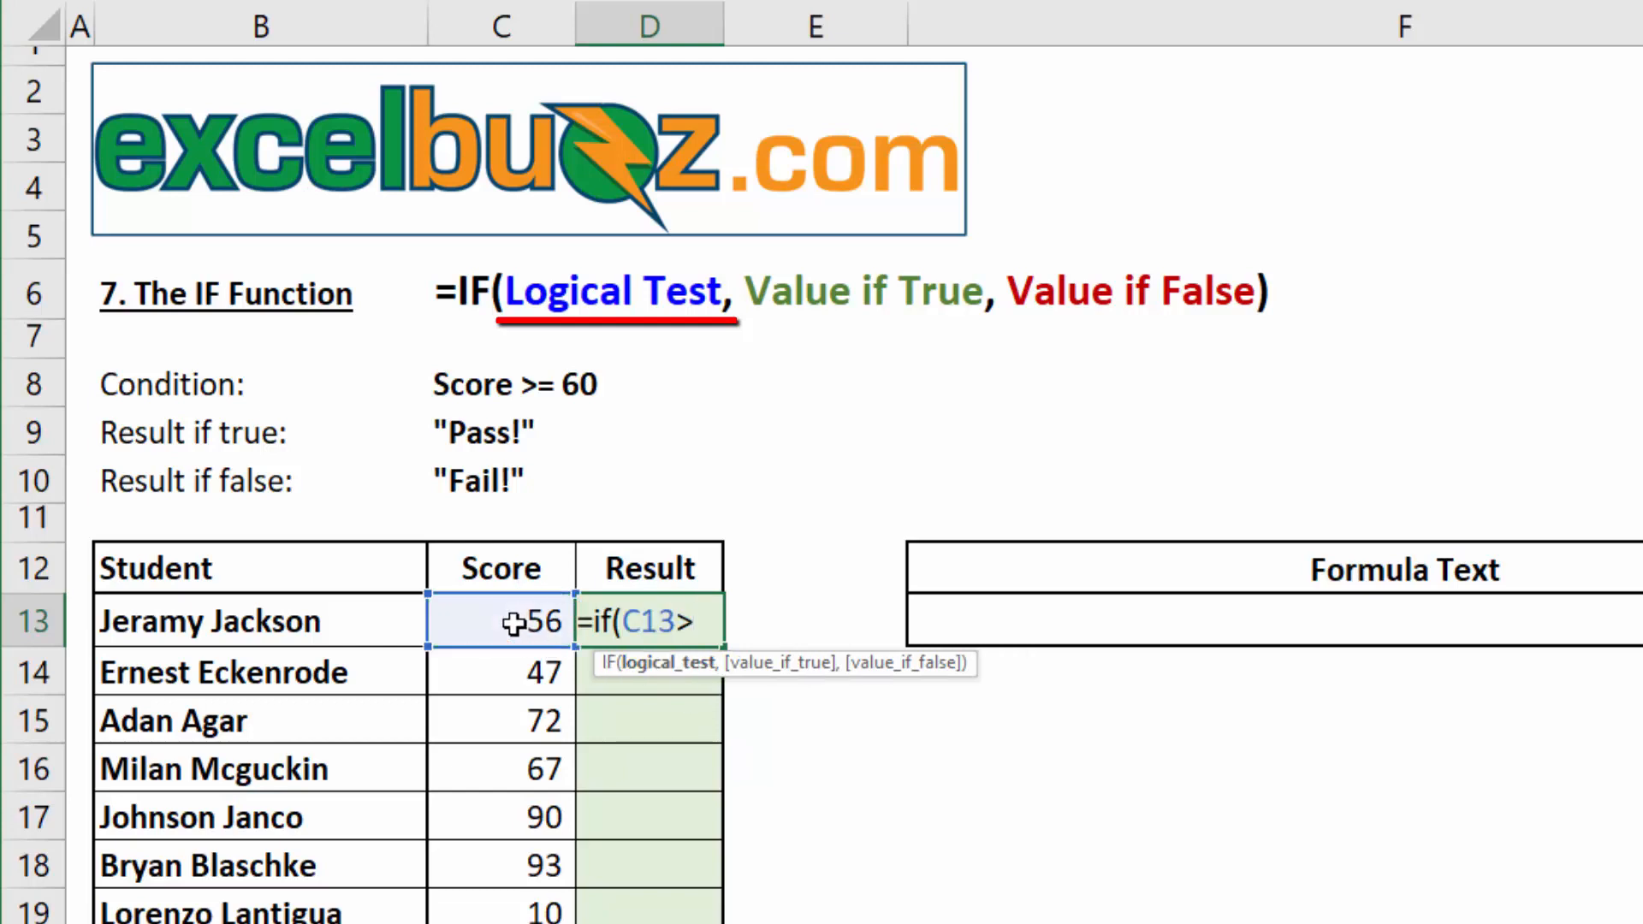
type("=60")
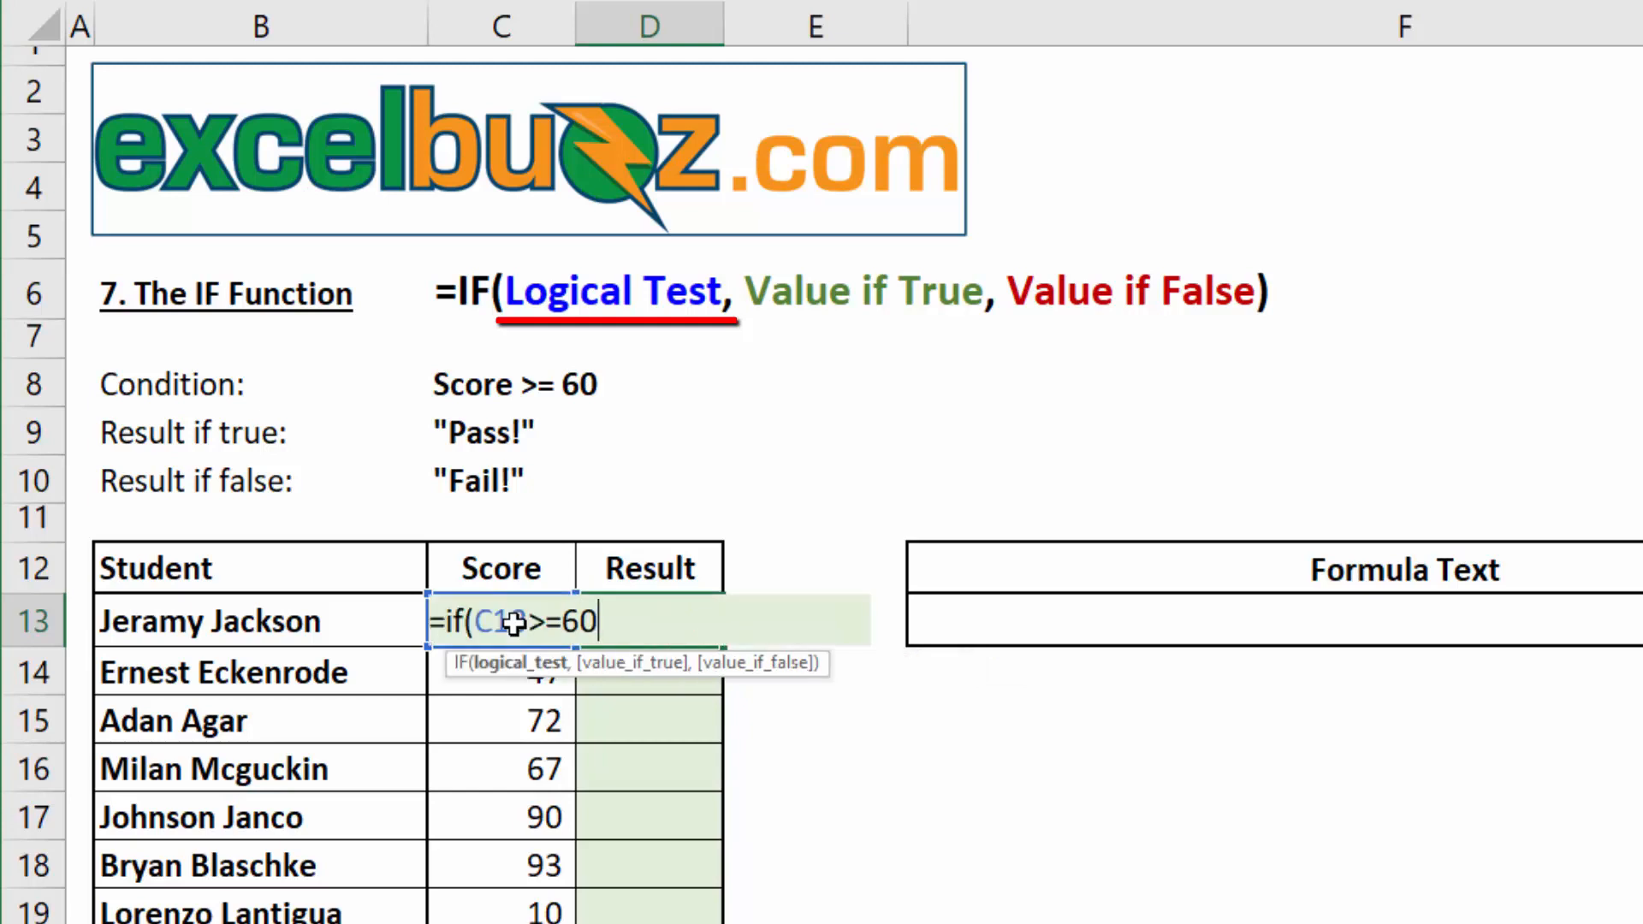
mouse_move(982, 421)
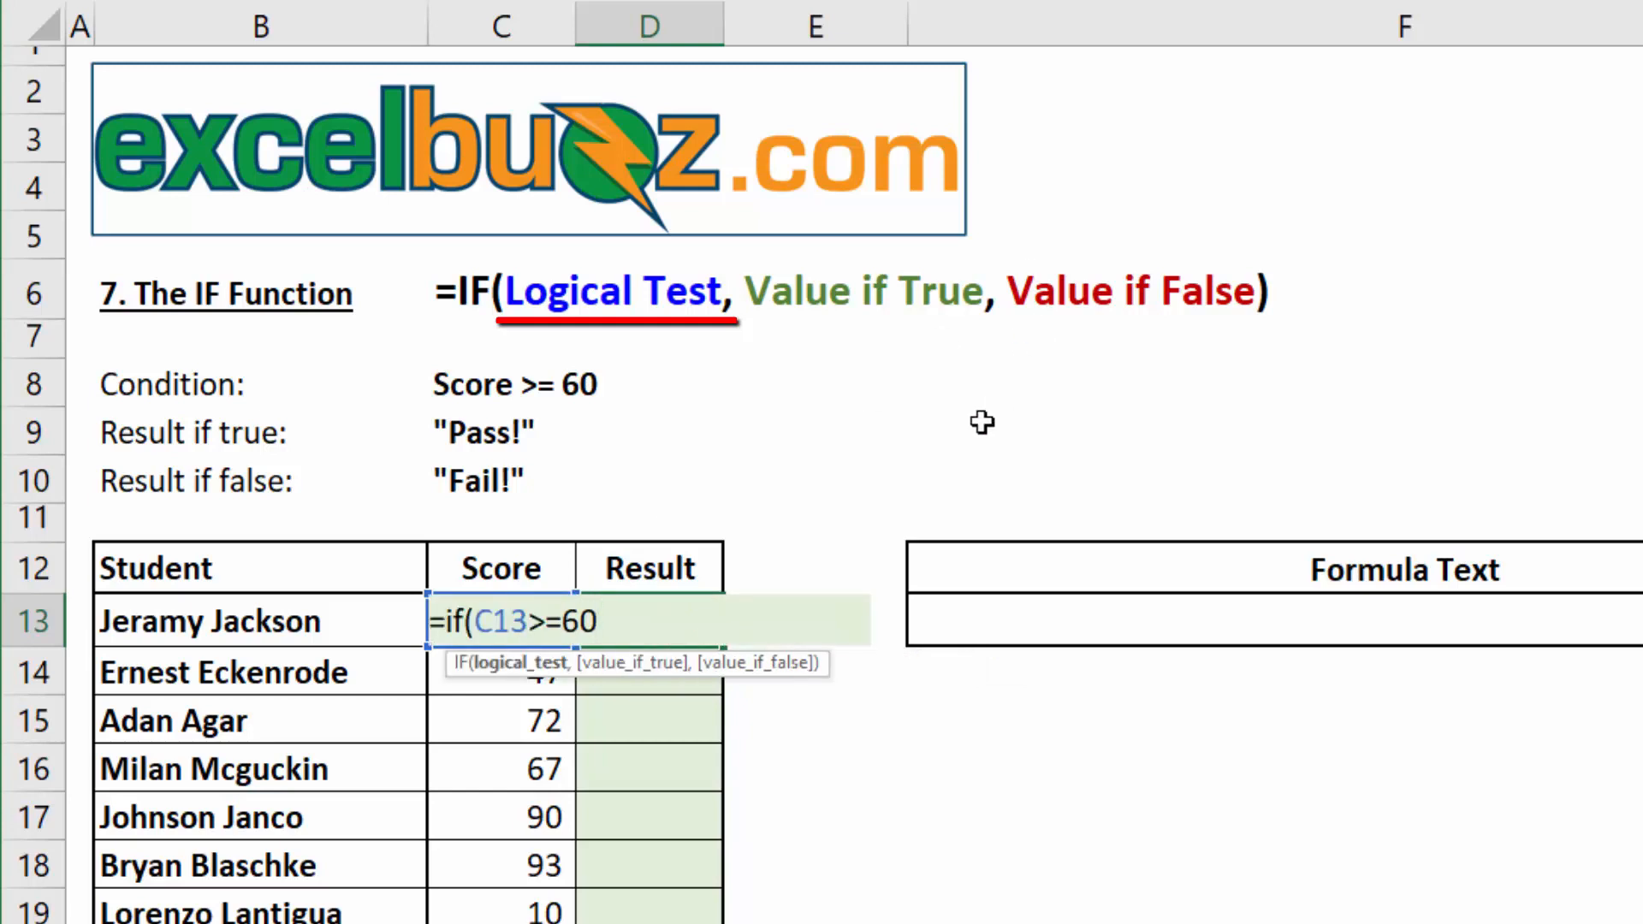
type(",")
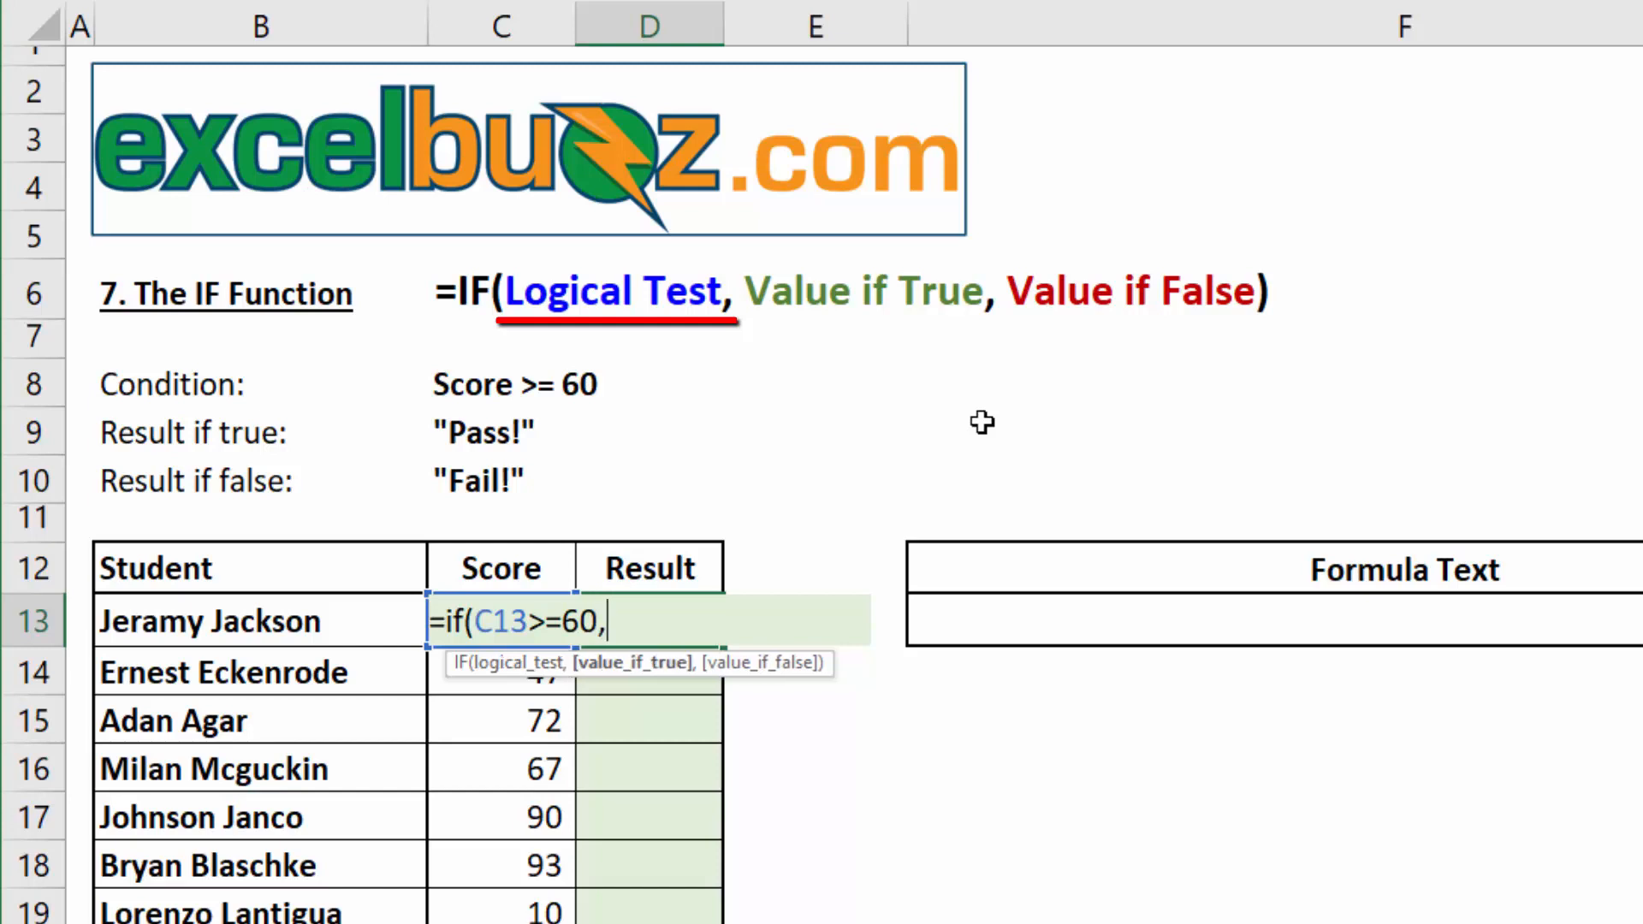
mouse_move(637, 676)
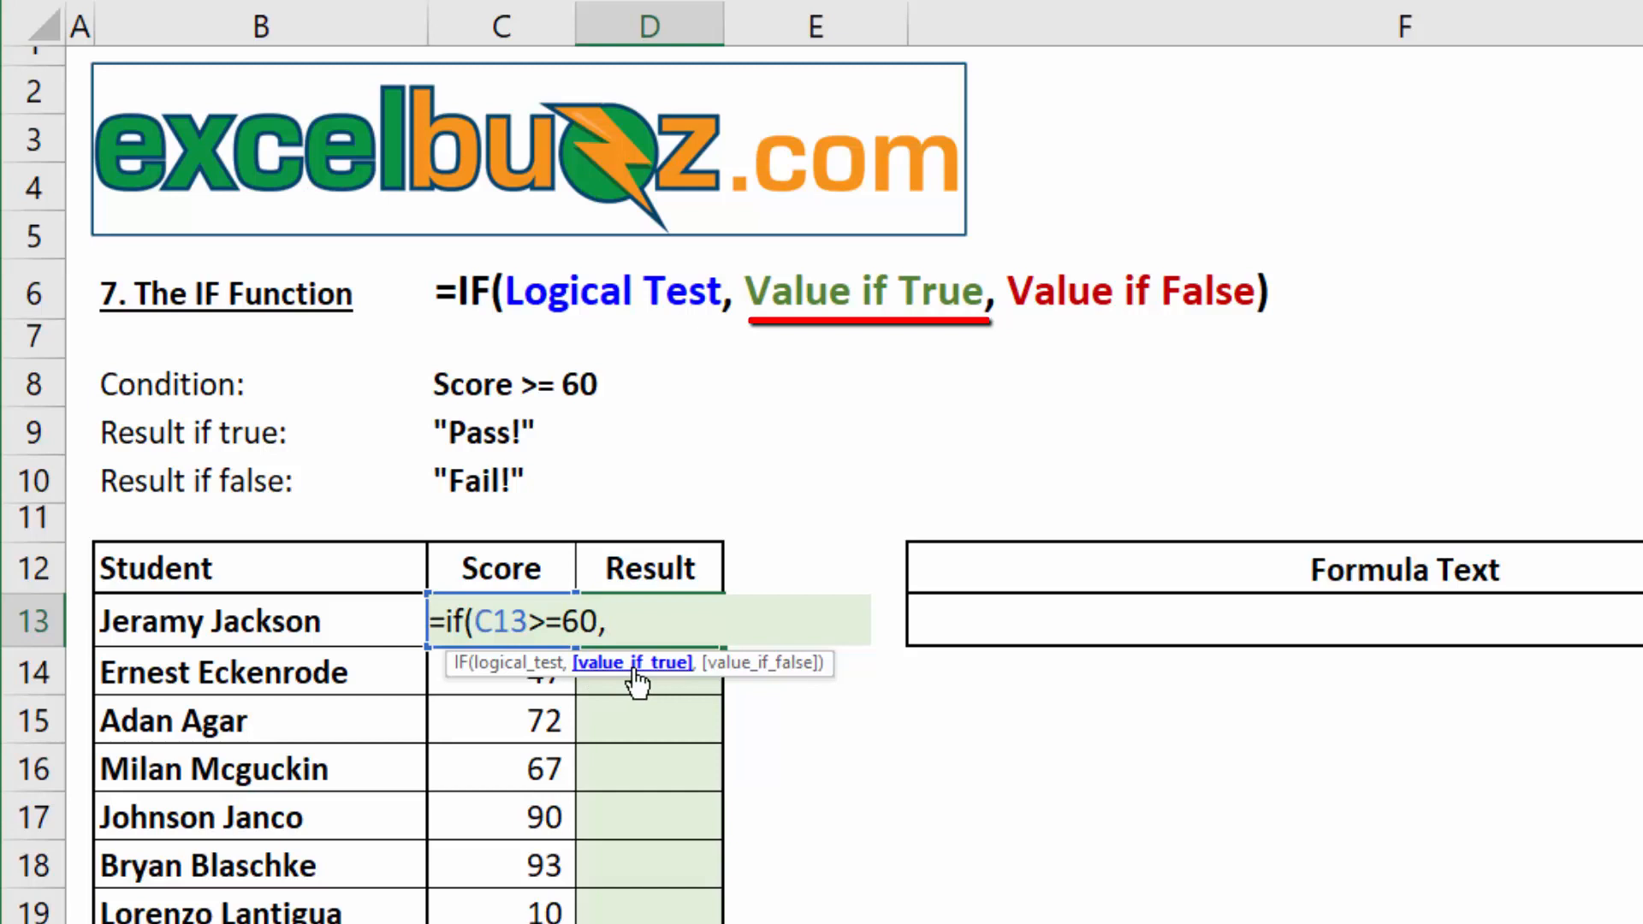
type("\"")
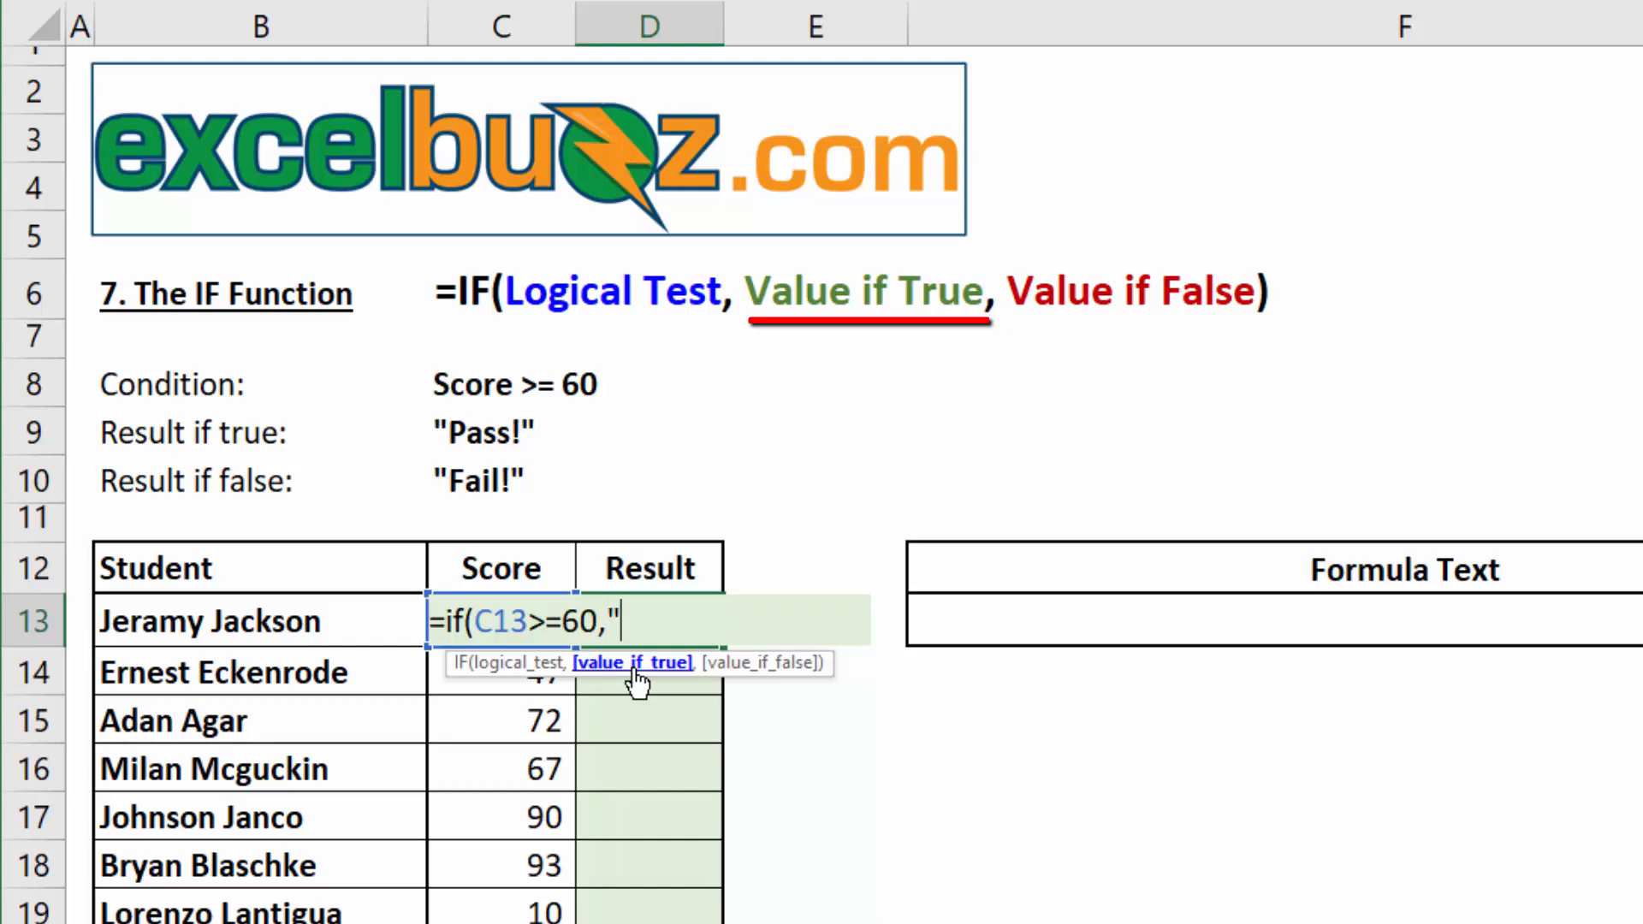
type("Pass!")
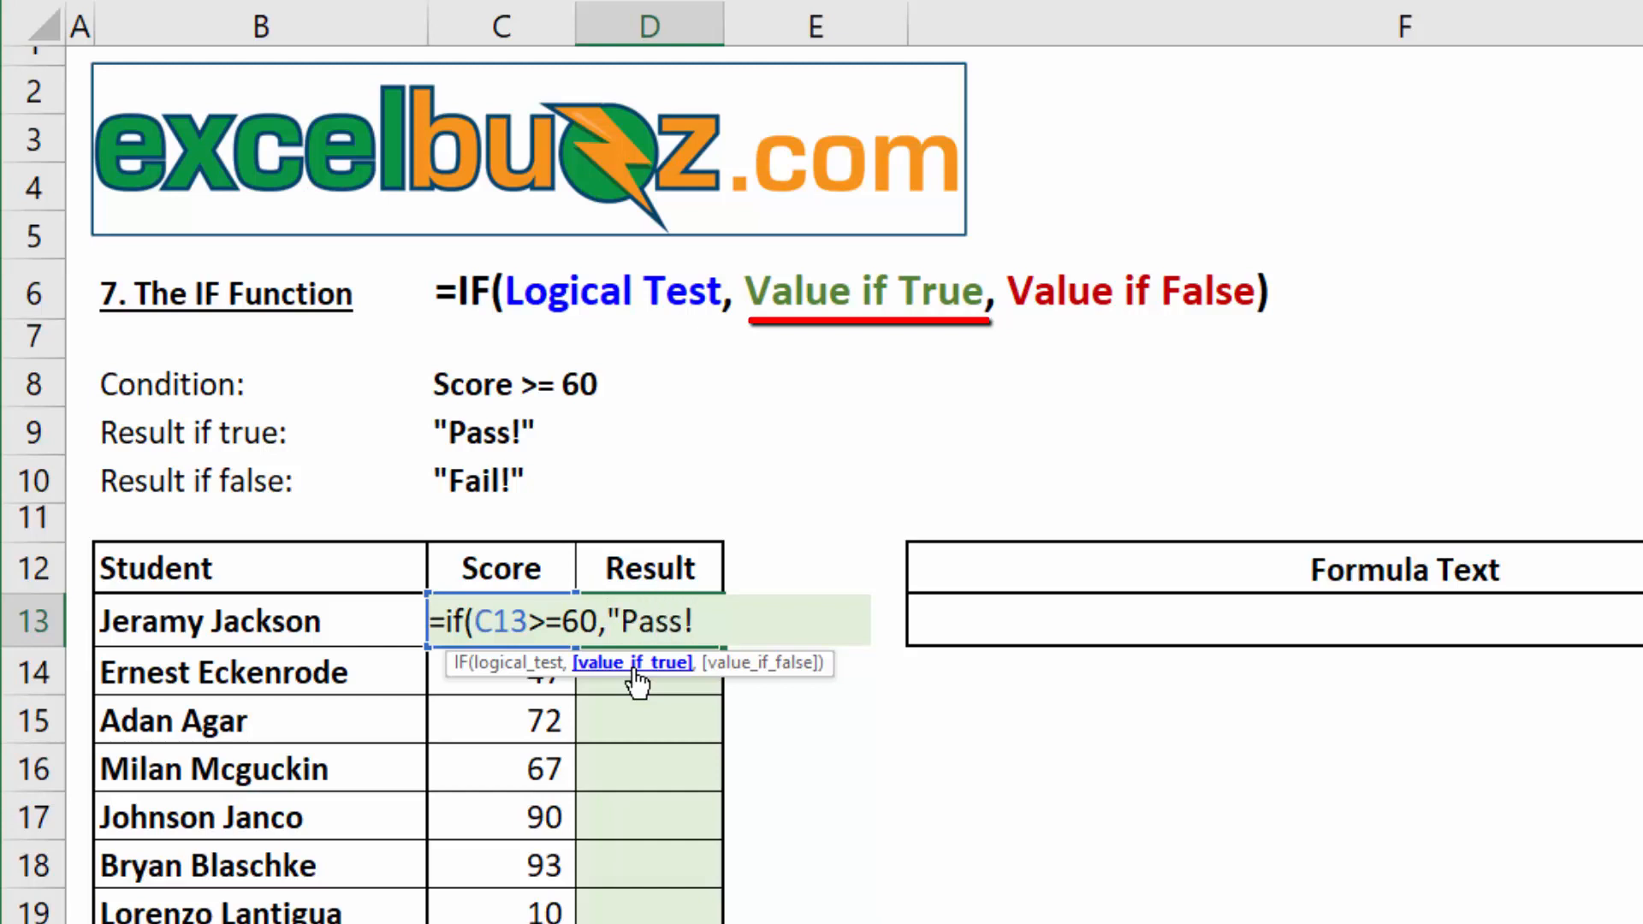
type("\"")
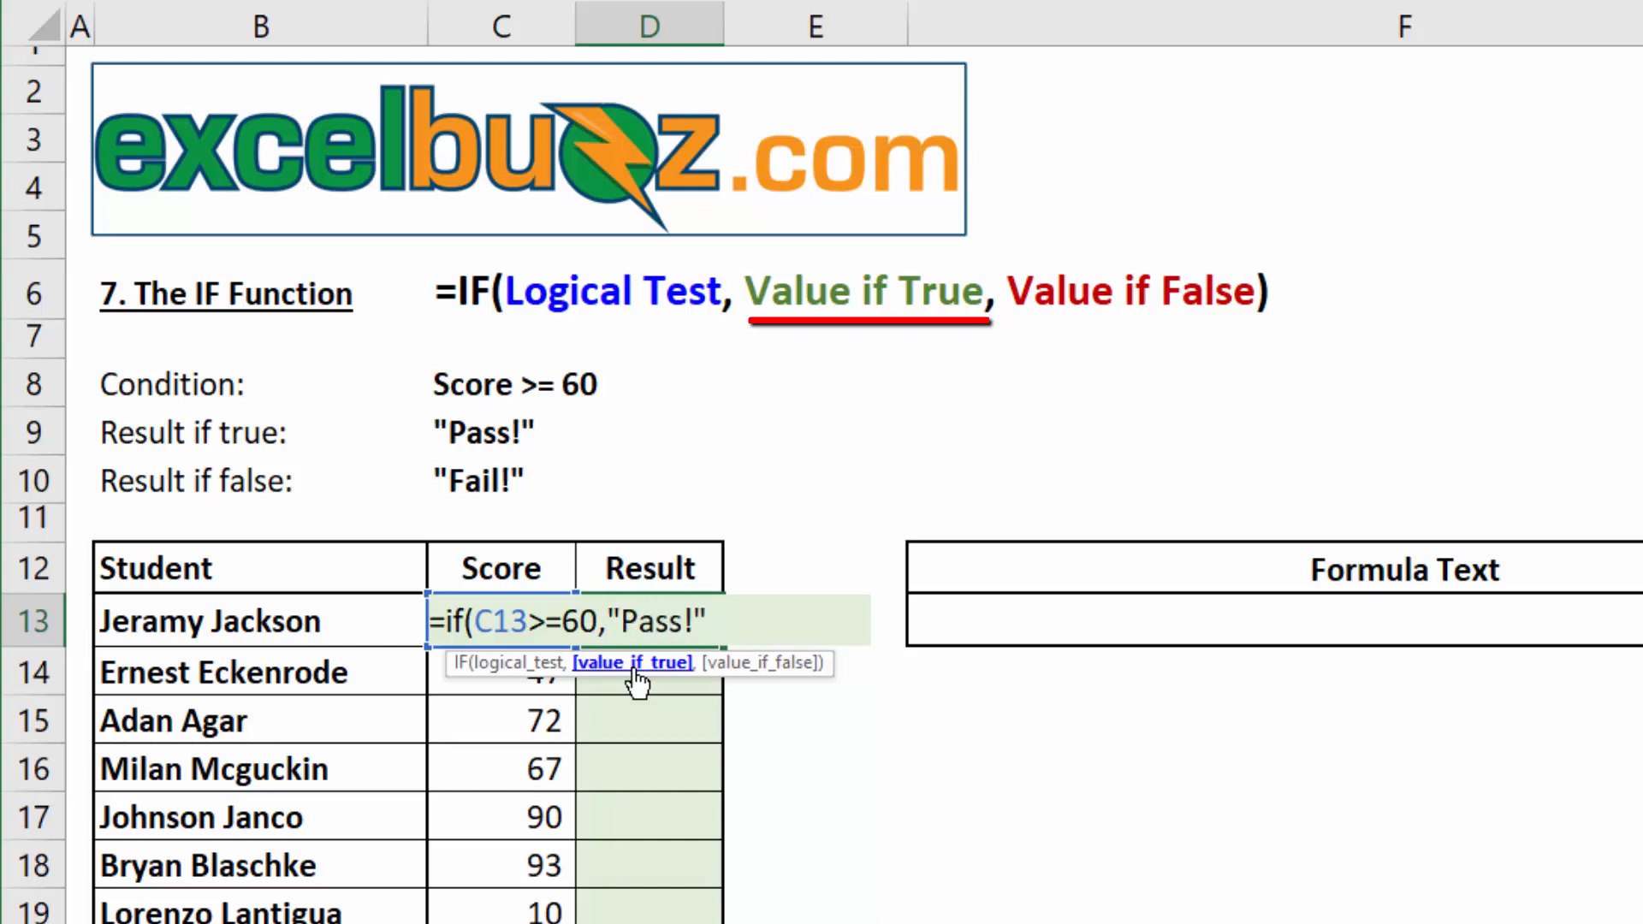
type(",")
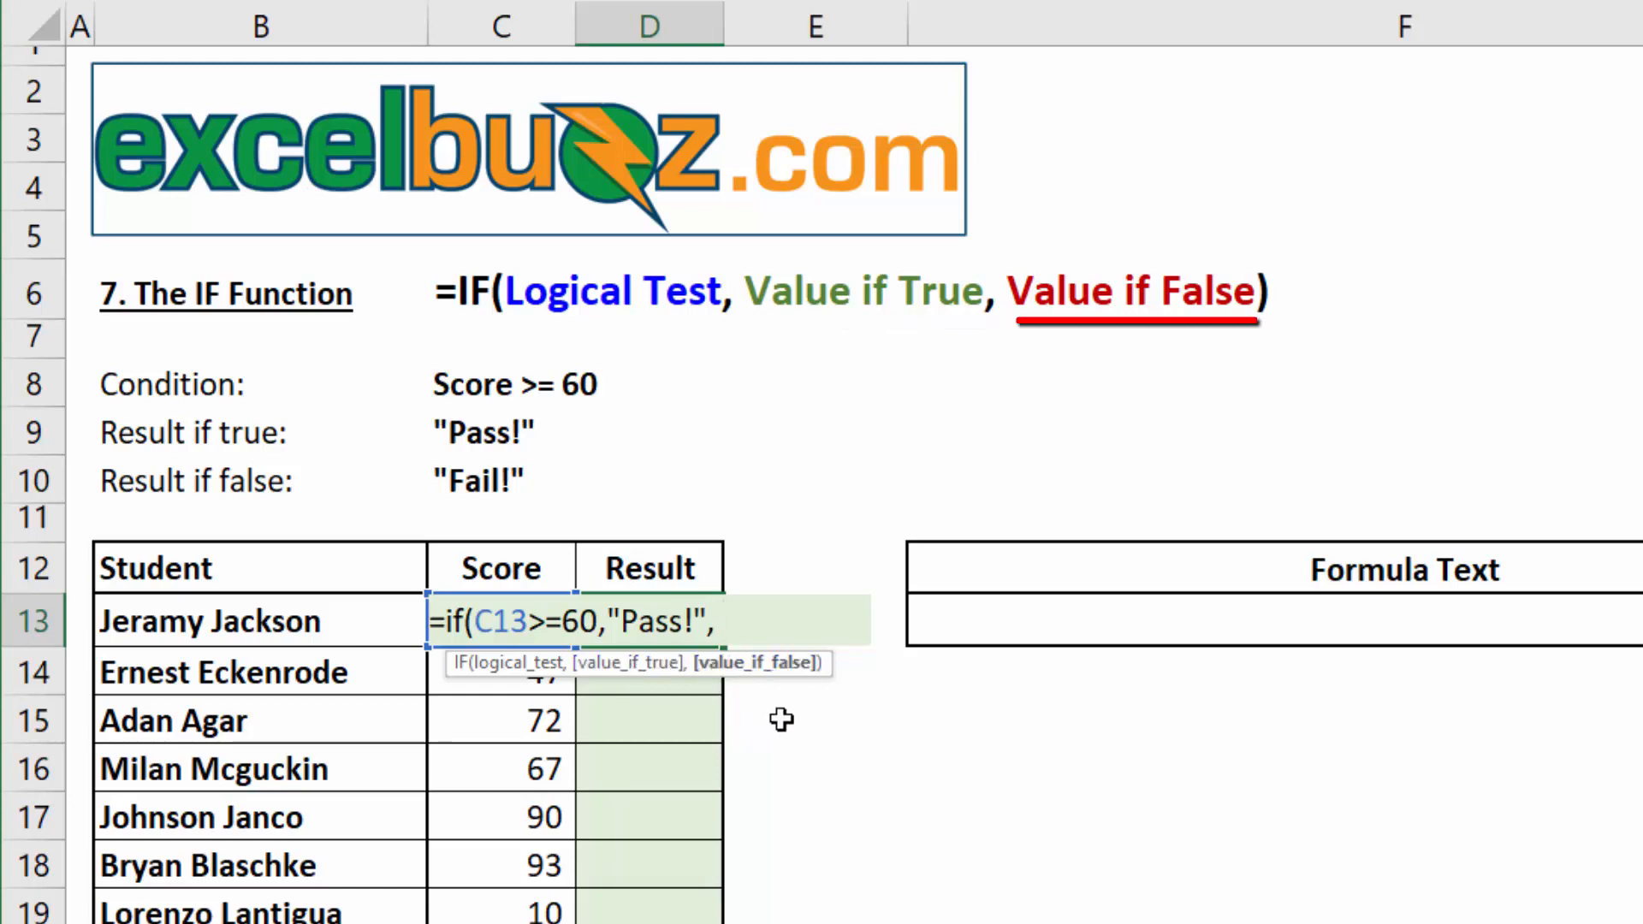
type("\"")
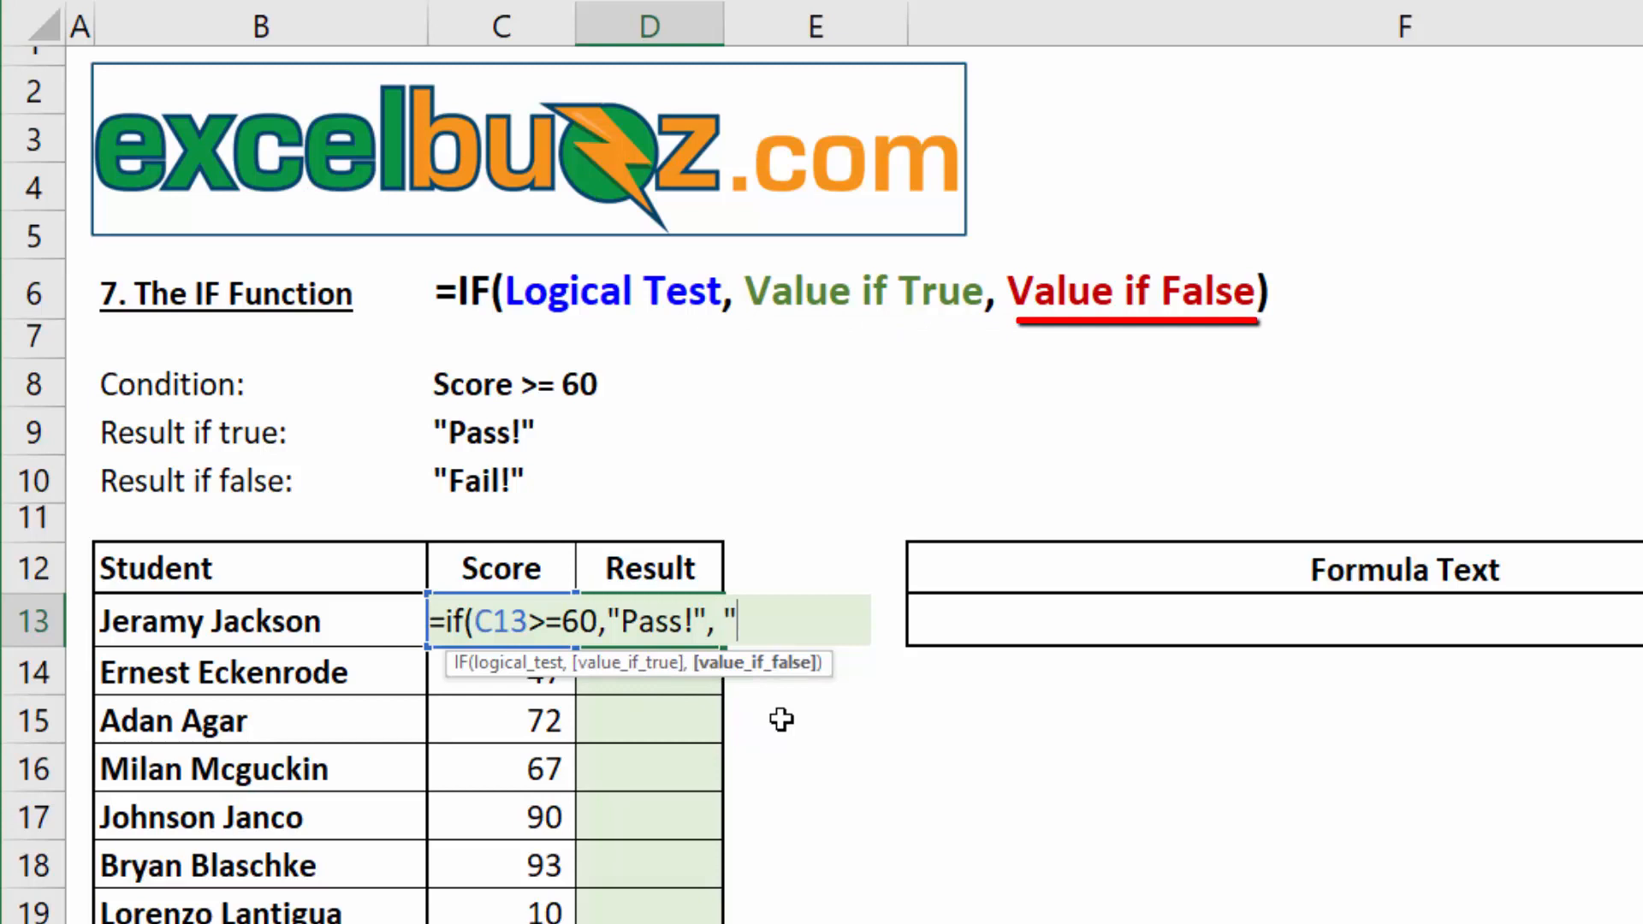
type("Fail")
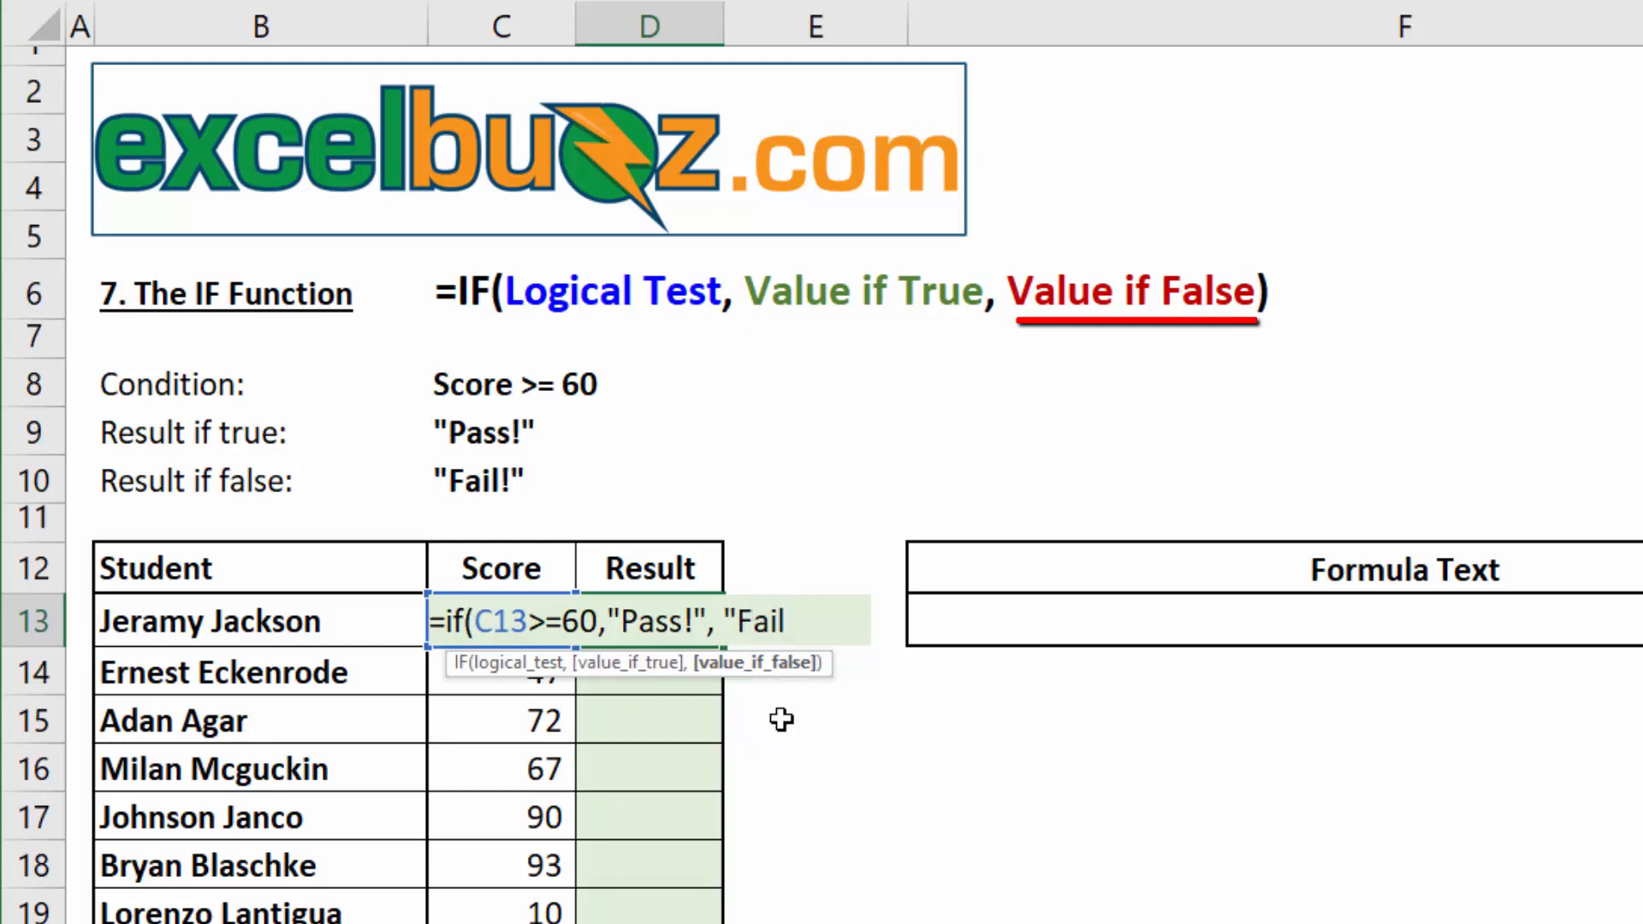
type("!\"")
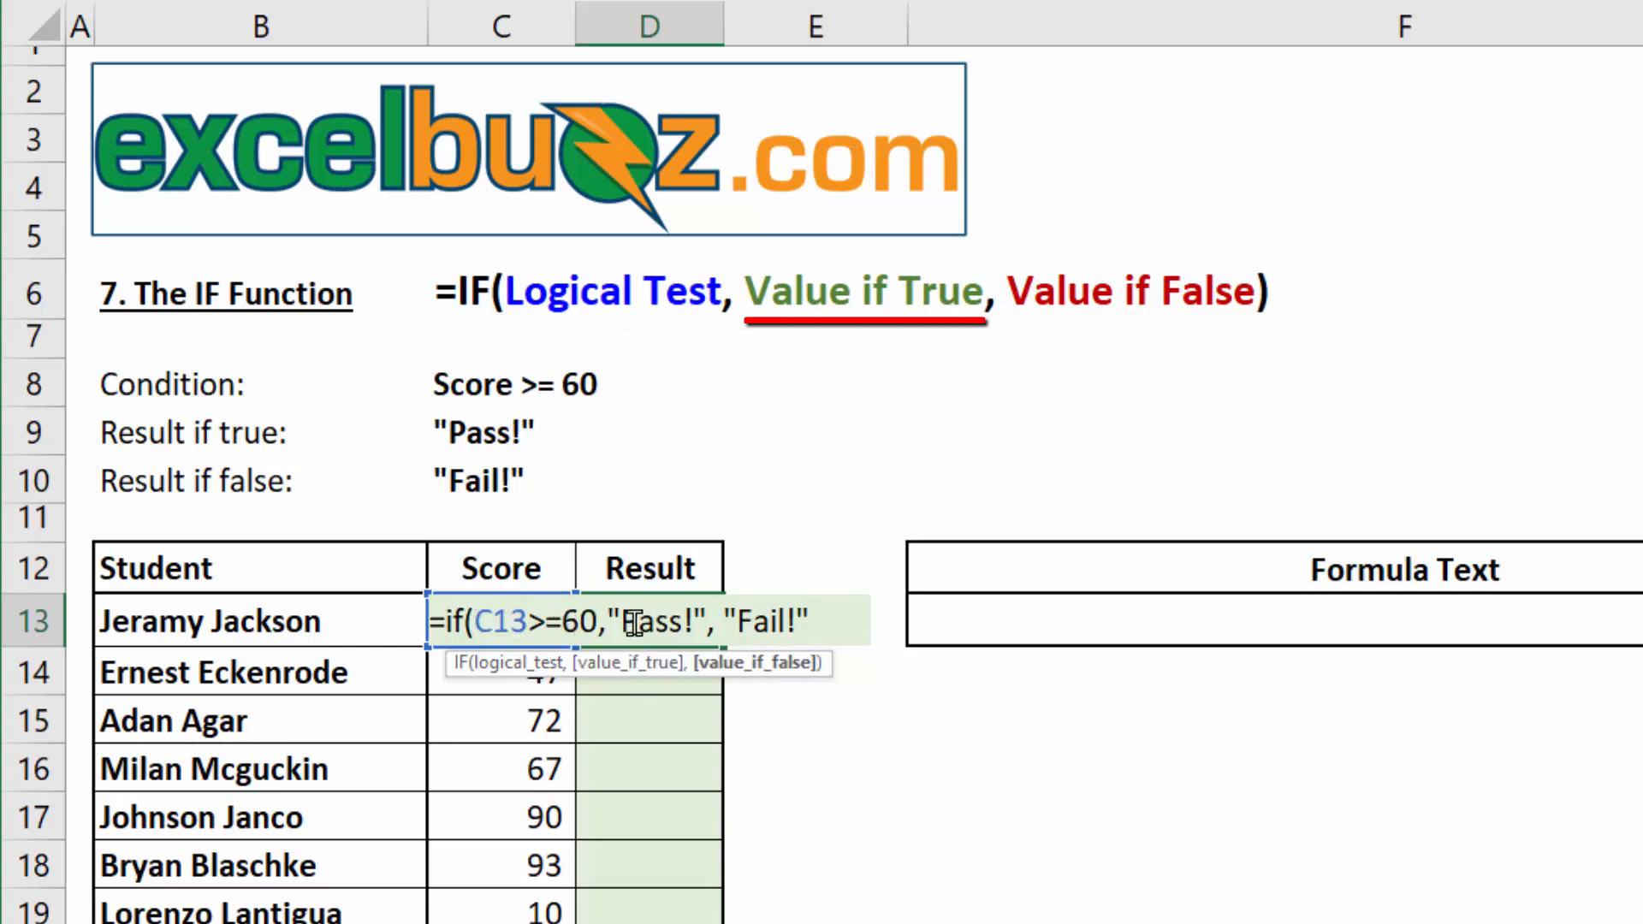
mouse_move(753, 678)
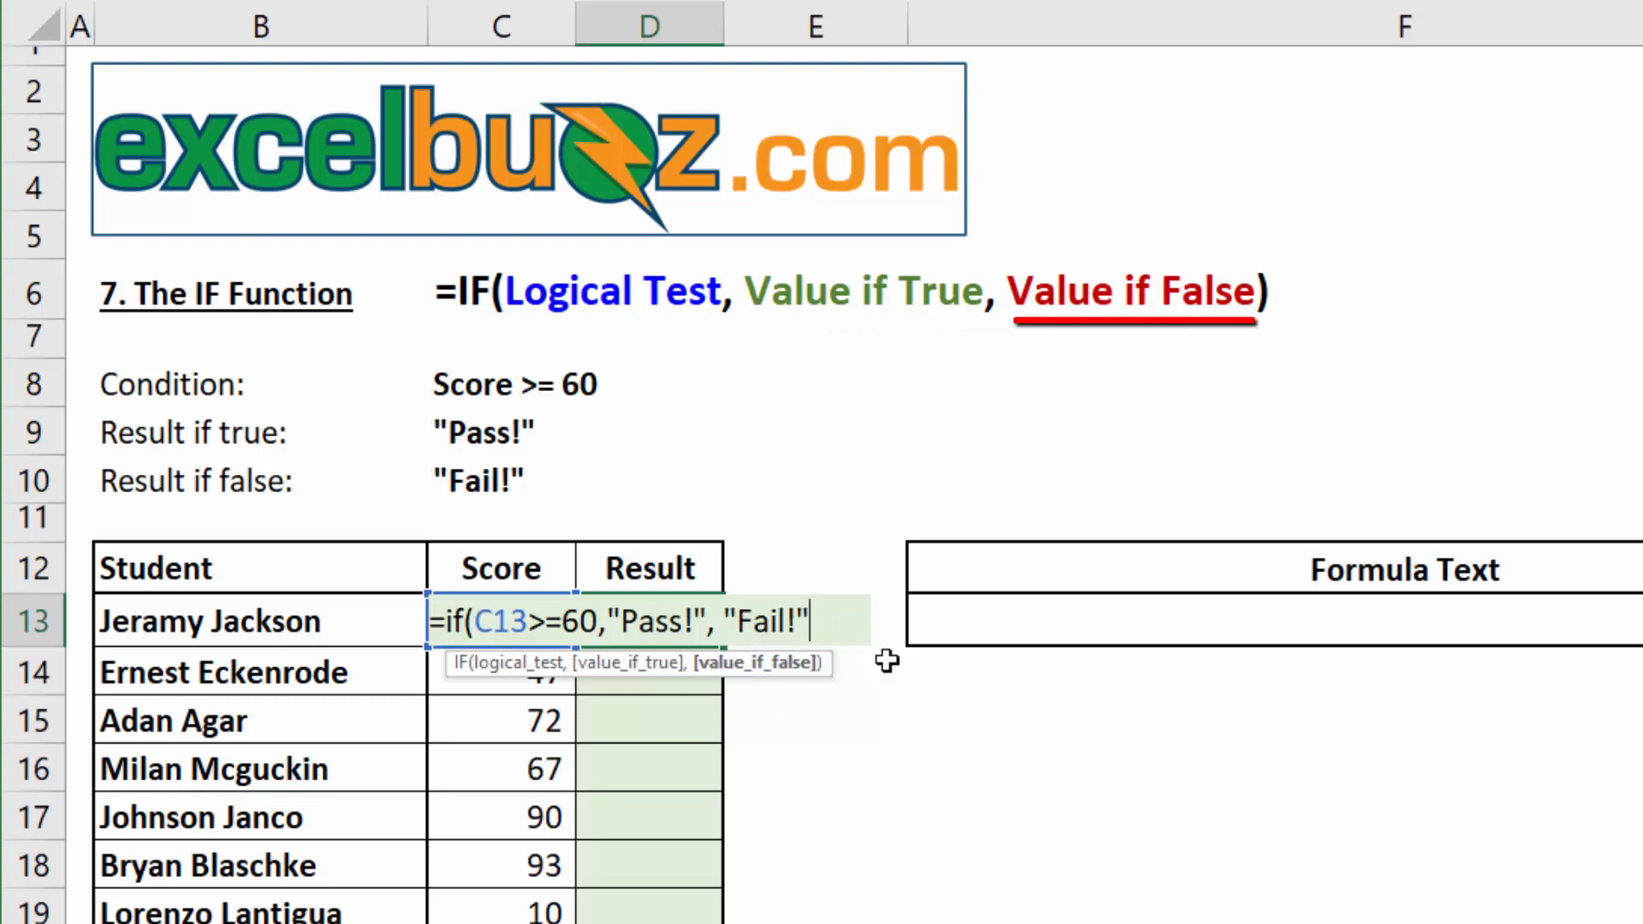
type(")")
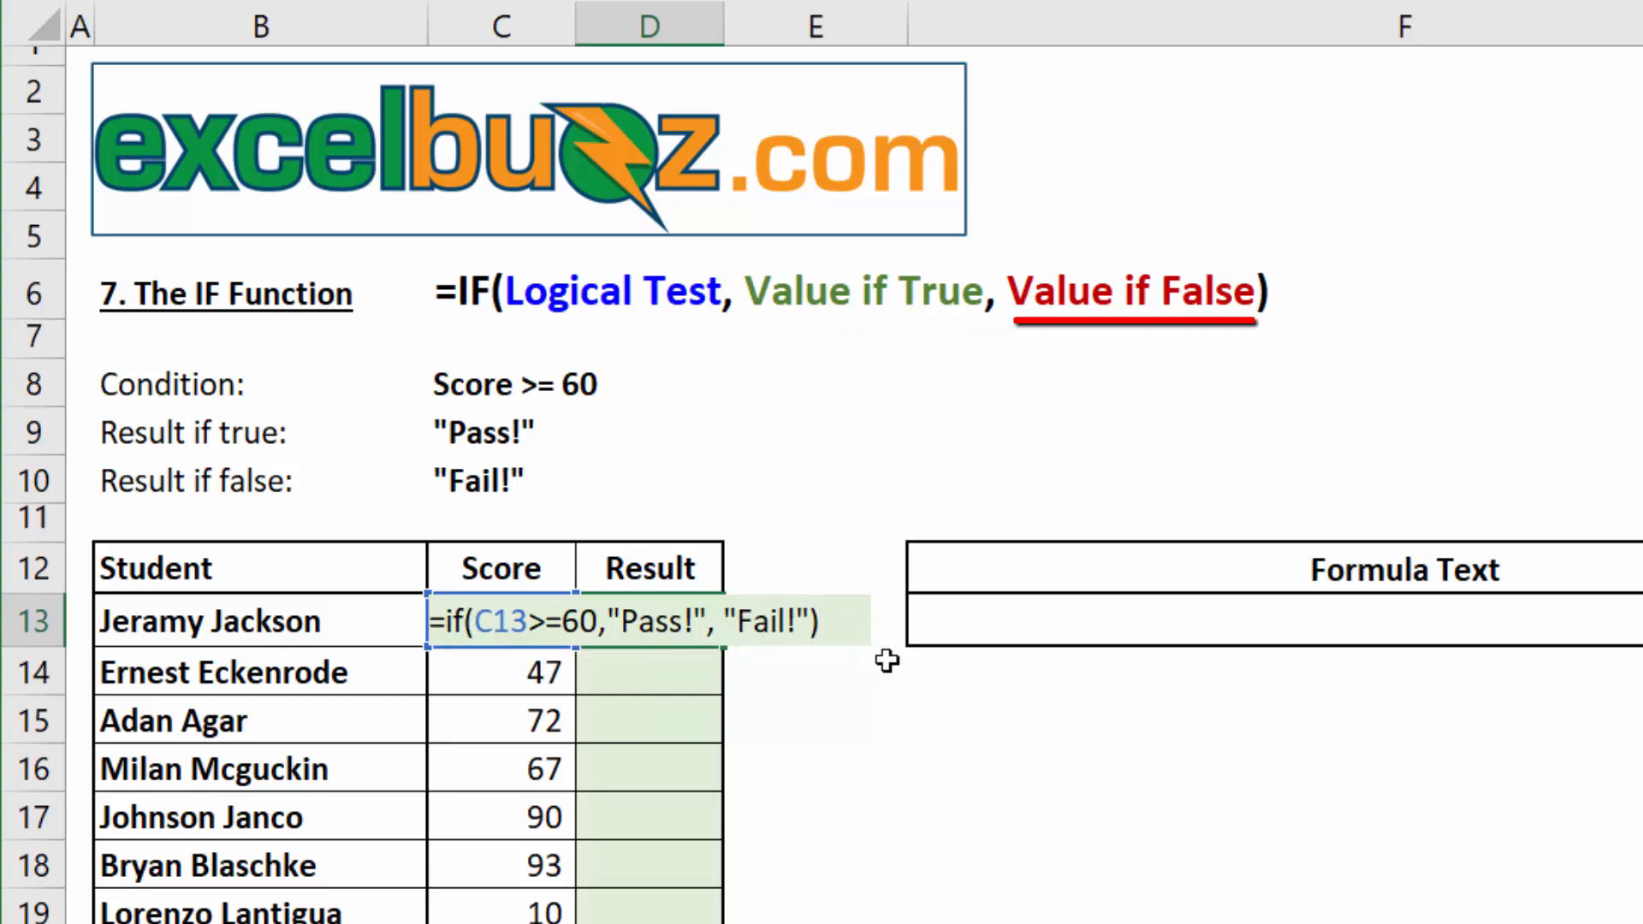
key("Return")
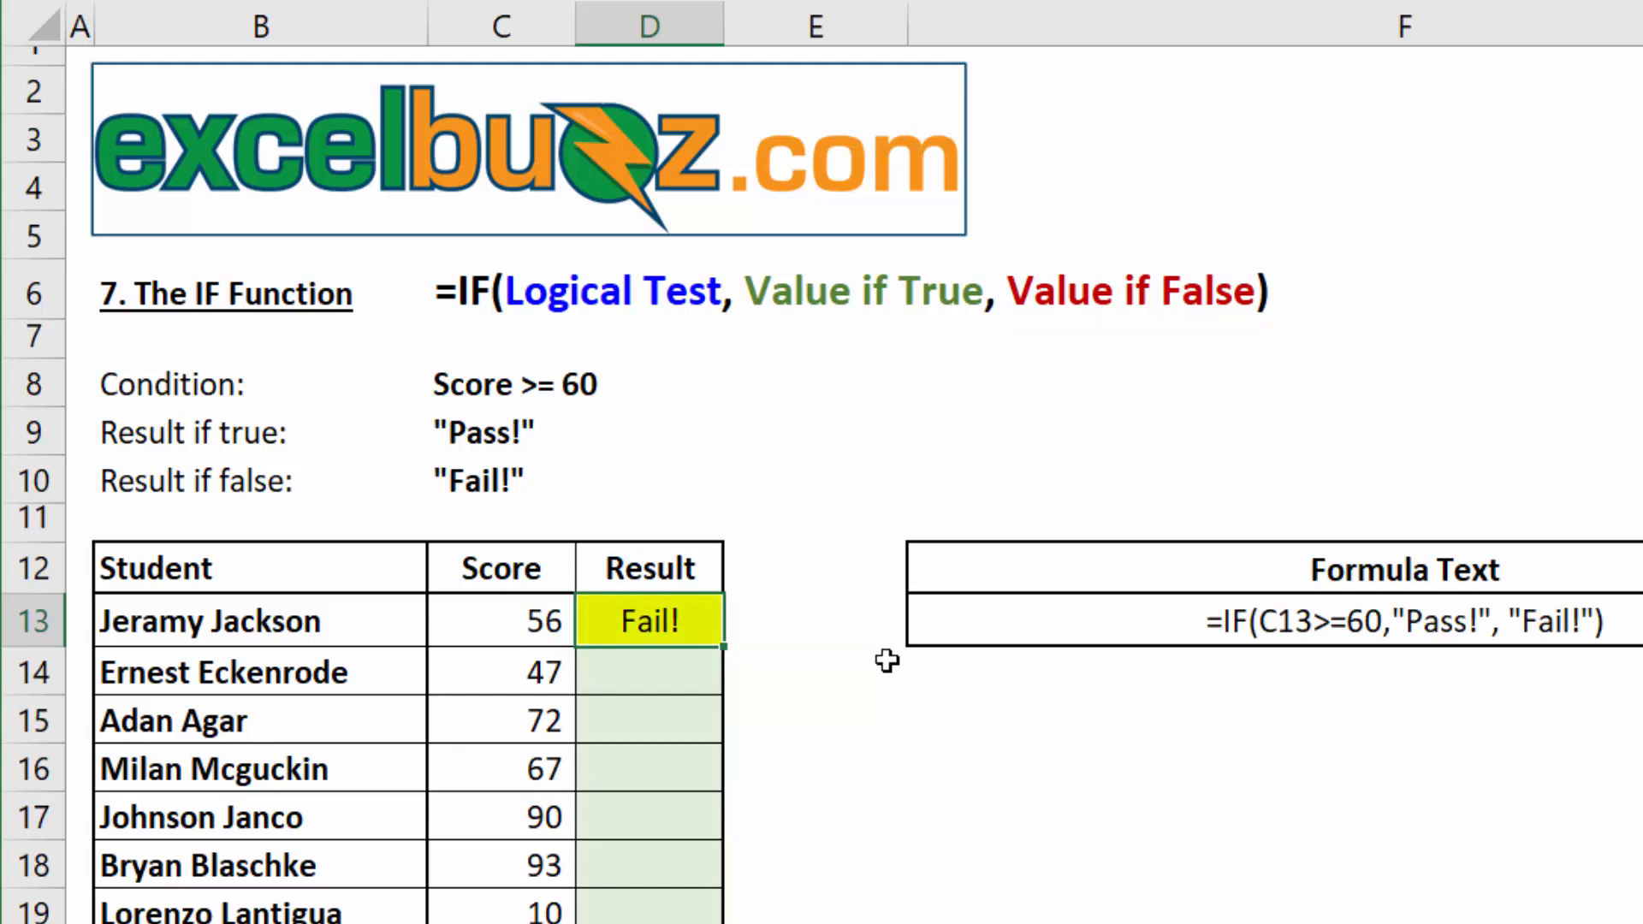
mouse_move(692, 621)
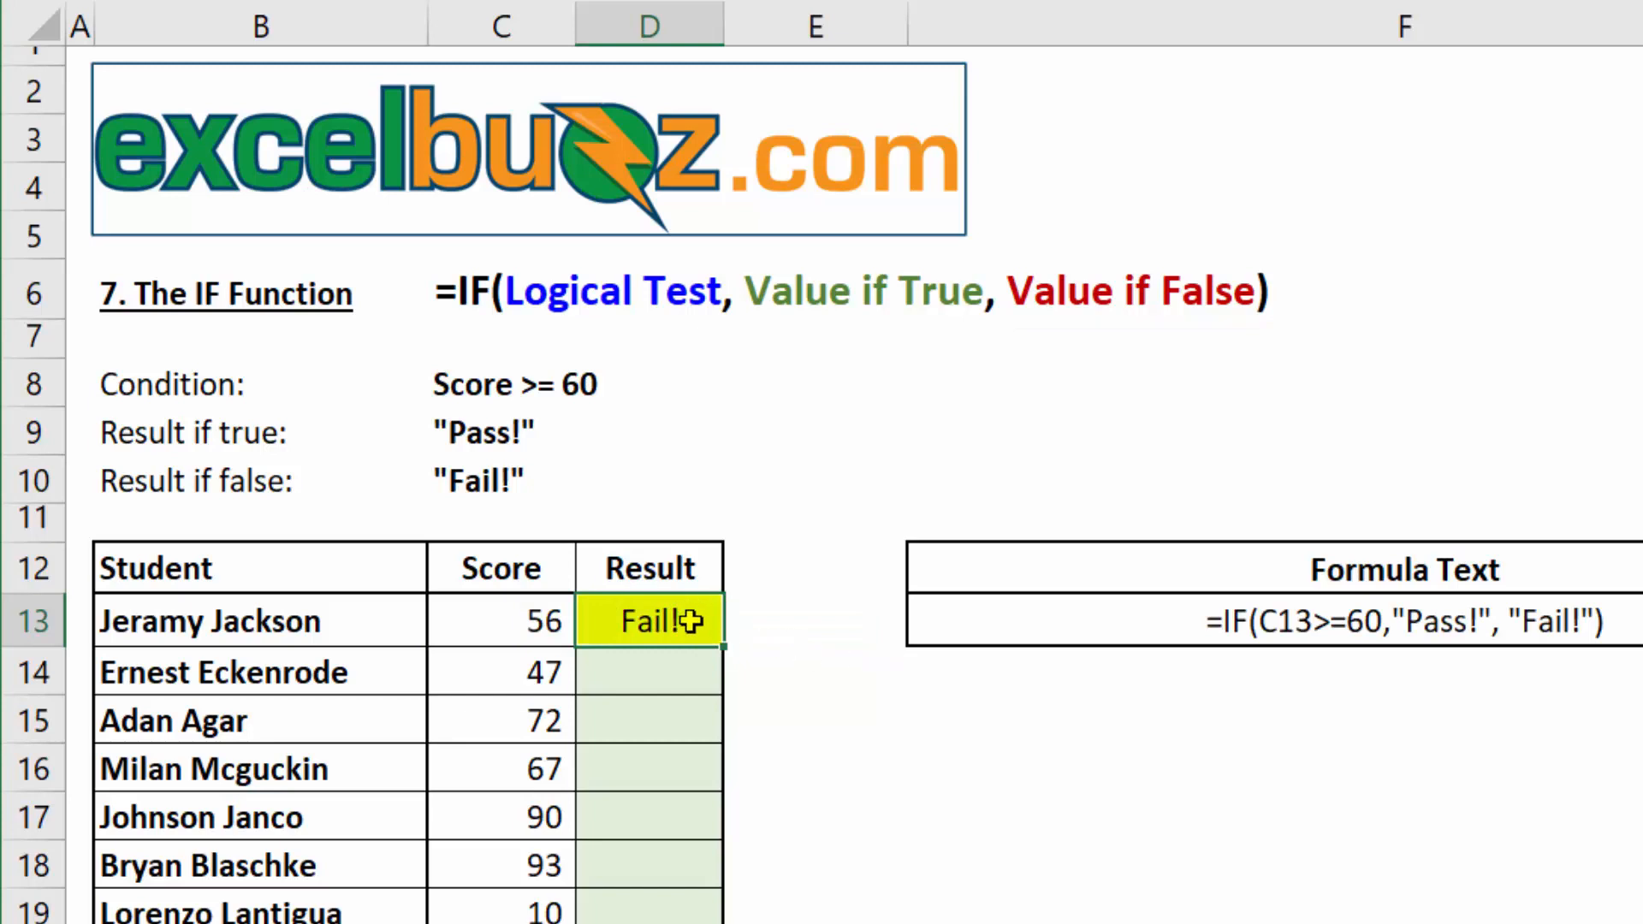
mouse_move(493, 621)
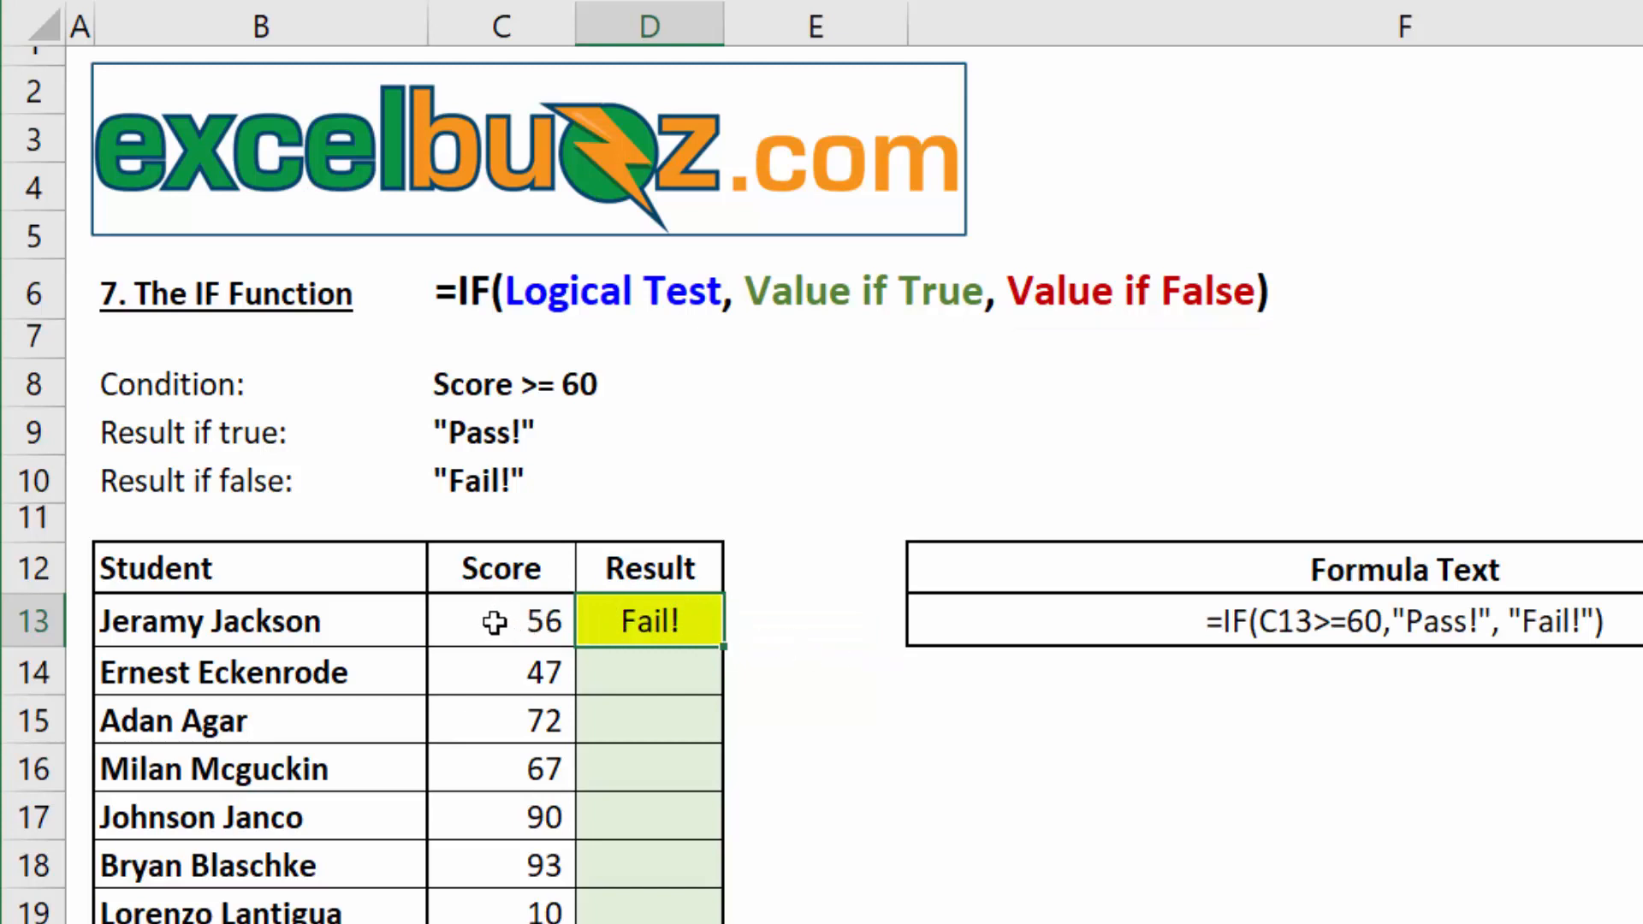
mouse_move(512, 428)
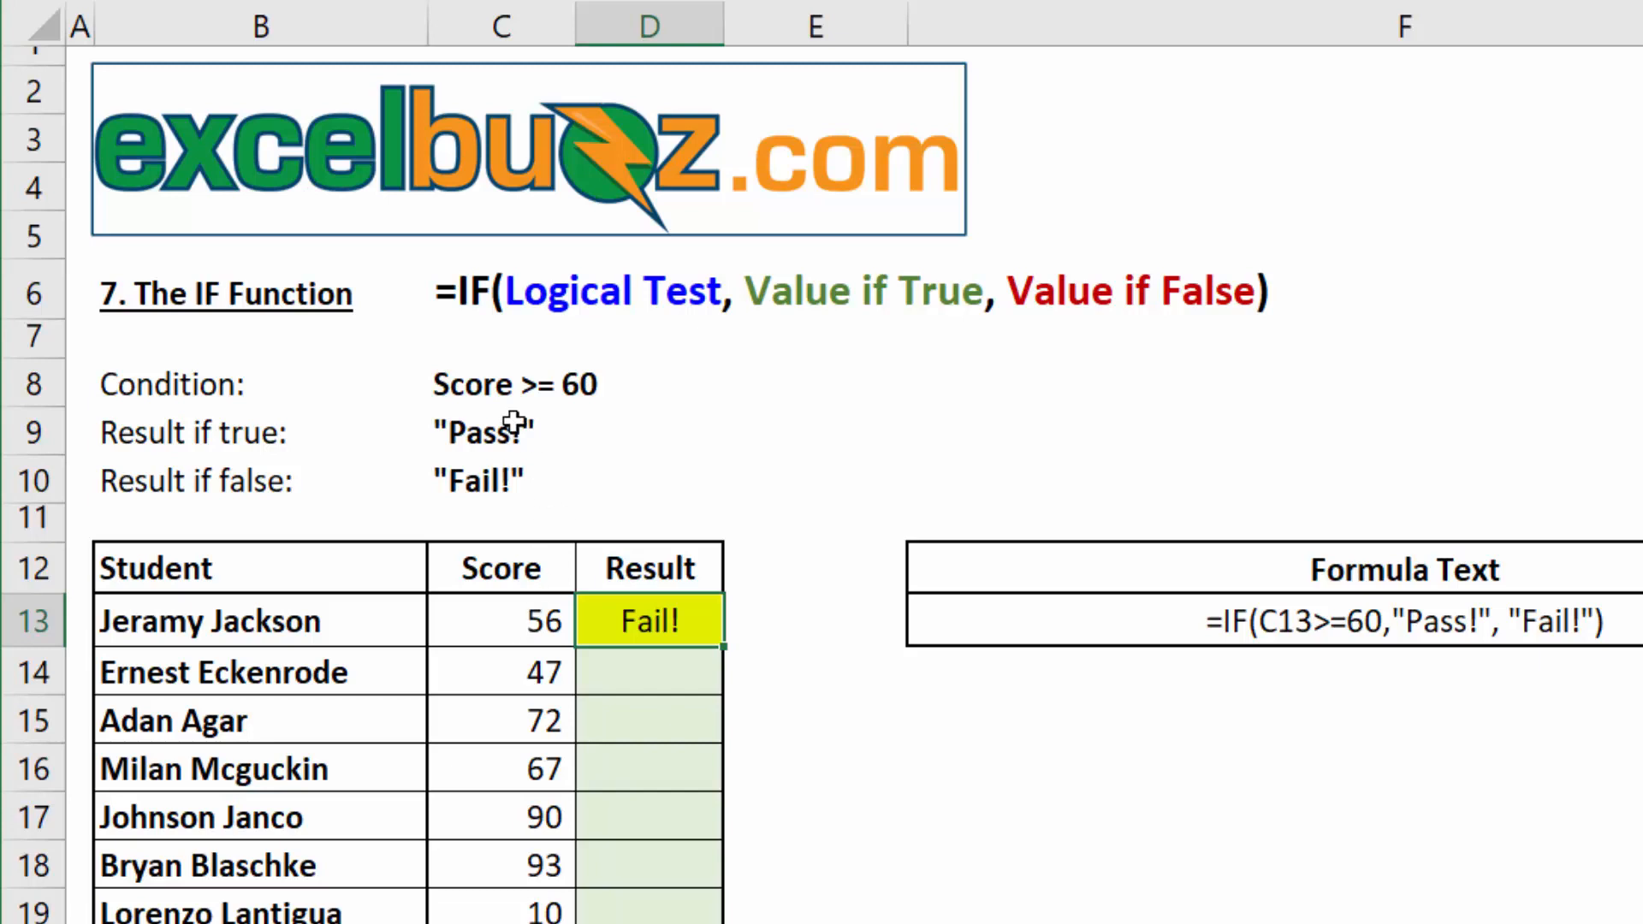
mouse_move(1318, 673)
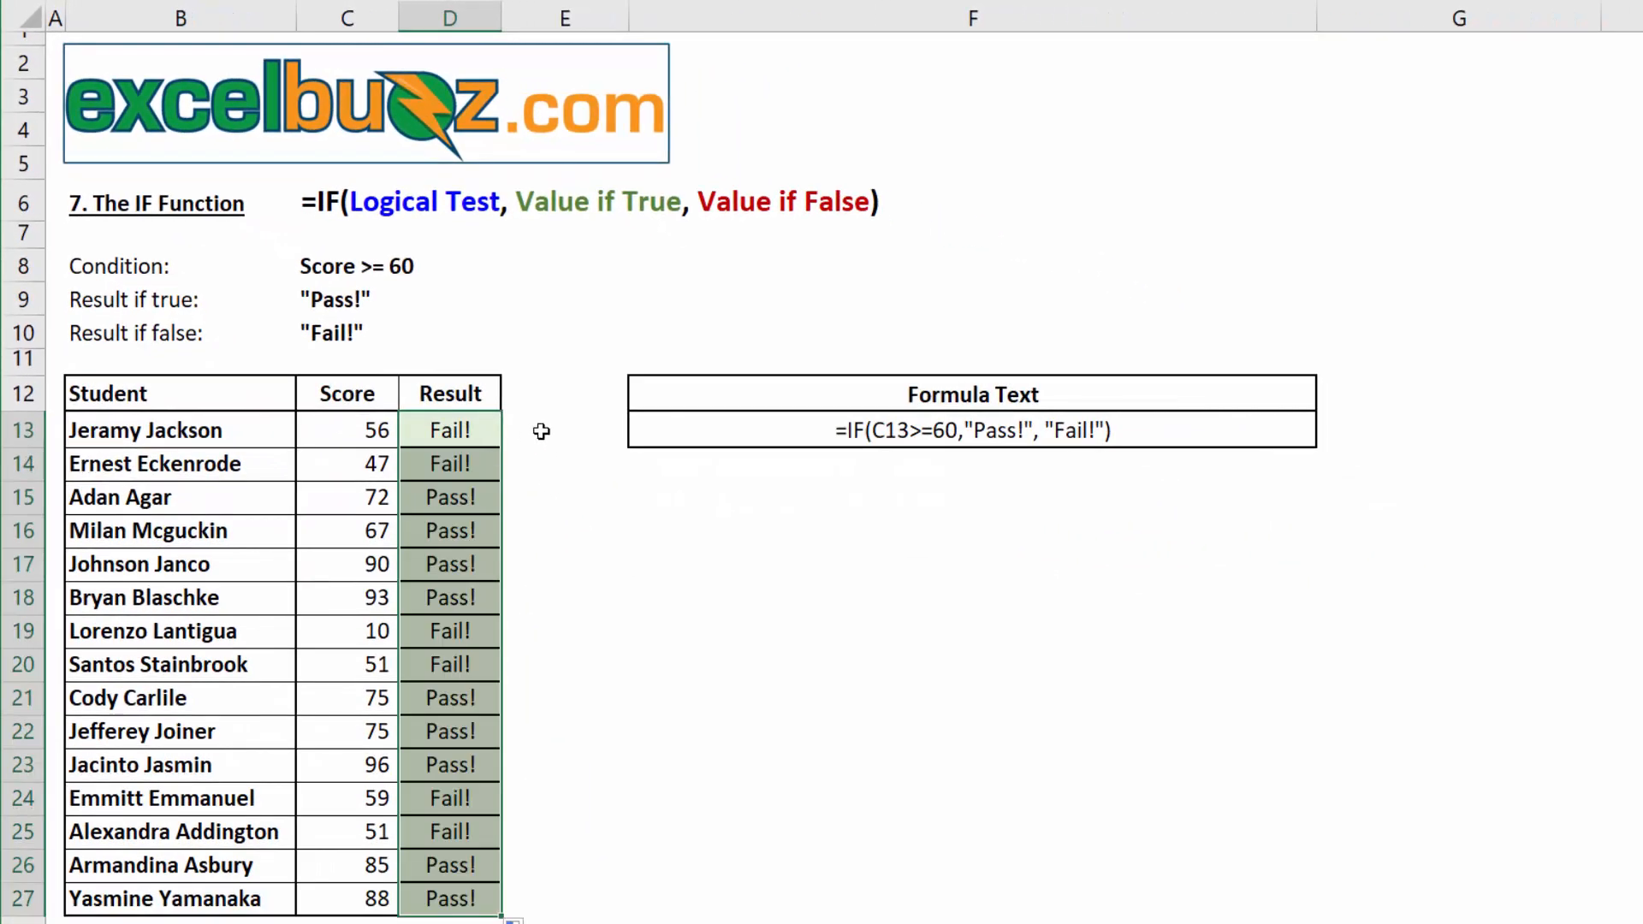
mouse_move(377, 473)
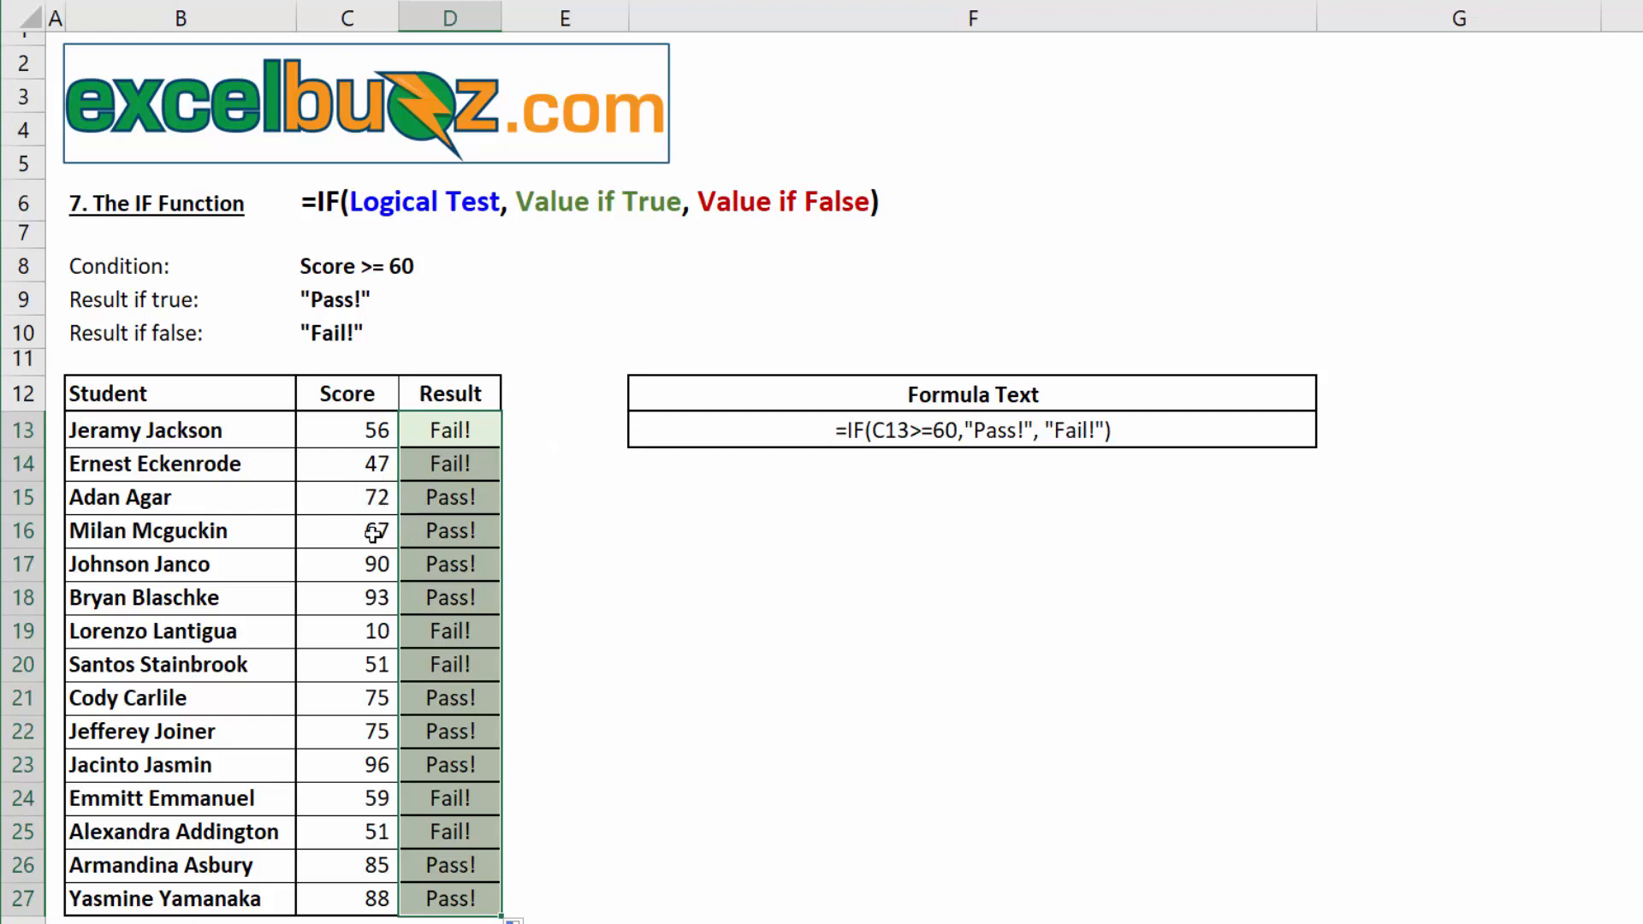
Copy the IF formula down to D27 and deselect the filled result cells
left_click(564, 429)
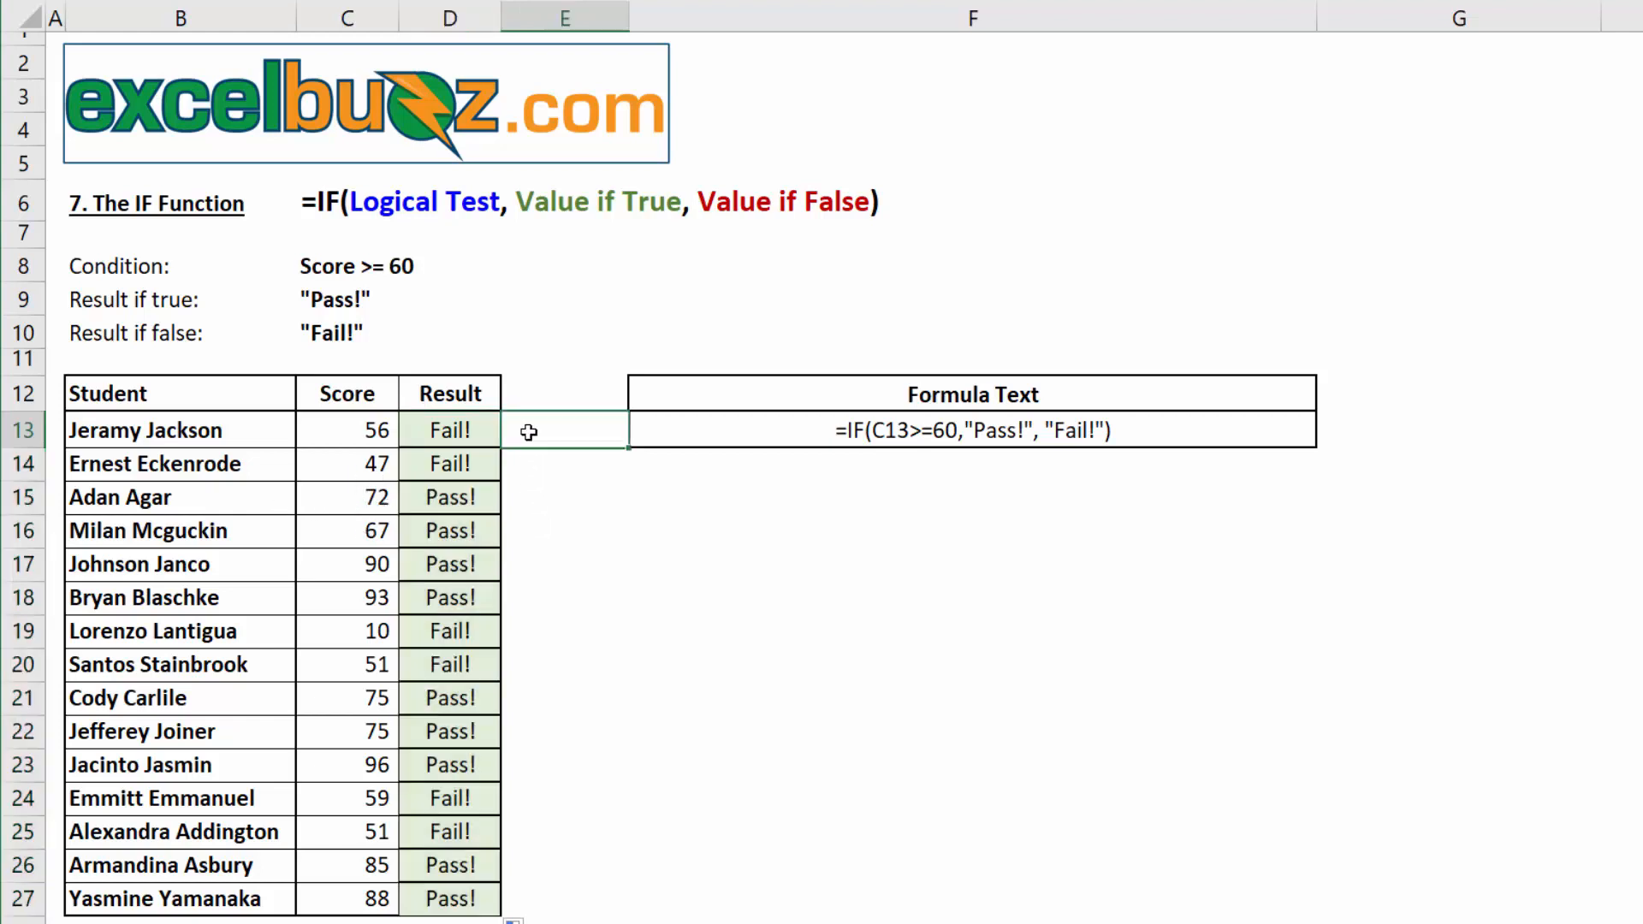
left_click(751, 531)
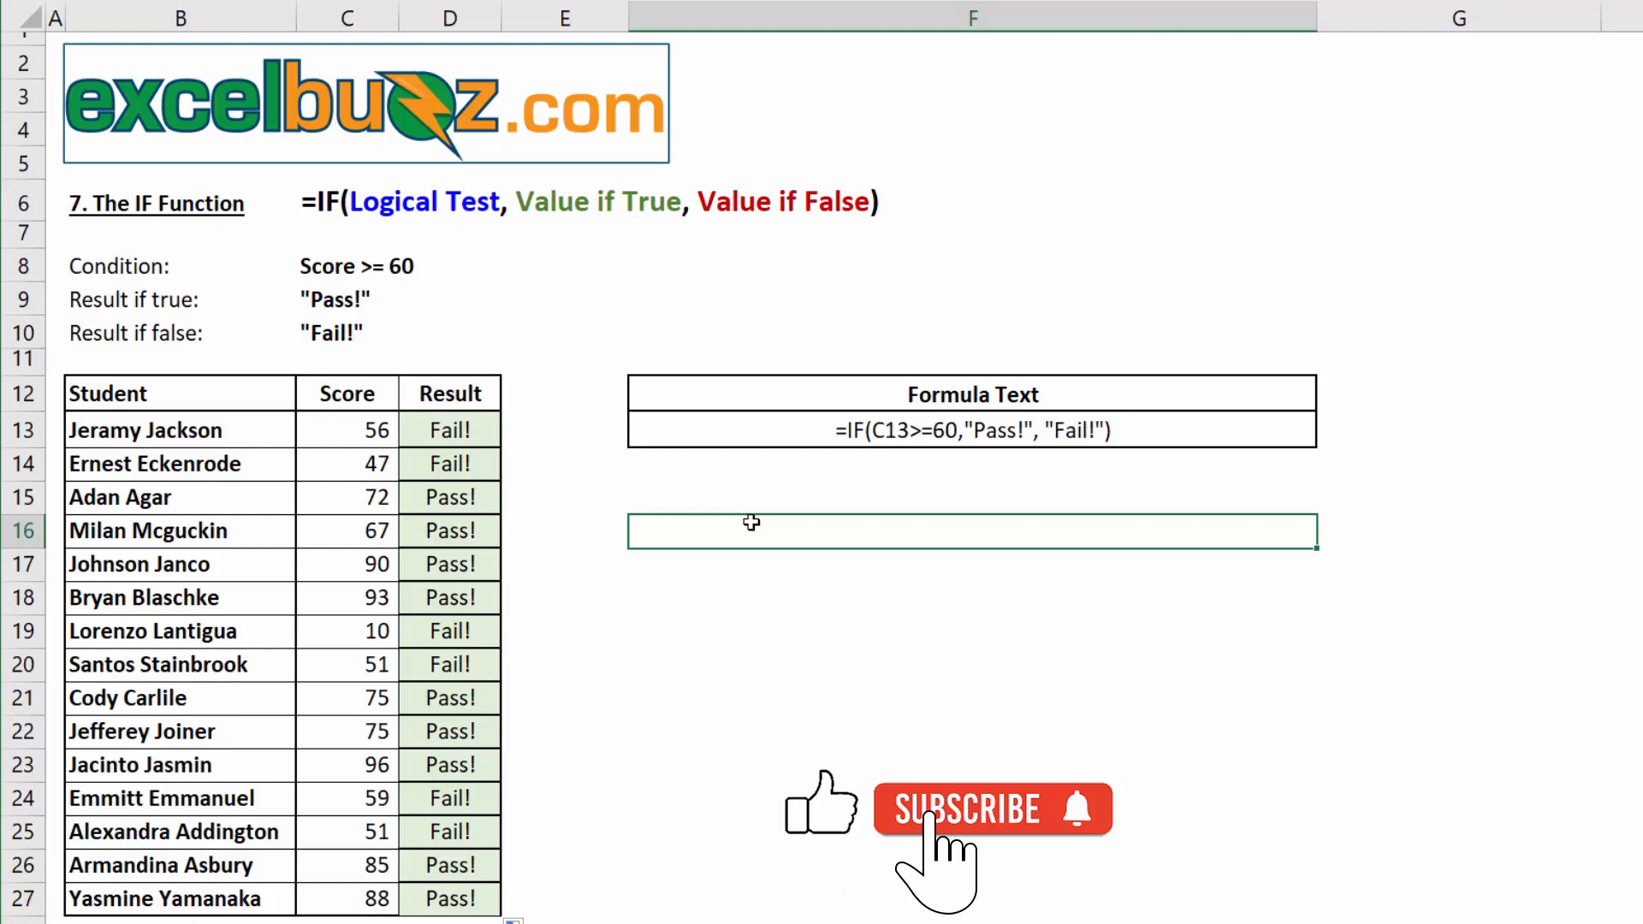
mouse_move(1089, 859)
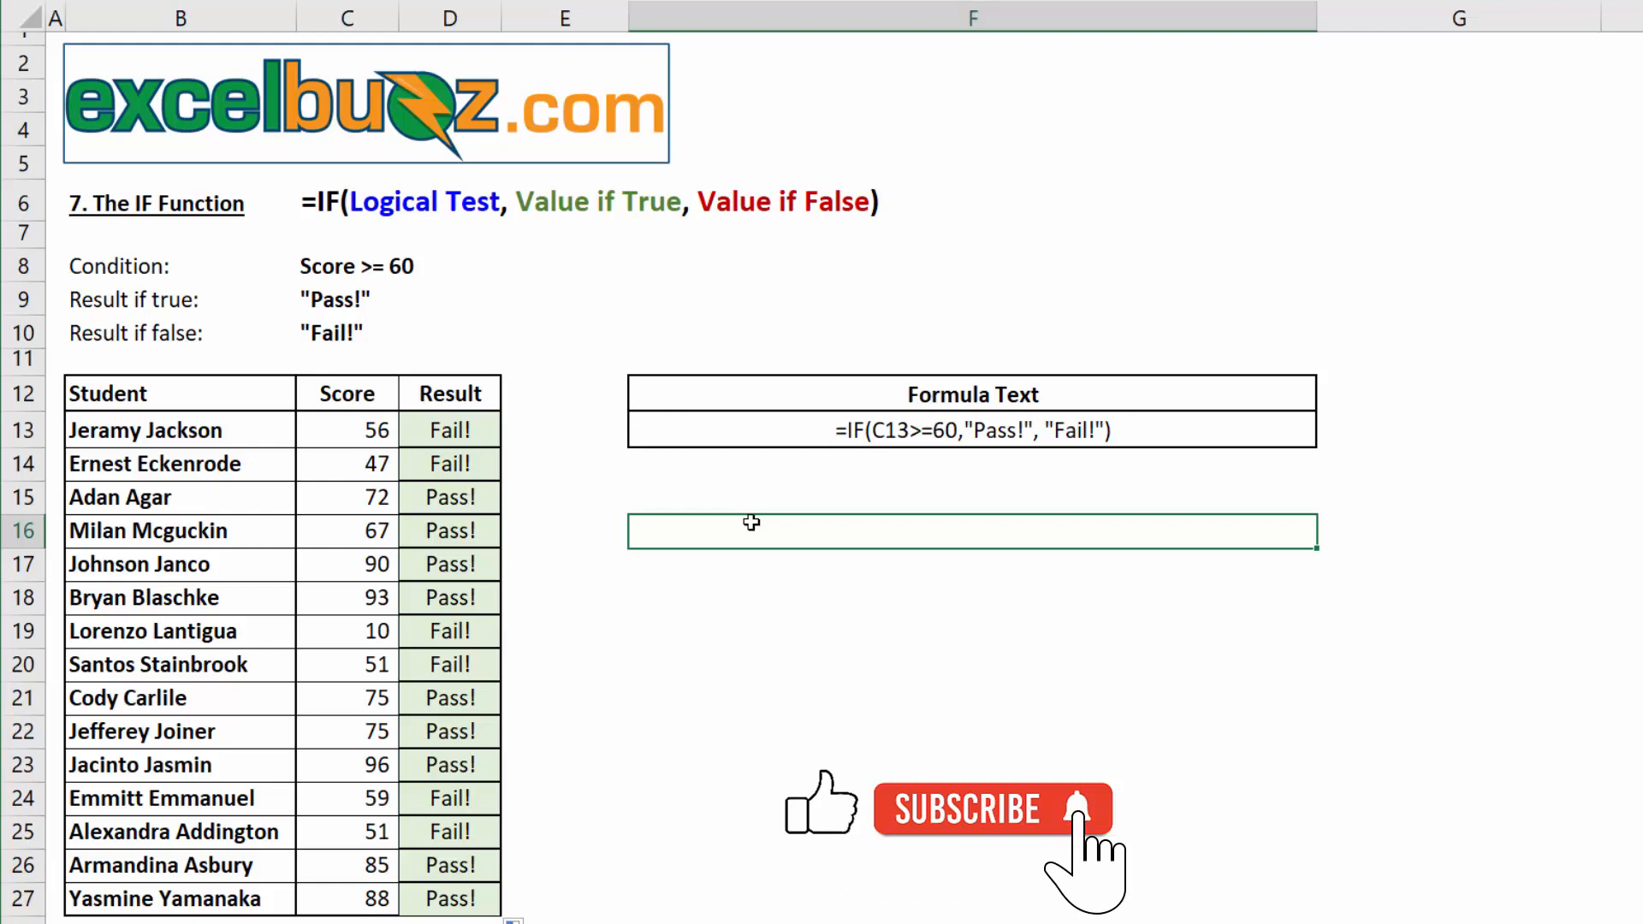